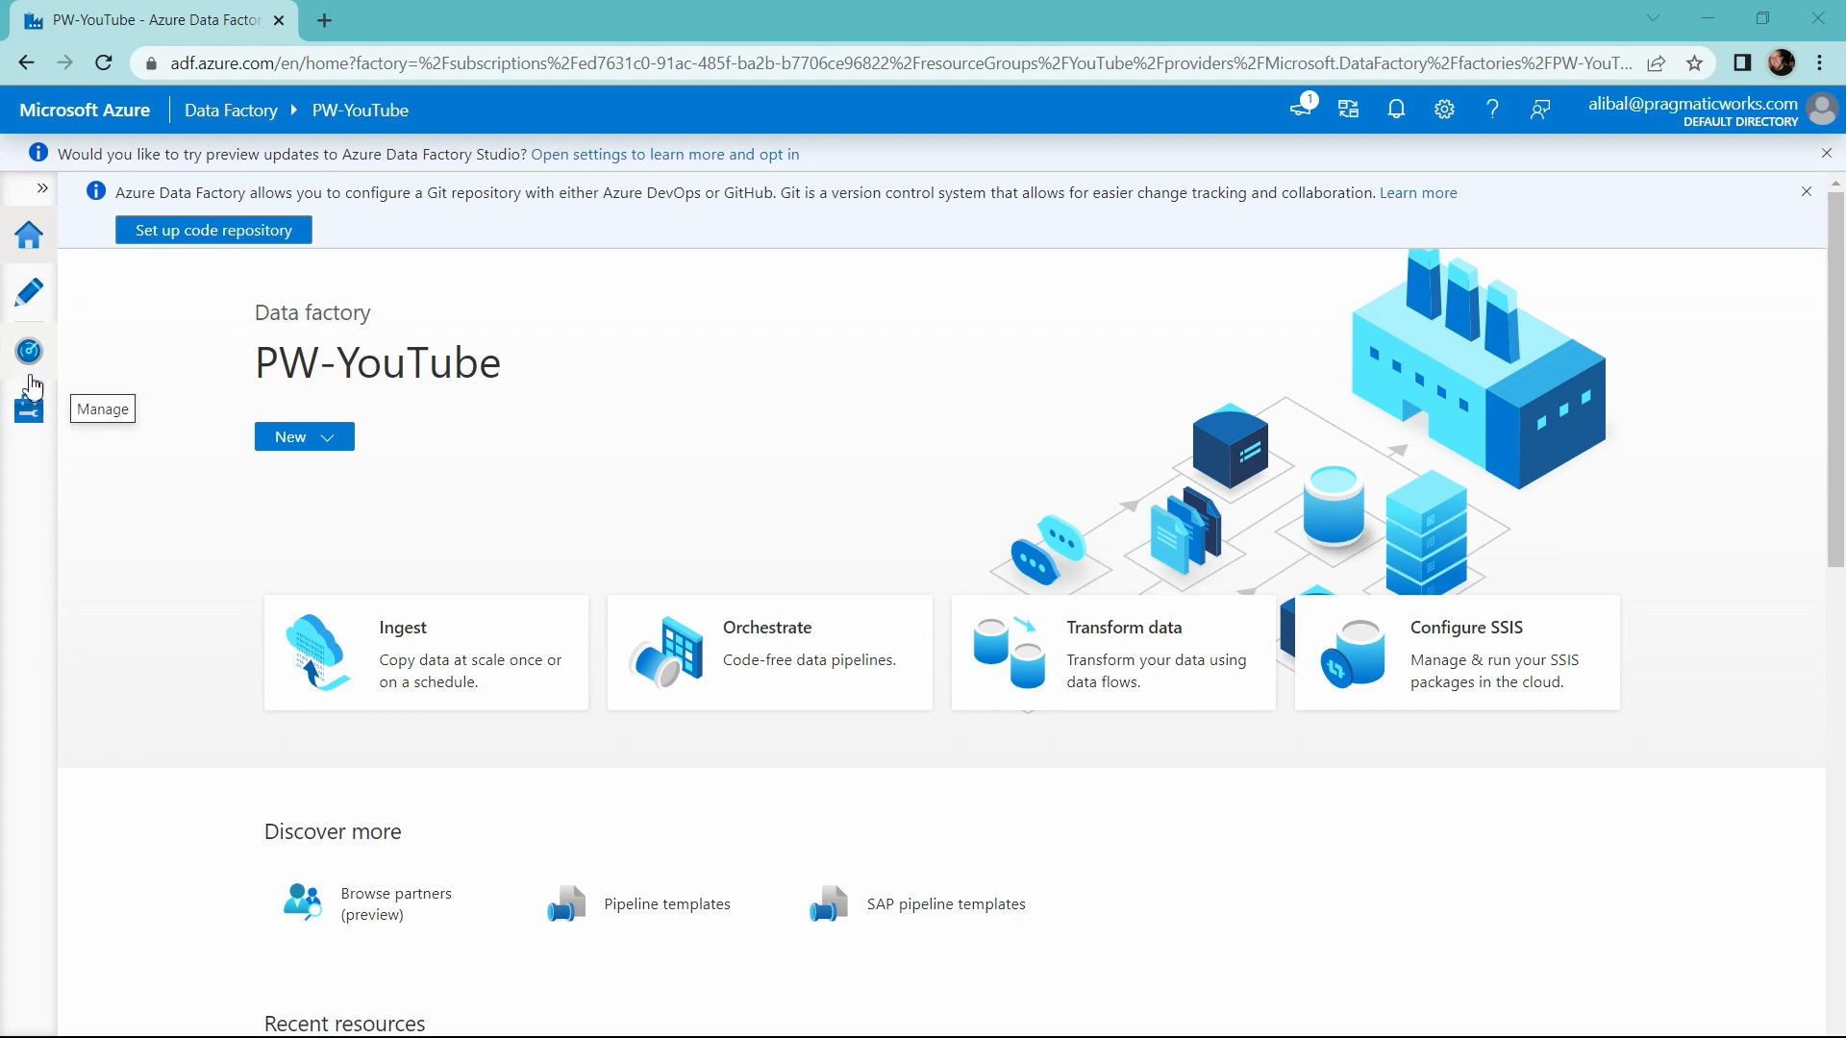
Stagger the Staging, Clean Data and Final Destination activities into a descending staircase
left_click(28, 293)
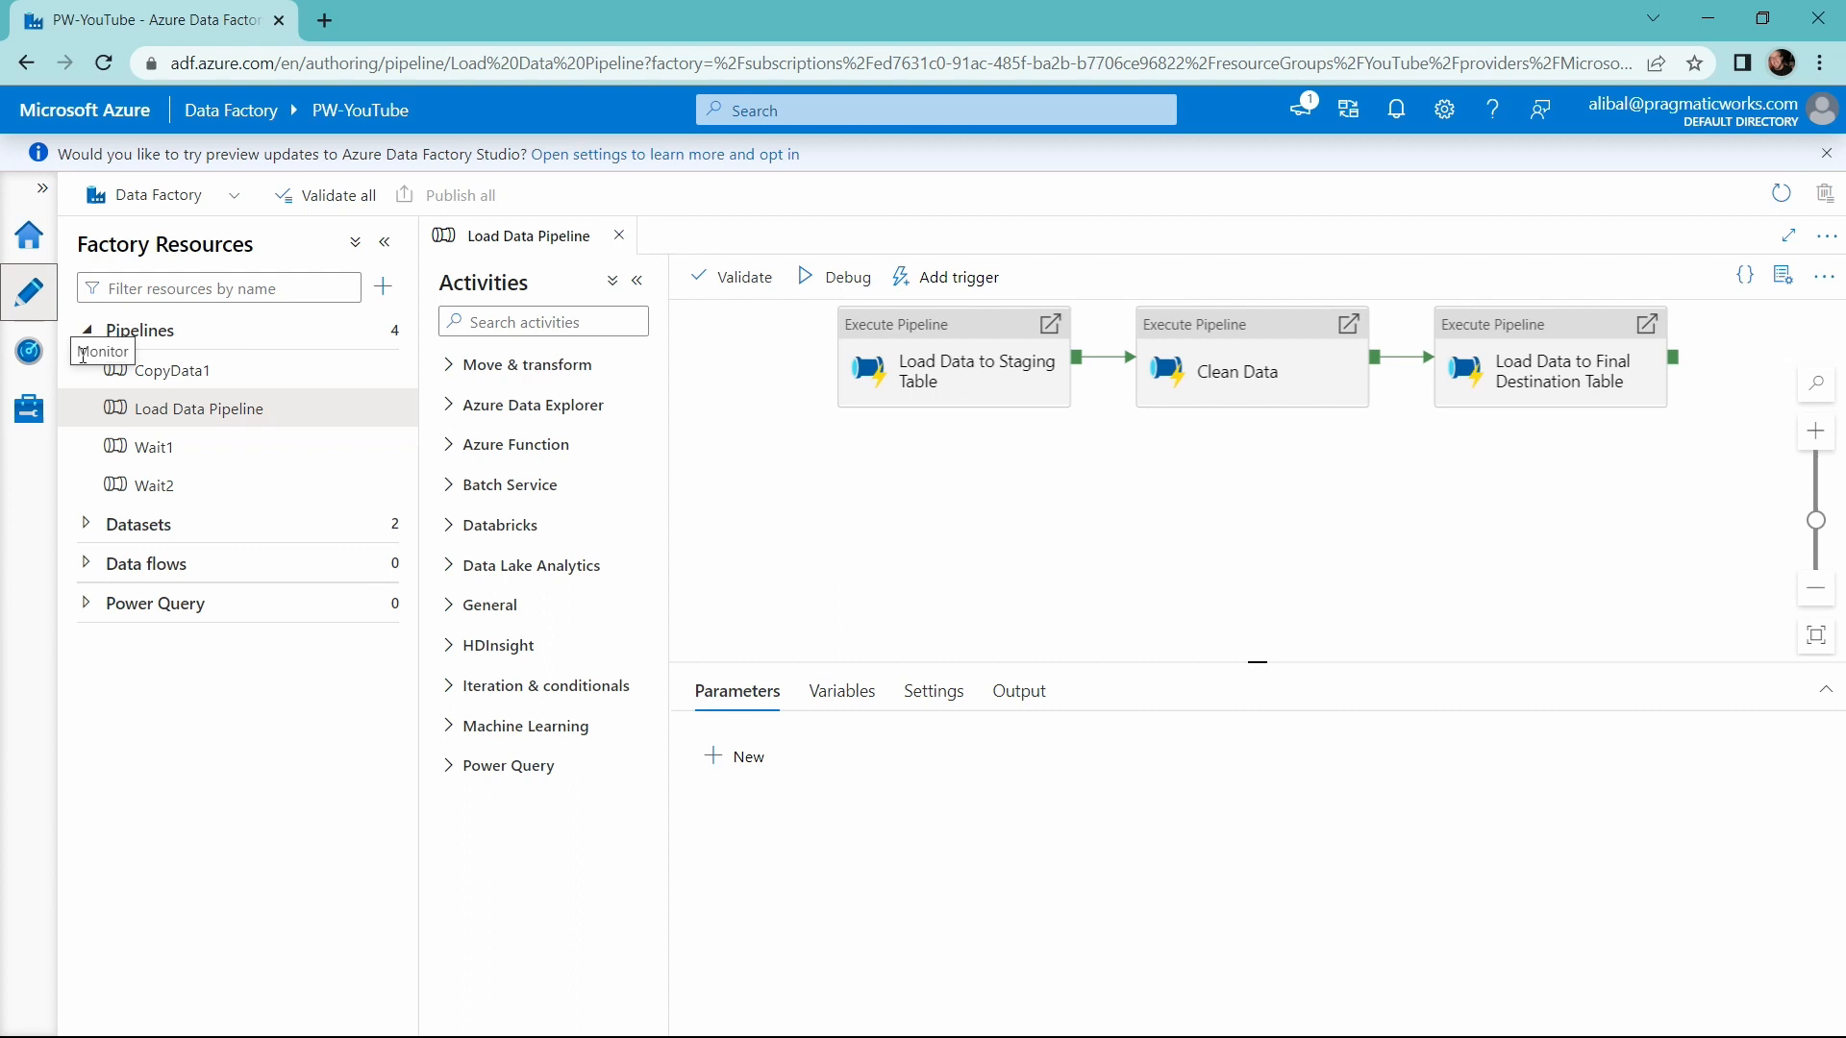
mouse_move(873, 536)
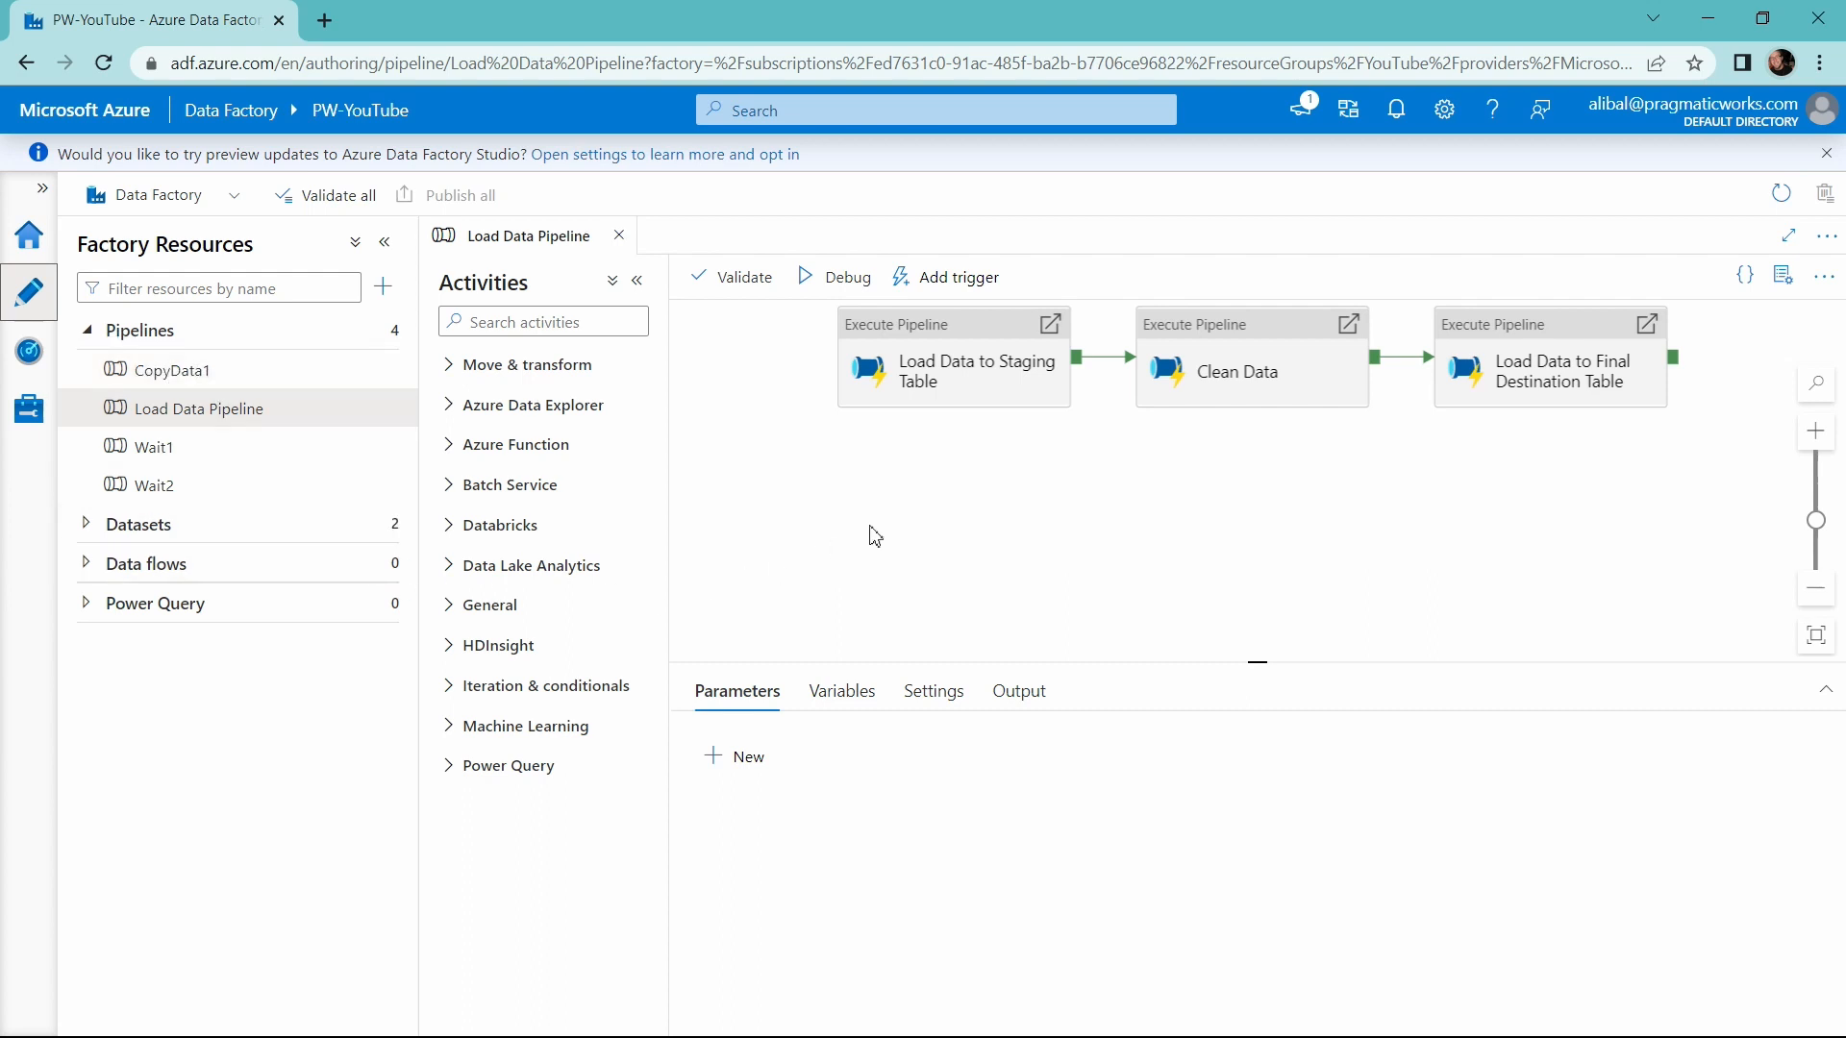
mouse_move(939, 388)
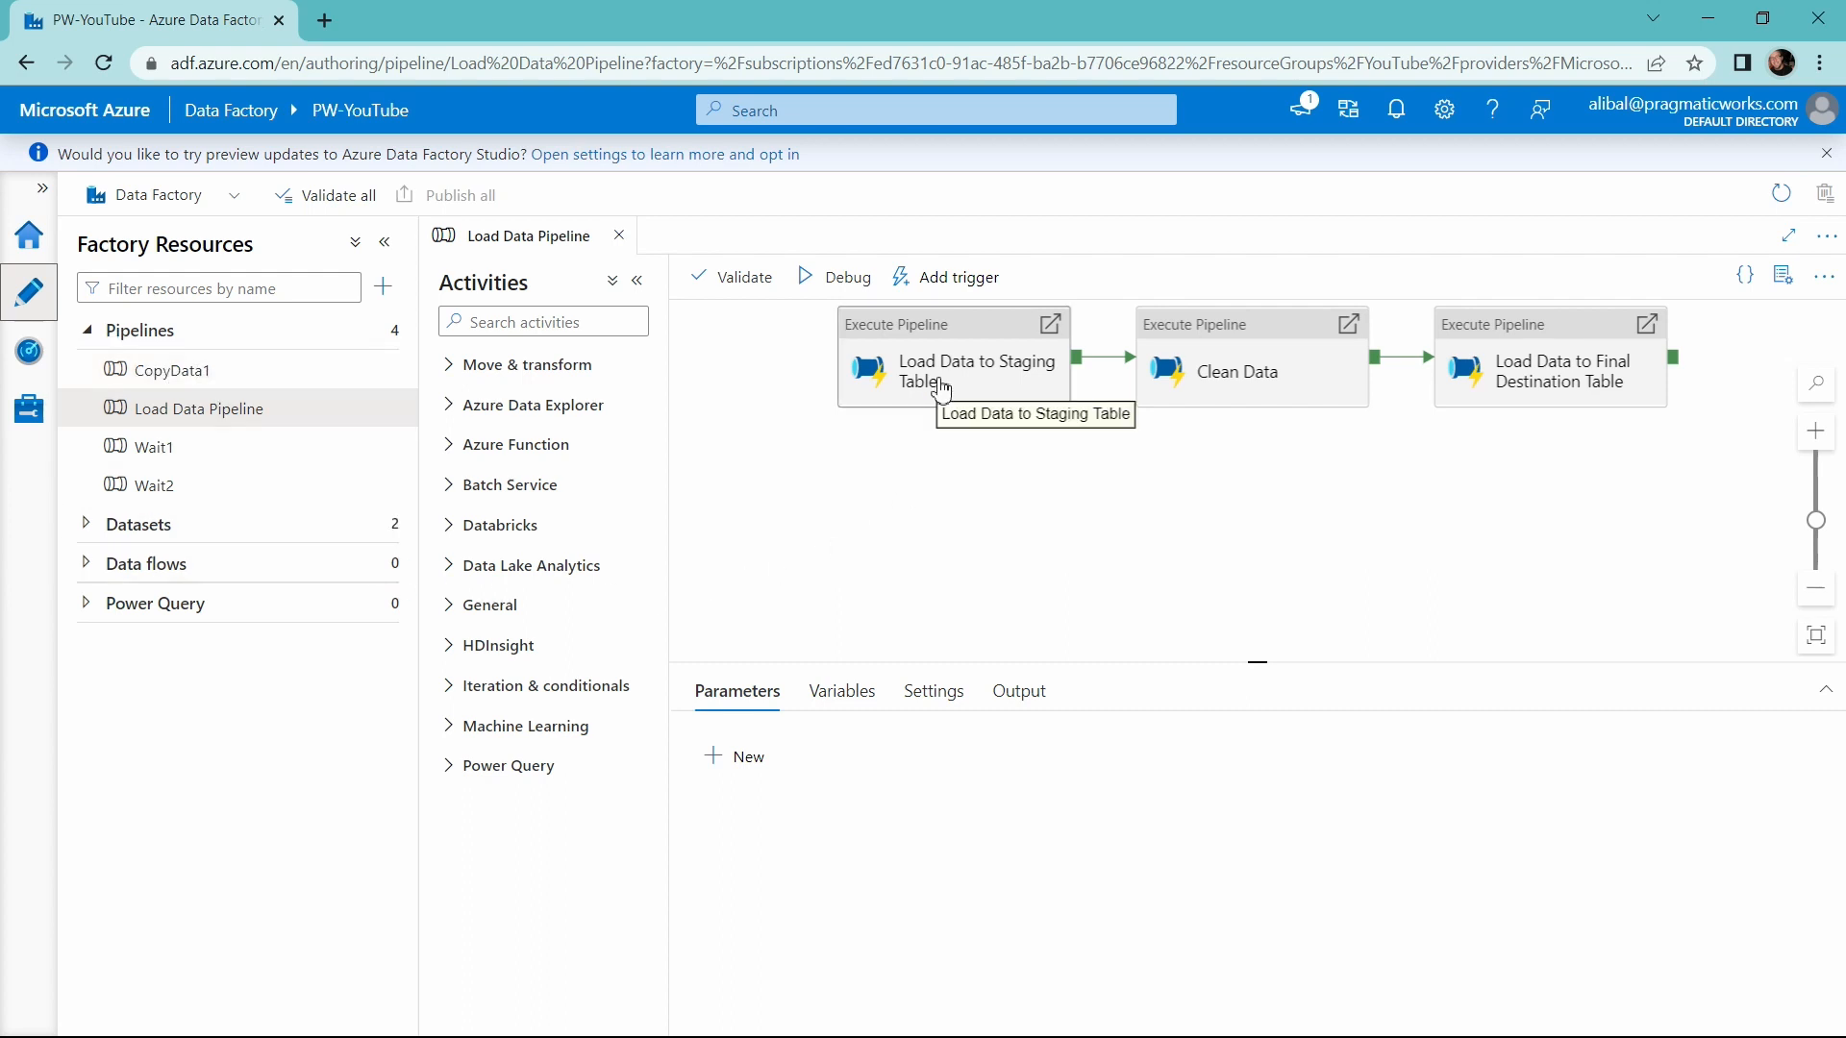
left_click(952, 372)
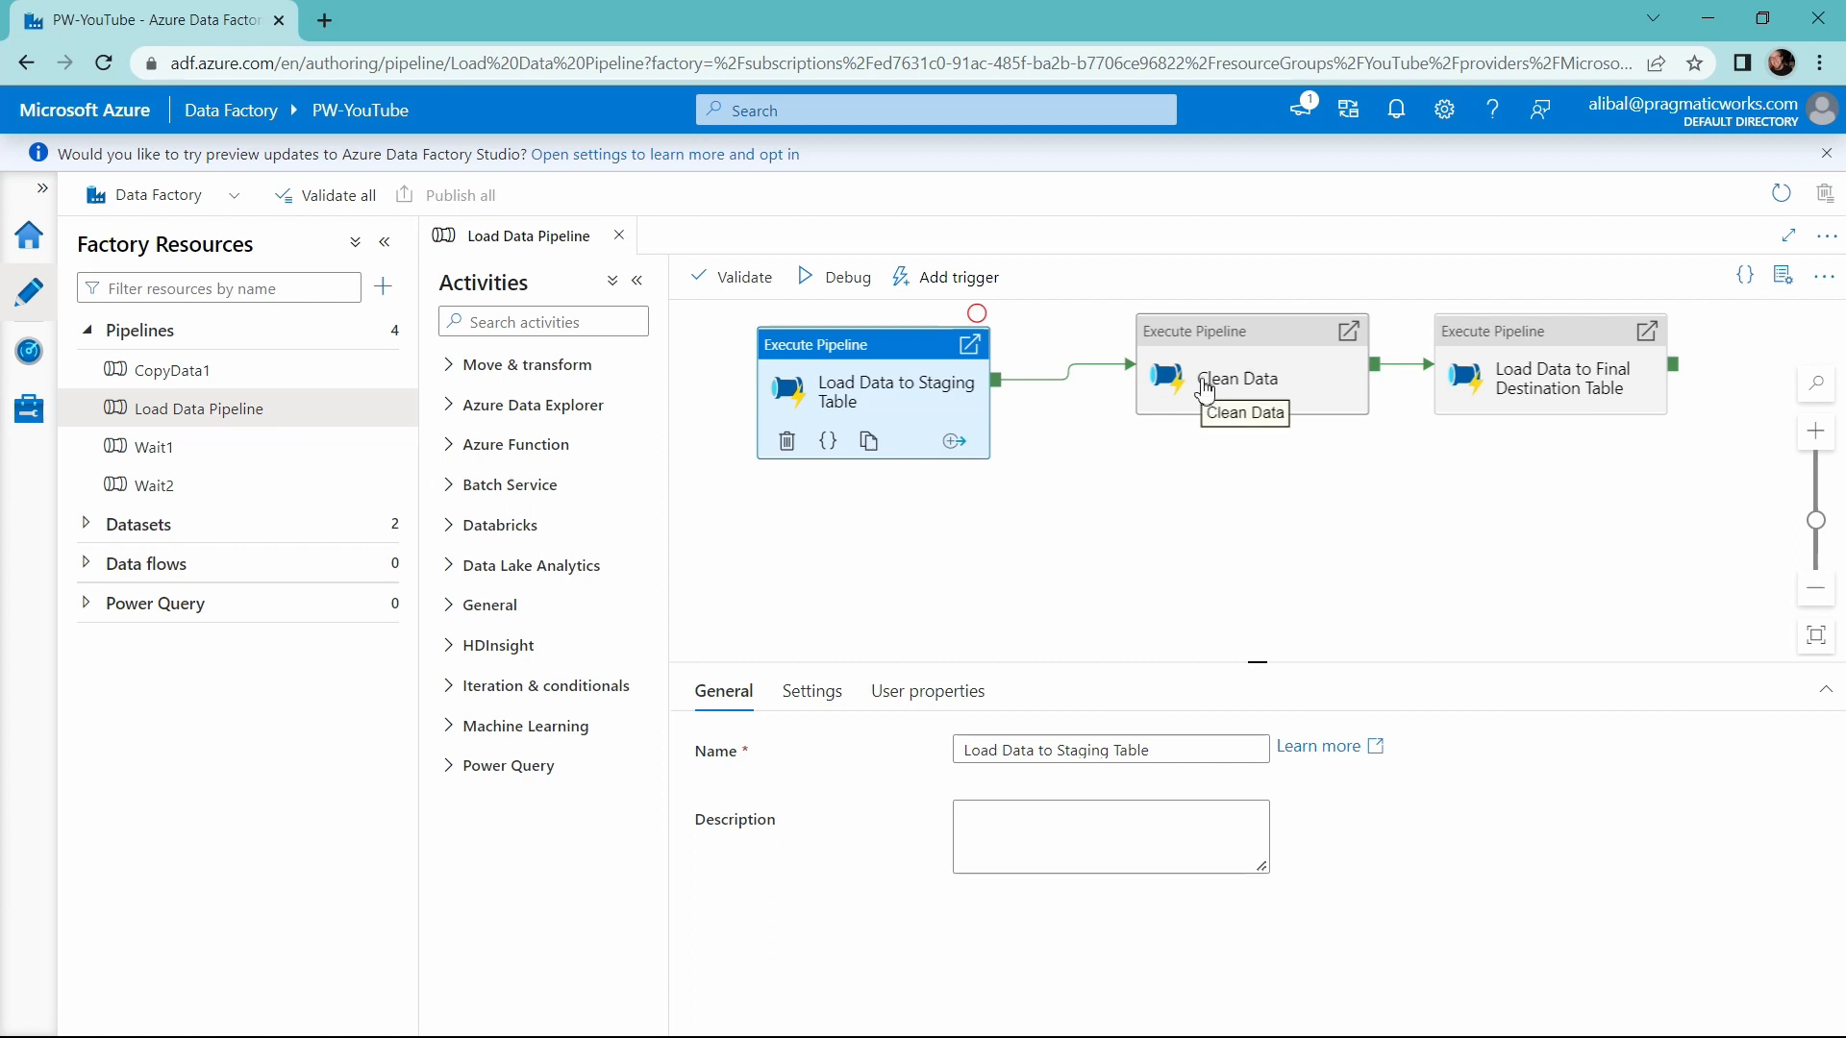
mouse_move(874, 410)
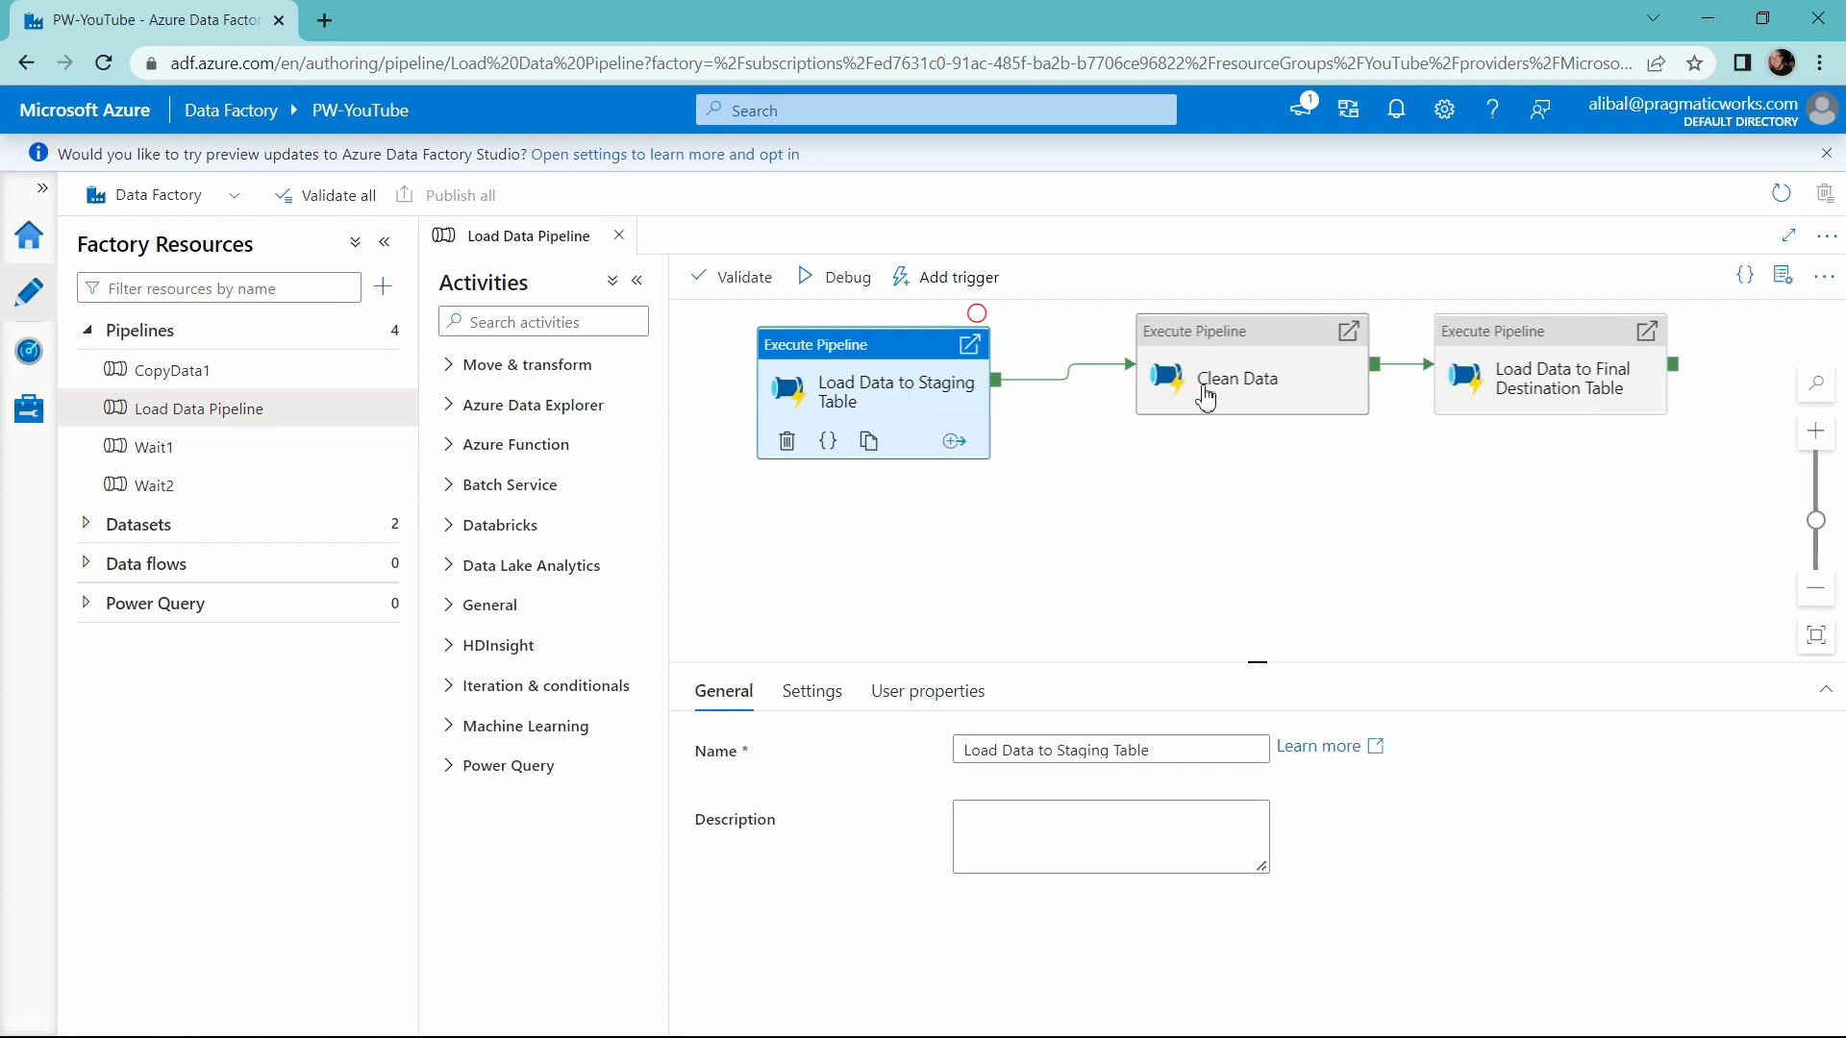
left_click(1237, 378)
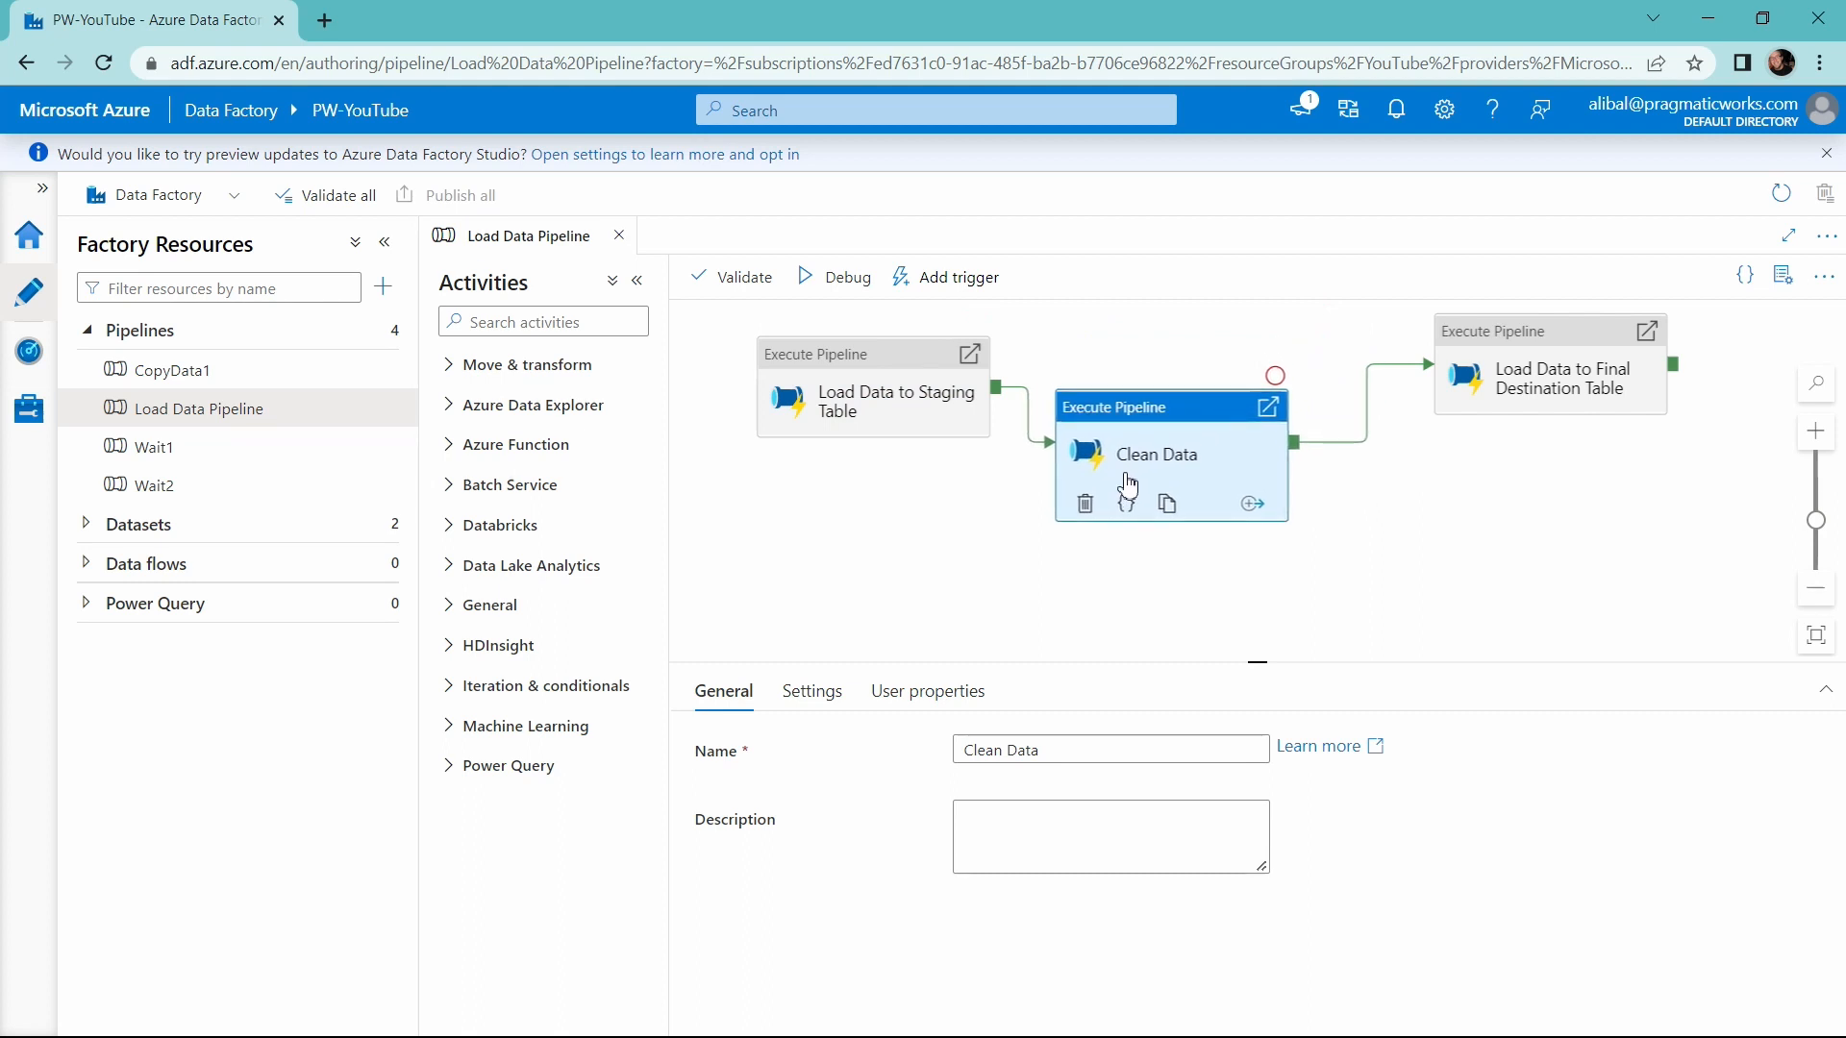
mouse_move(1248, 446)
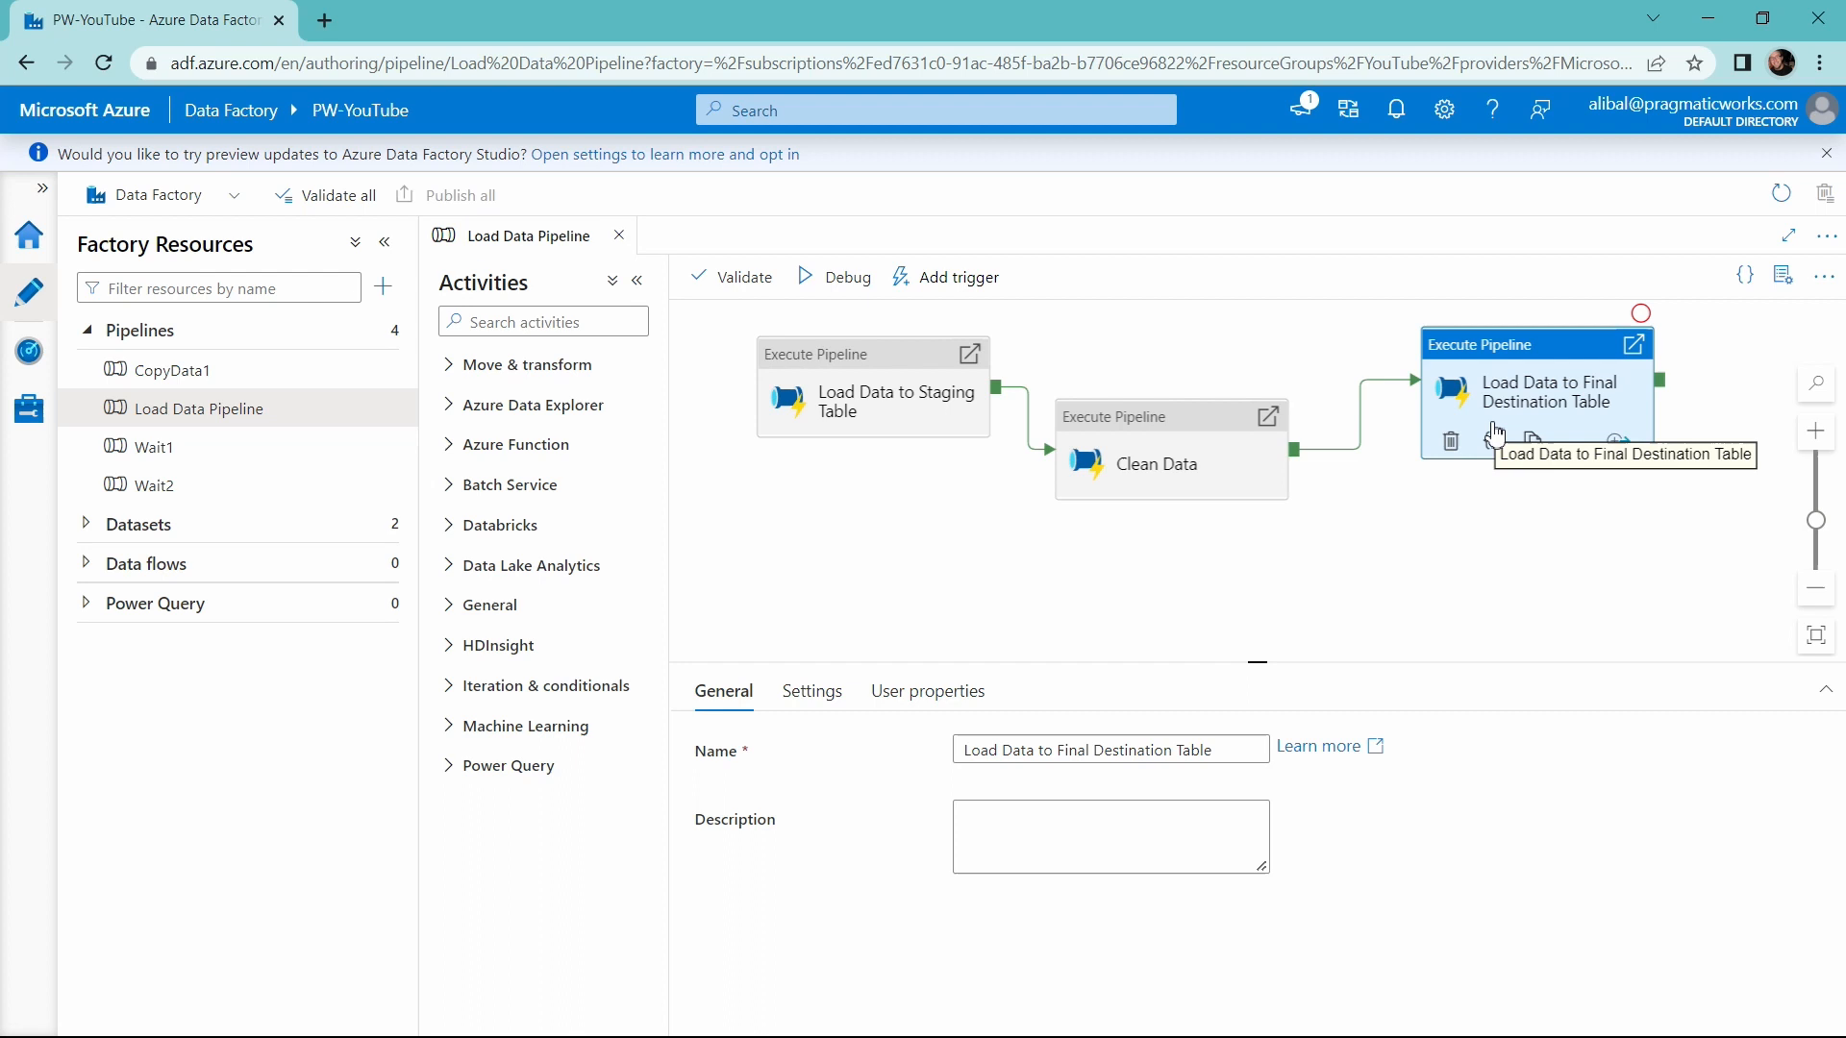
left_click_drag(1530, 389, 1481, 528)
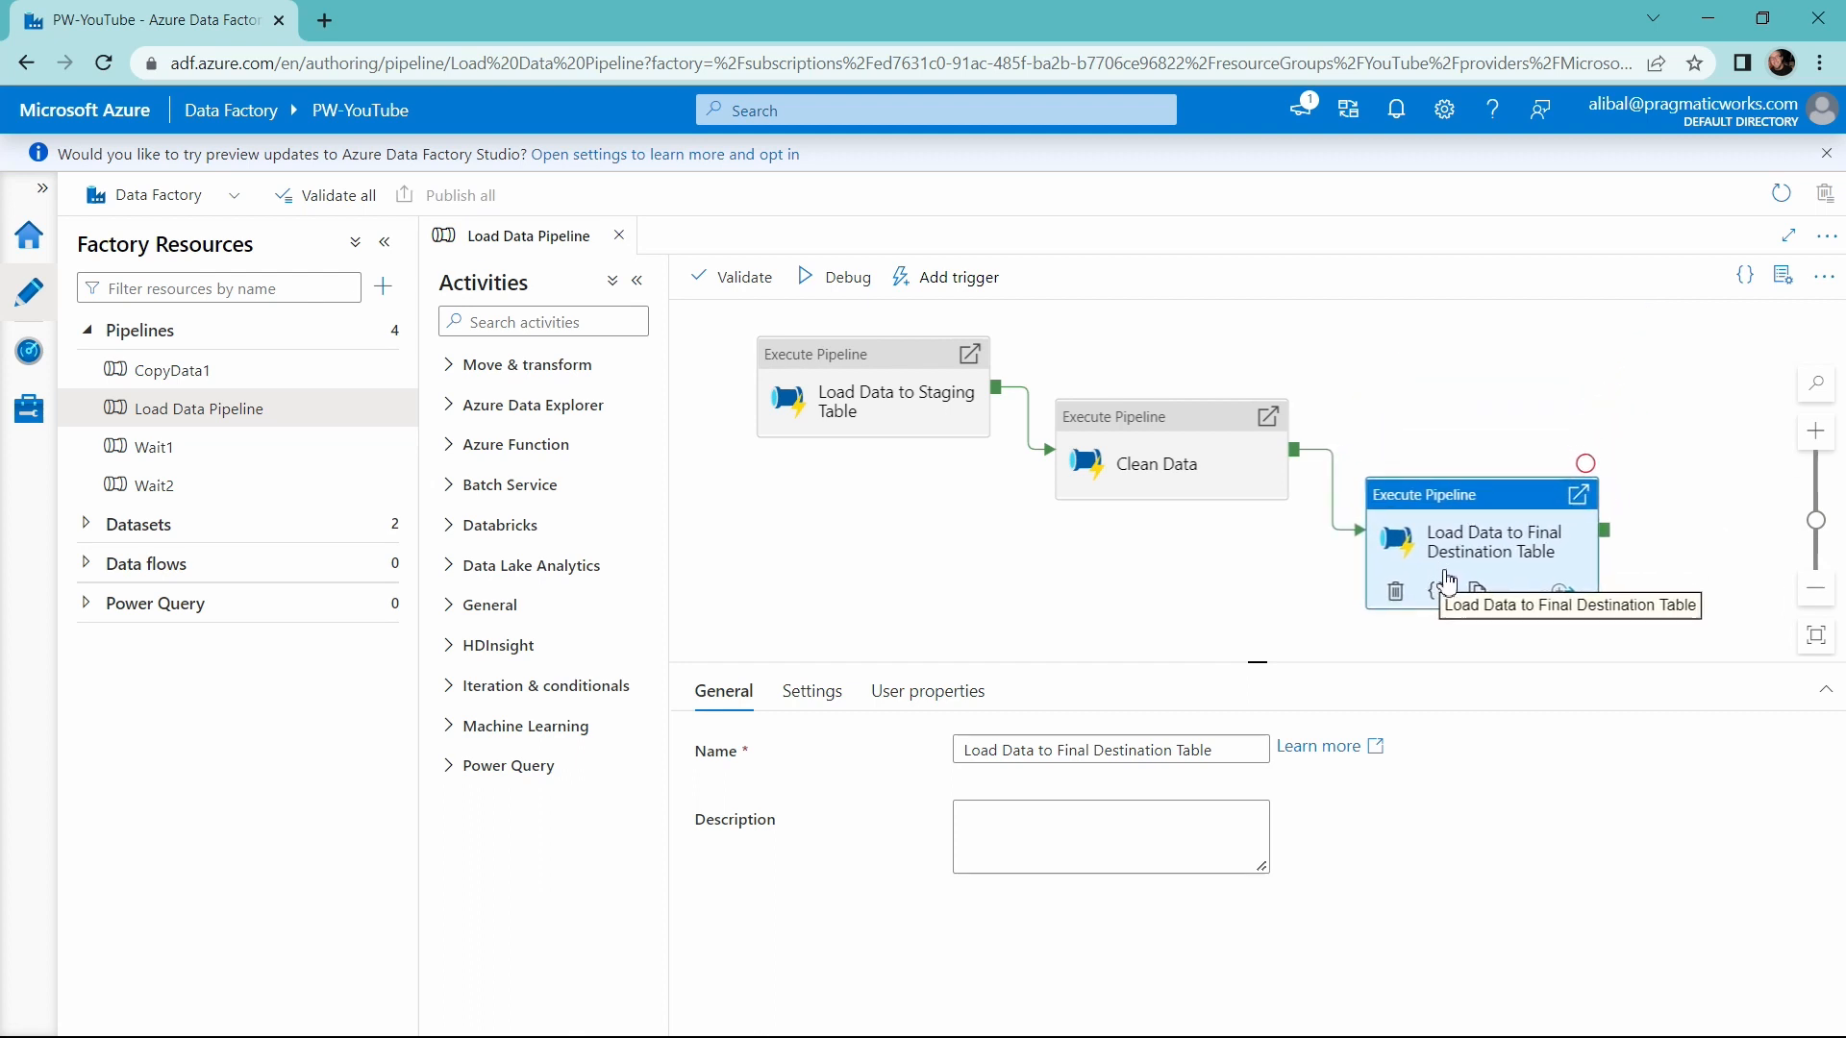
mouse_move(1020, 609)
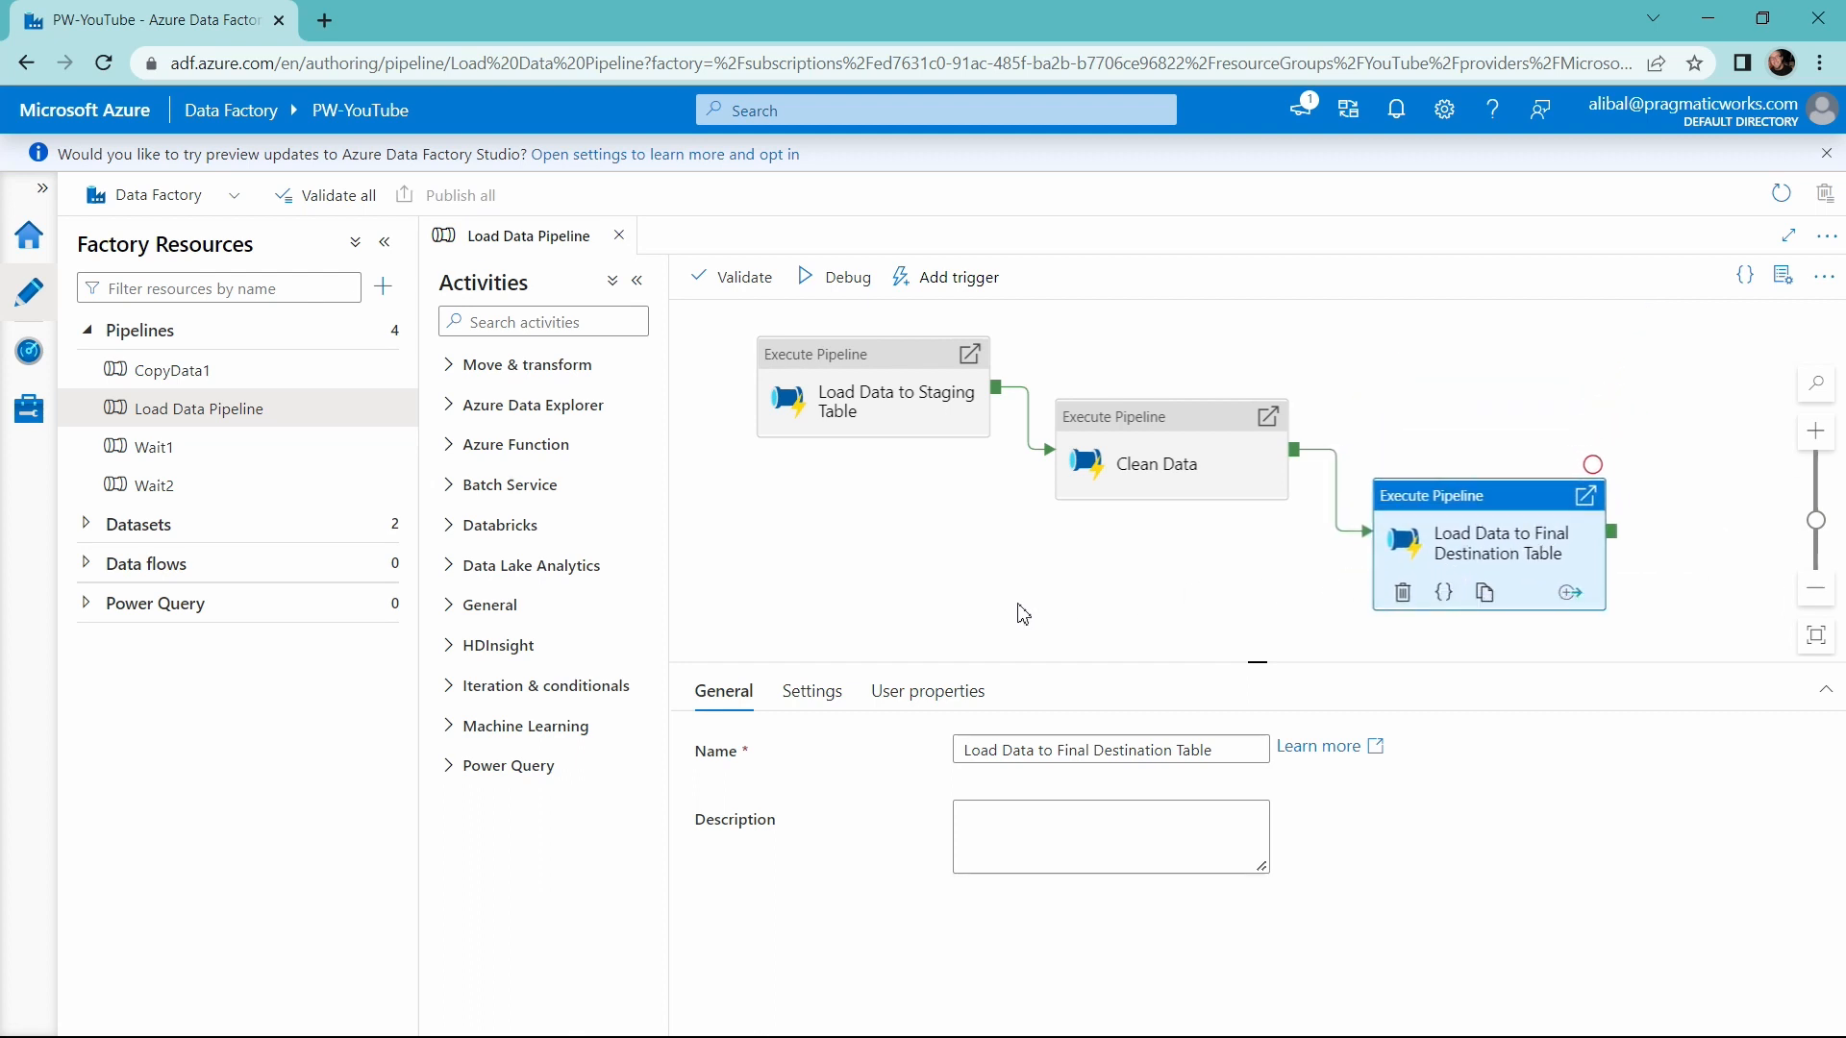
mouse_move(953, 615)
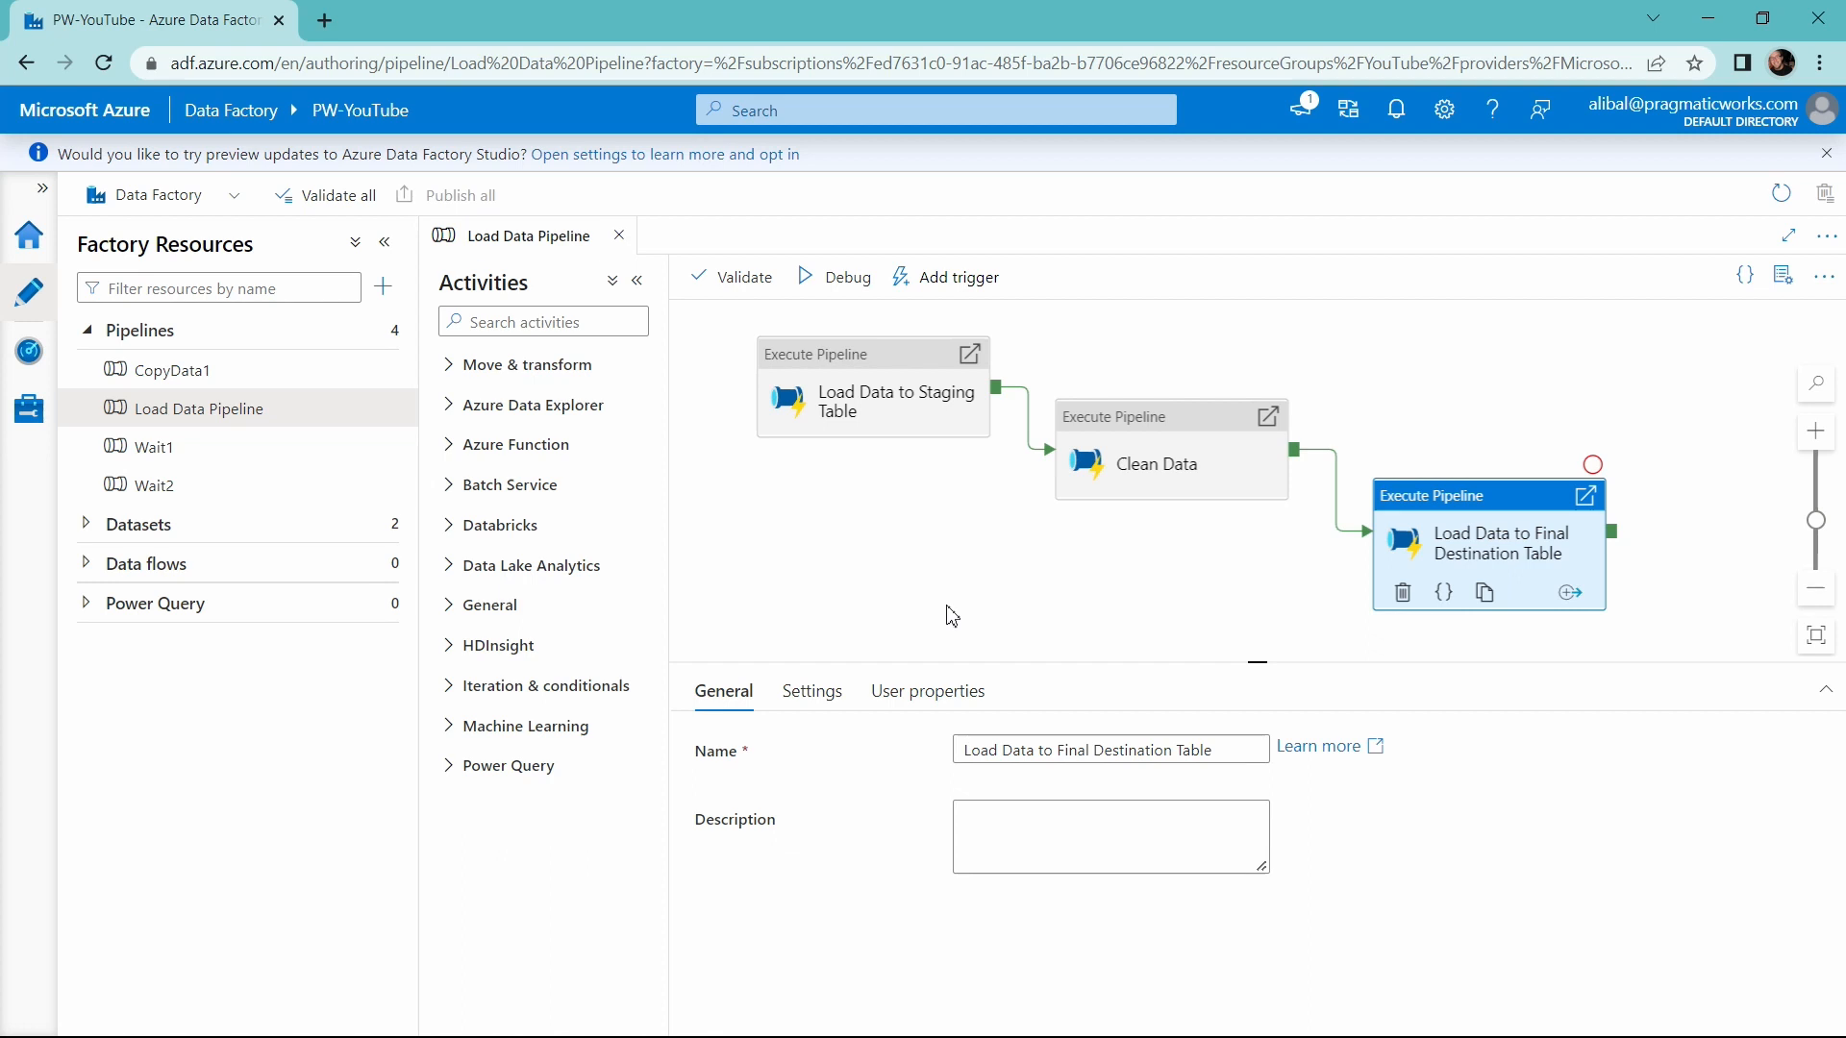
mouse_move(937, 487)
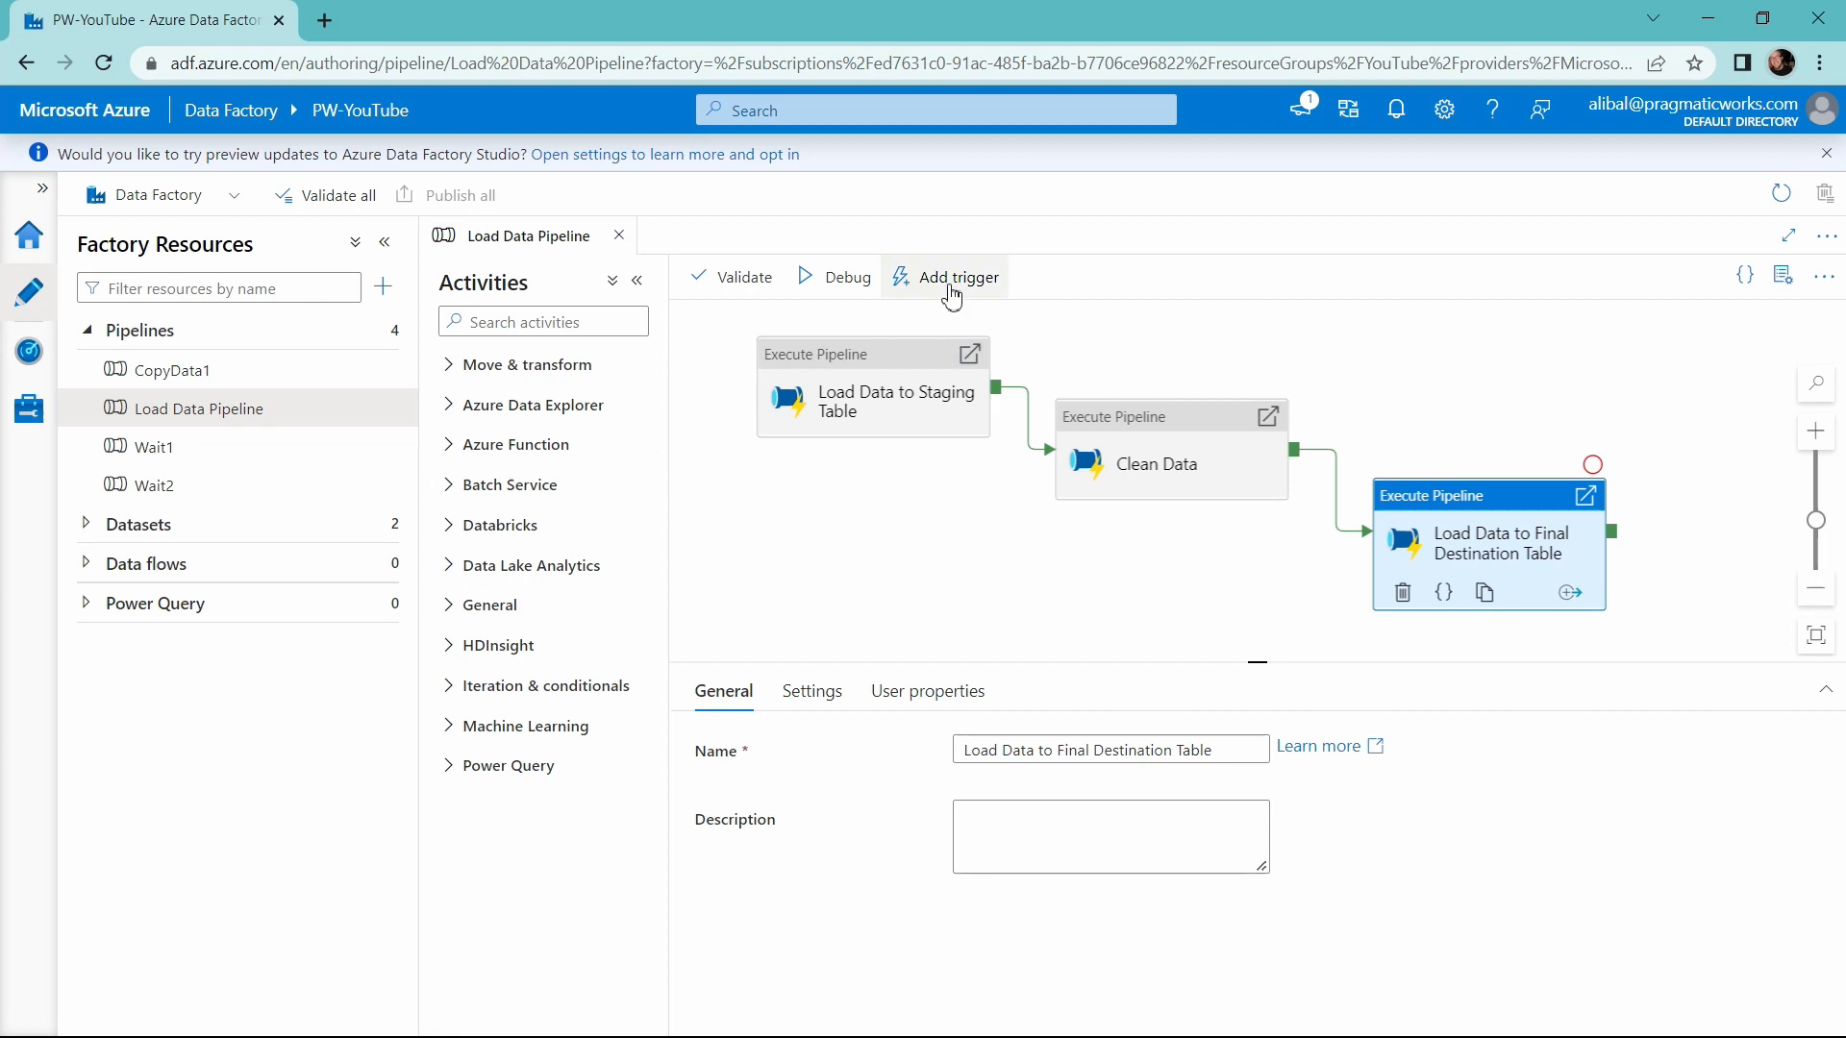
Trigger Load Data Pipeline now, confirm the run, and check the Failed notification
left_click(959, 276)
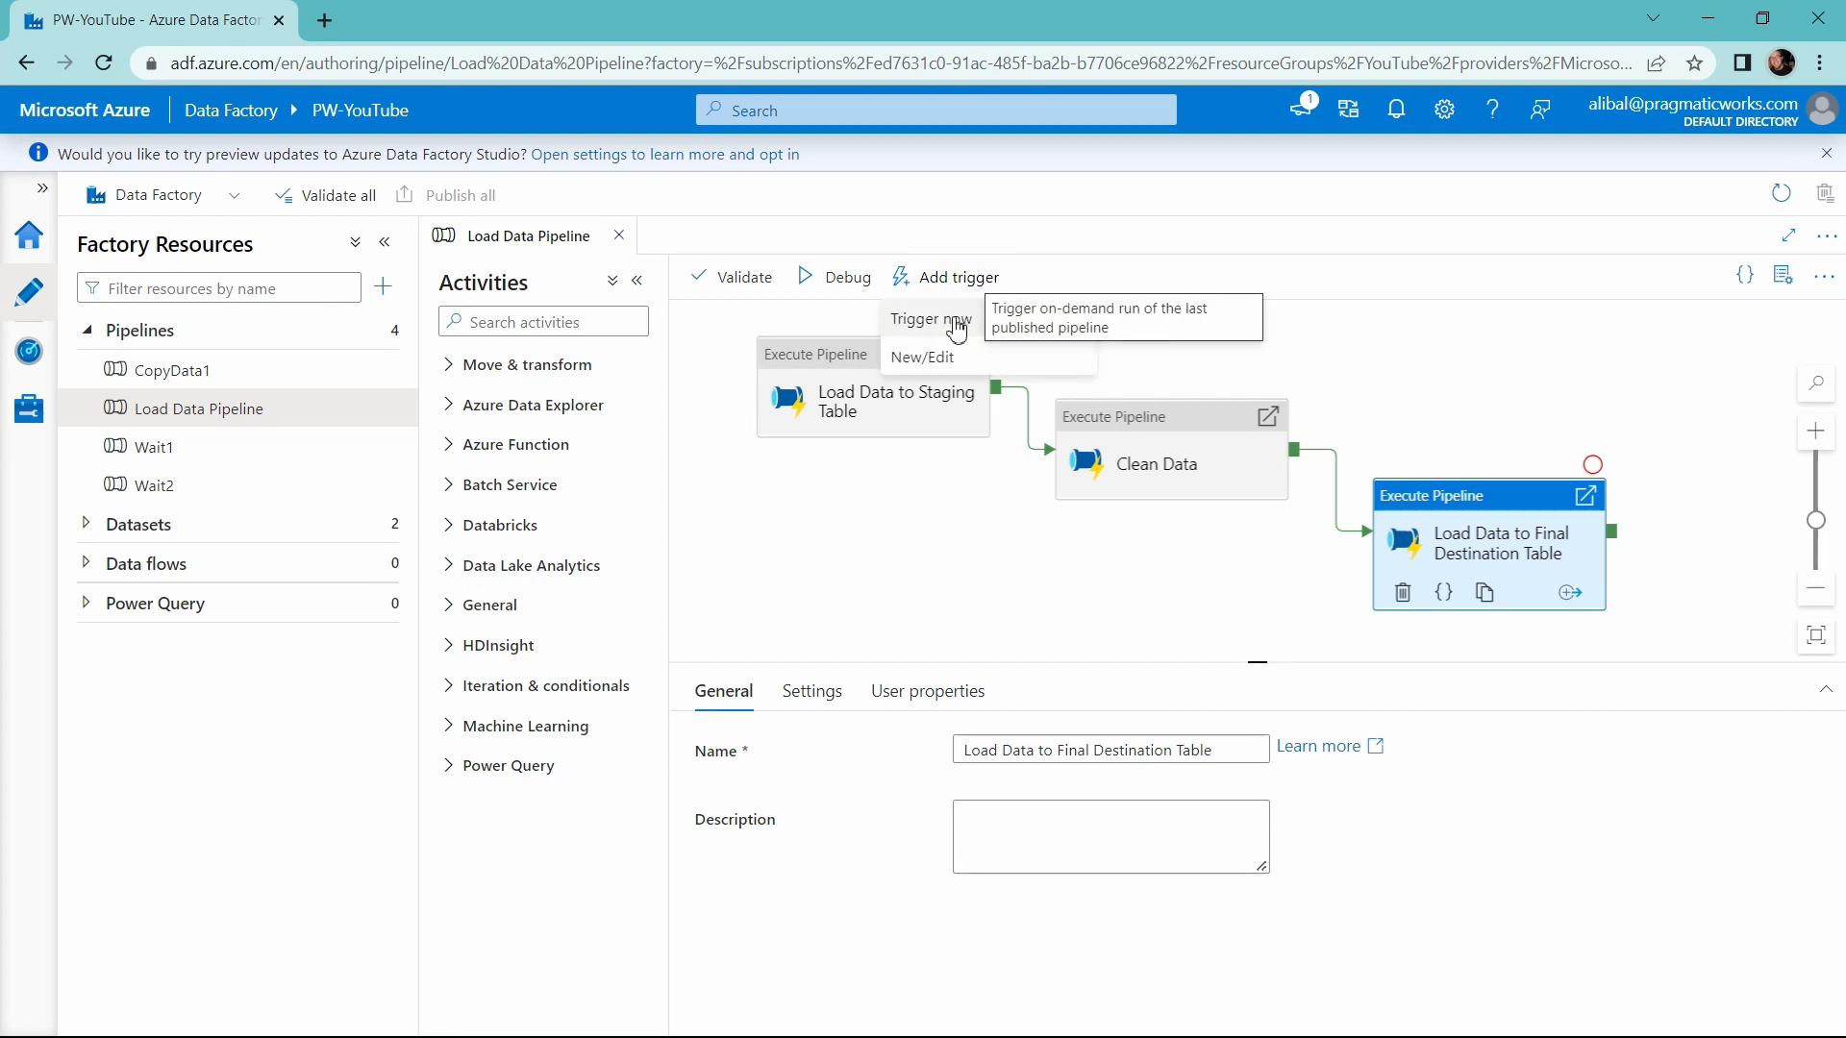
left_click(929, 319)
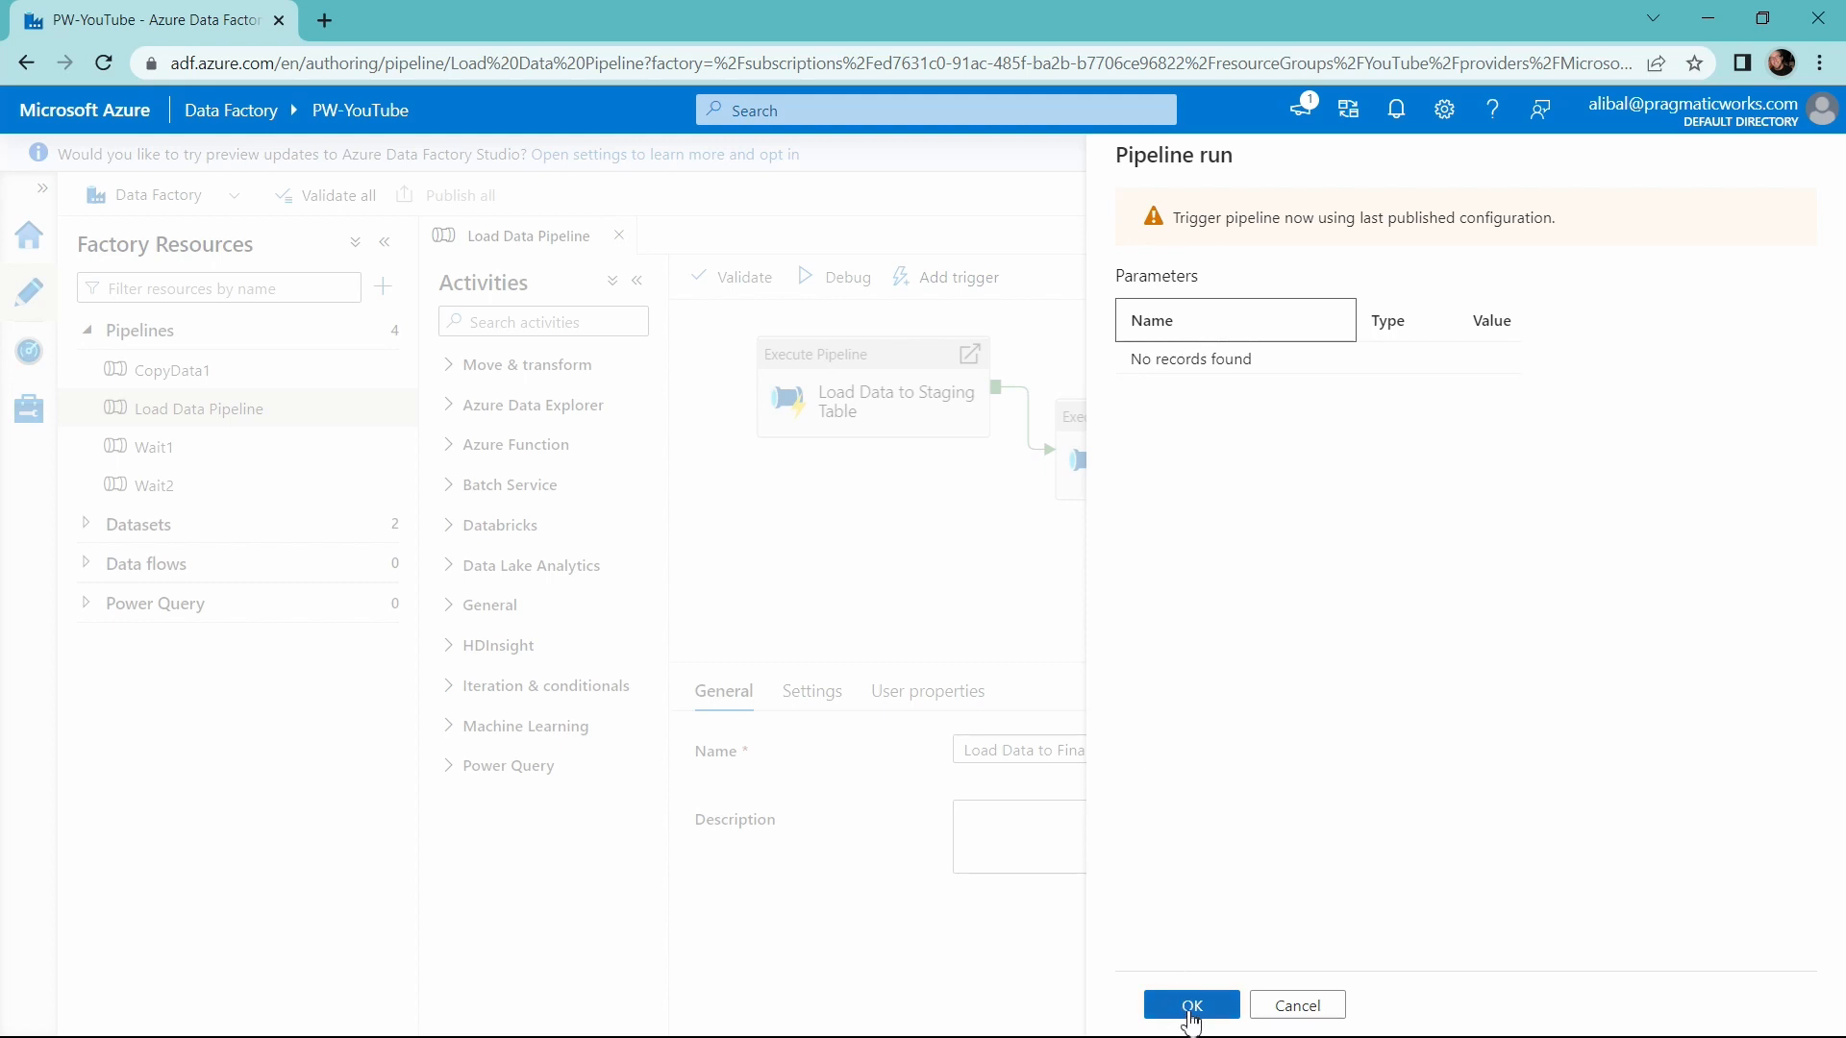
left_click(1191, 1004)
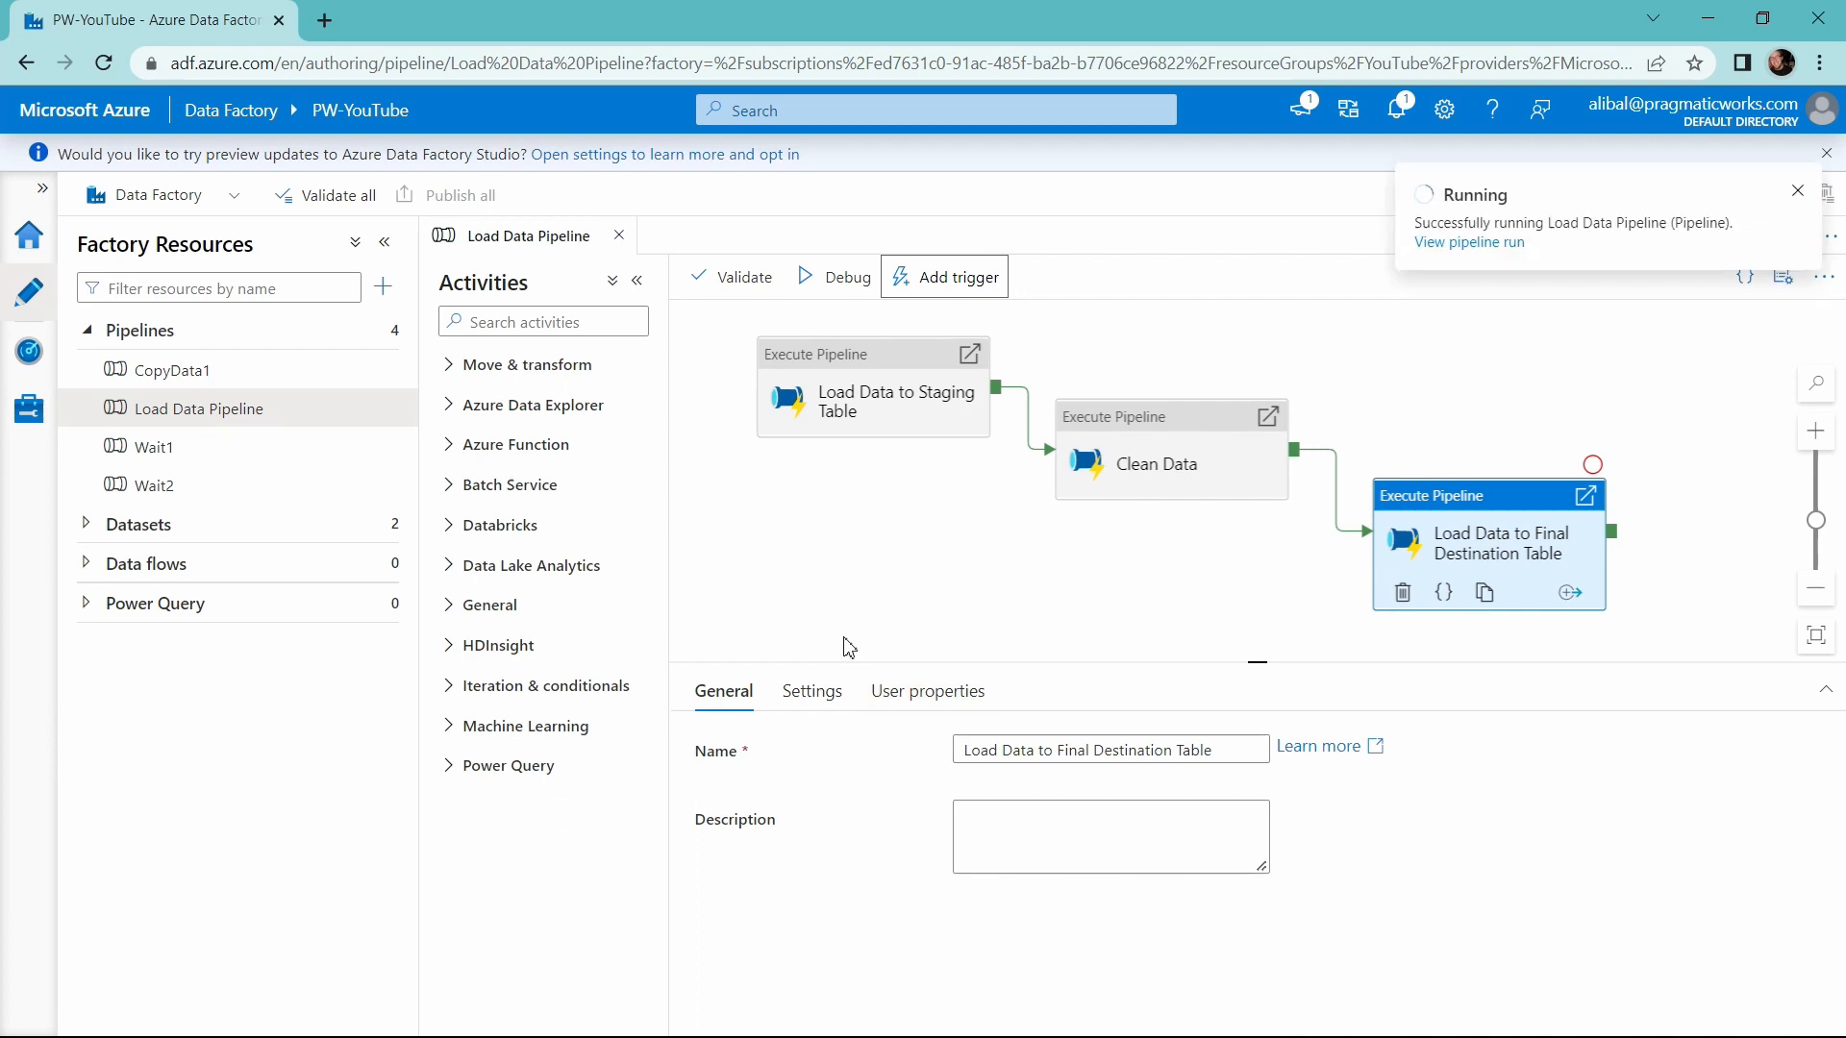
left_click(1797, 190)
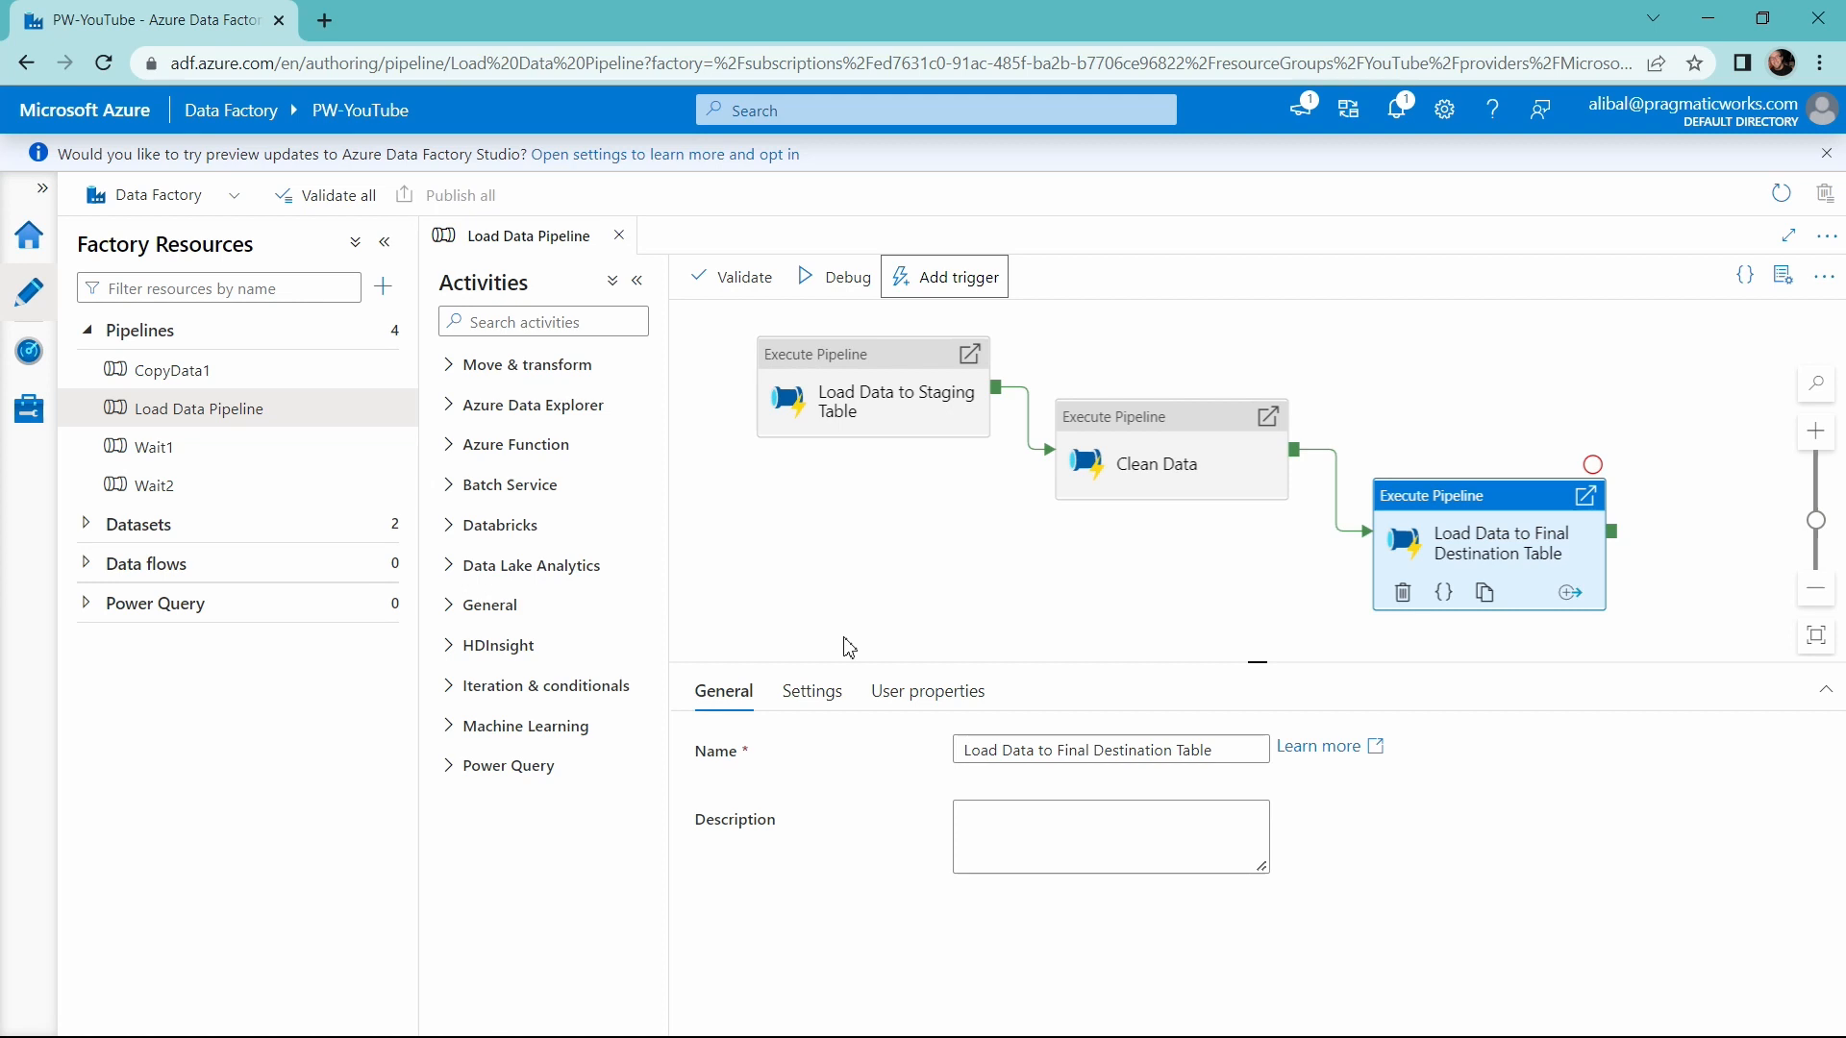
mouse_move(839, 633)
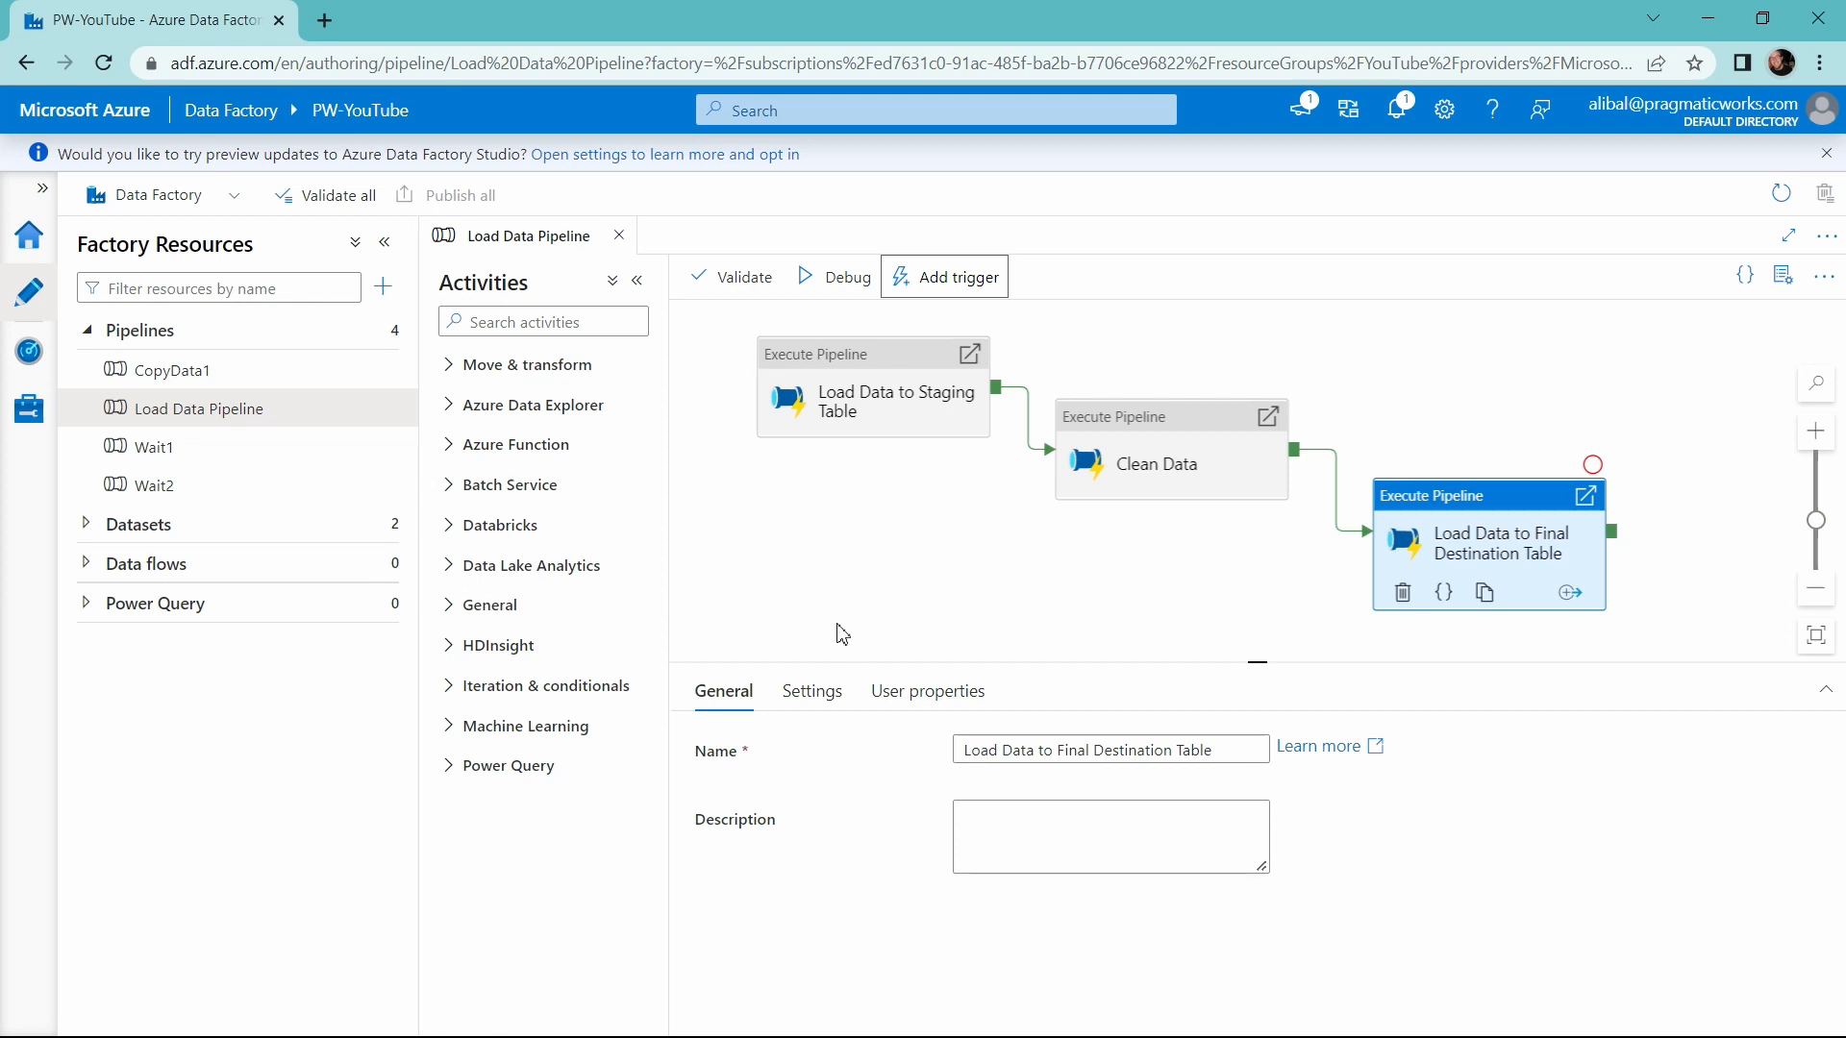
mouse_move(859, 575)
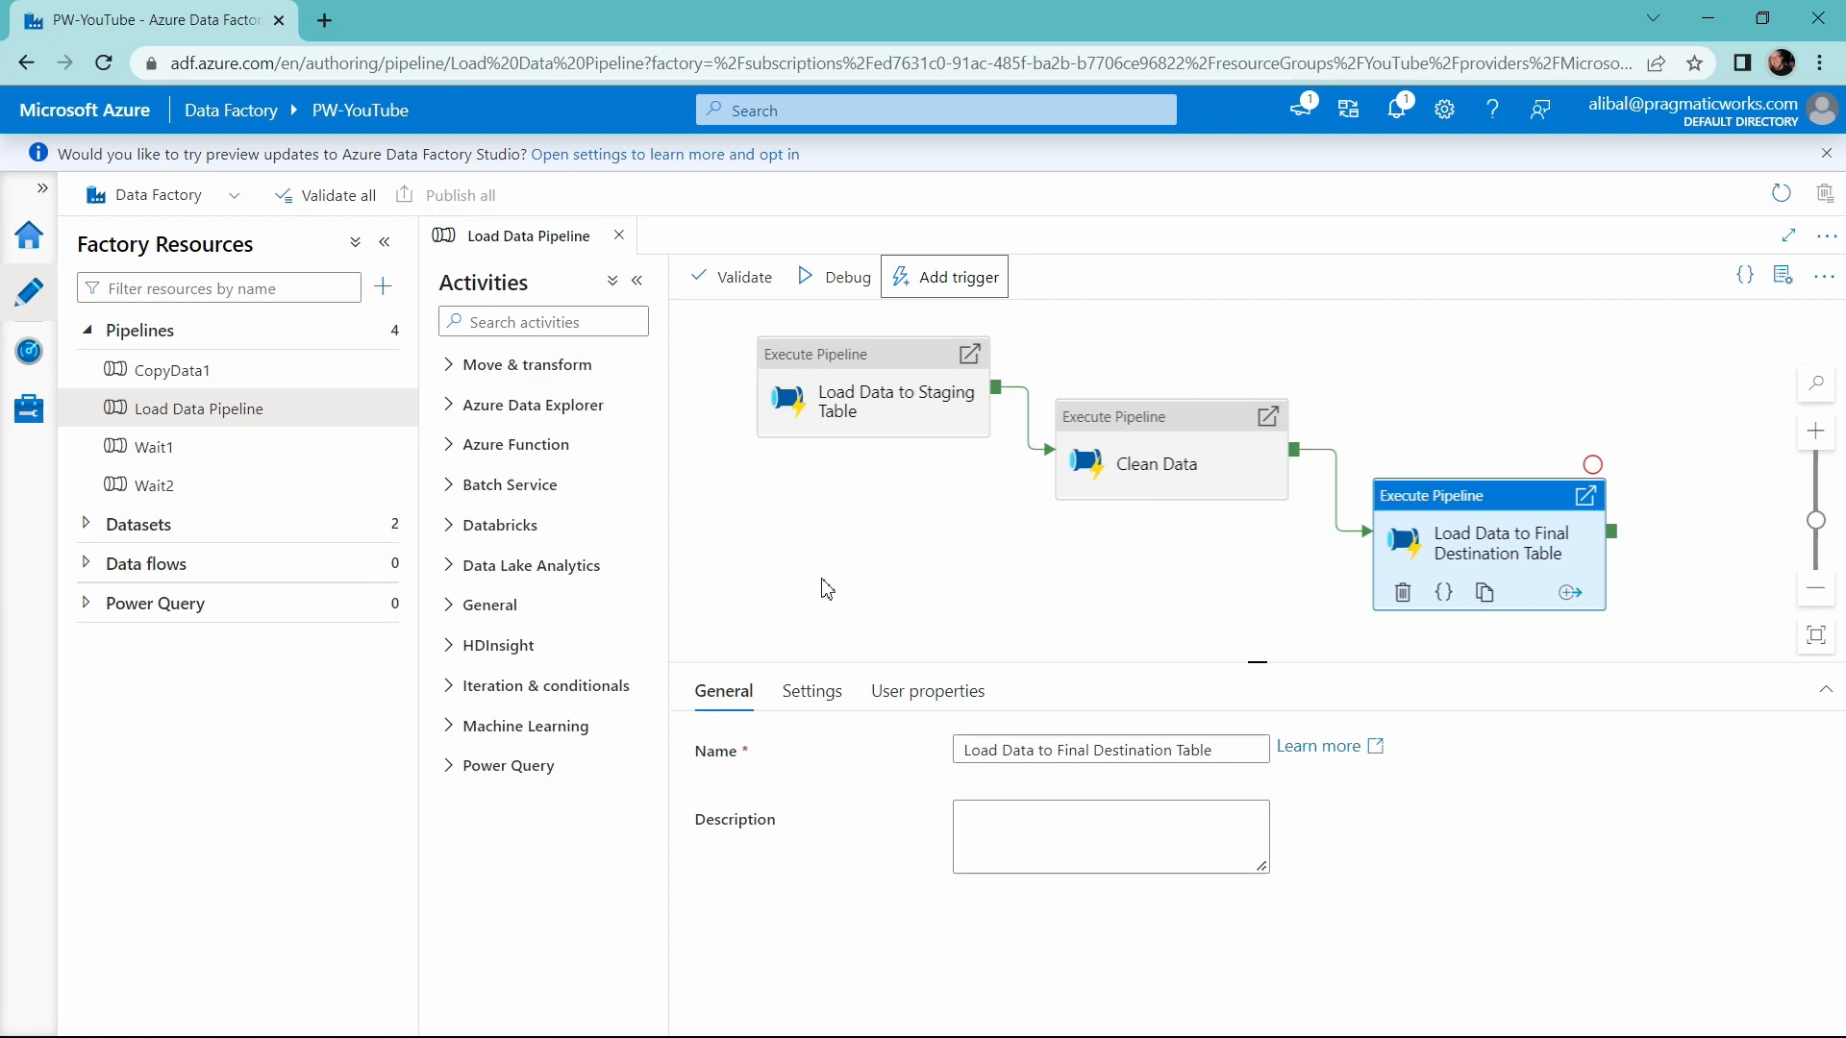
mouse_move(361, 515)
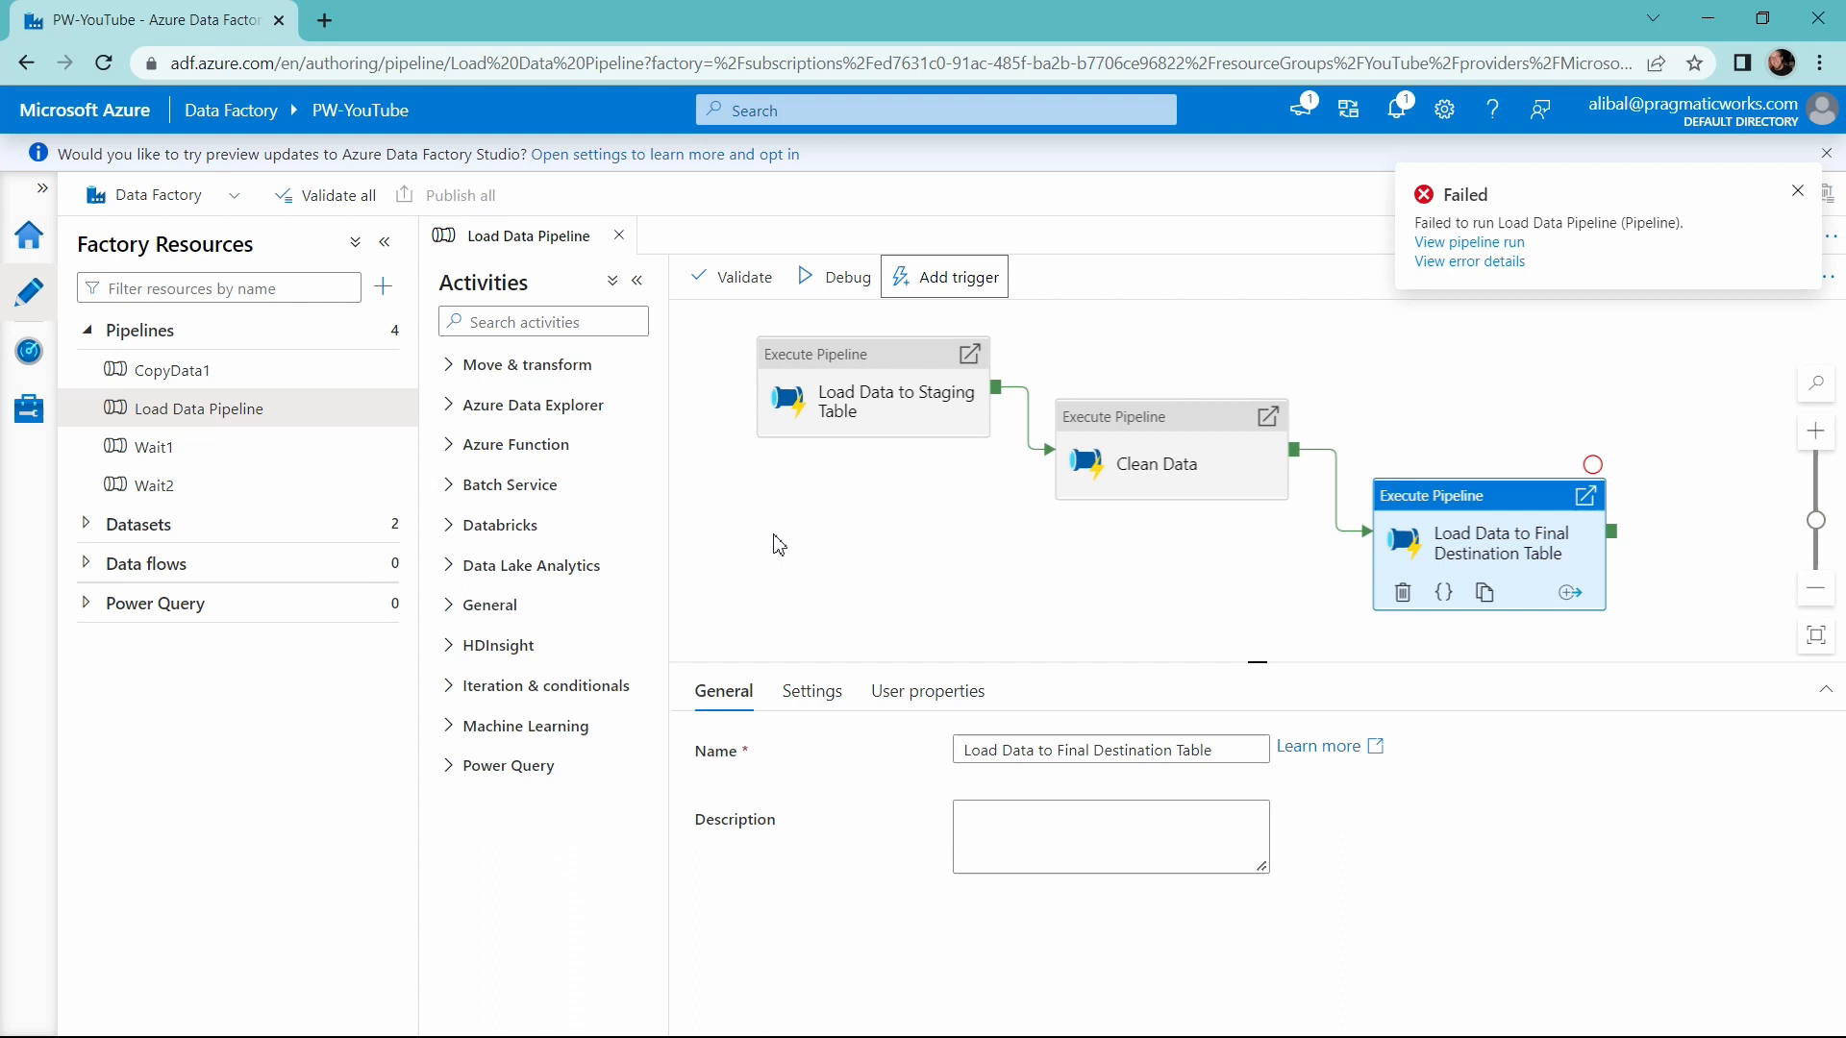
mouse_move(843, 544)
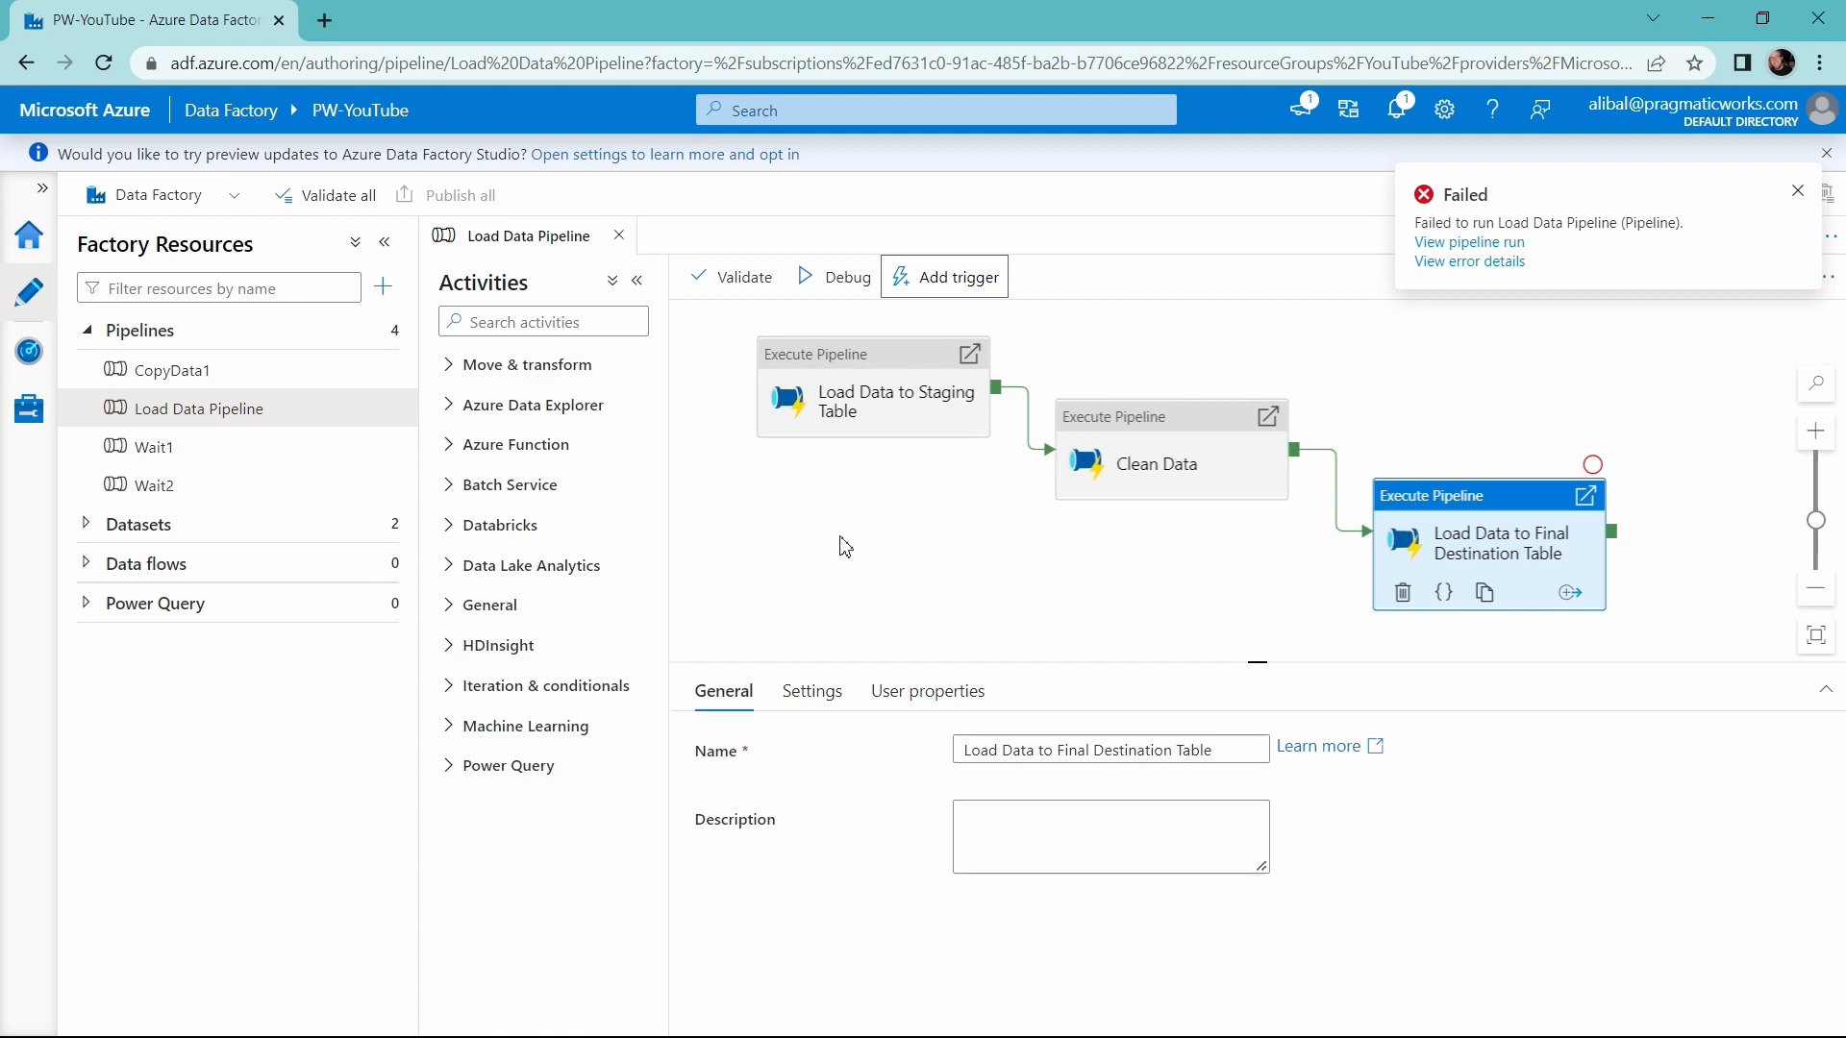
left_click(1797, 190)
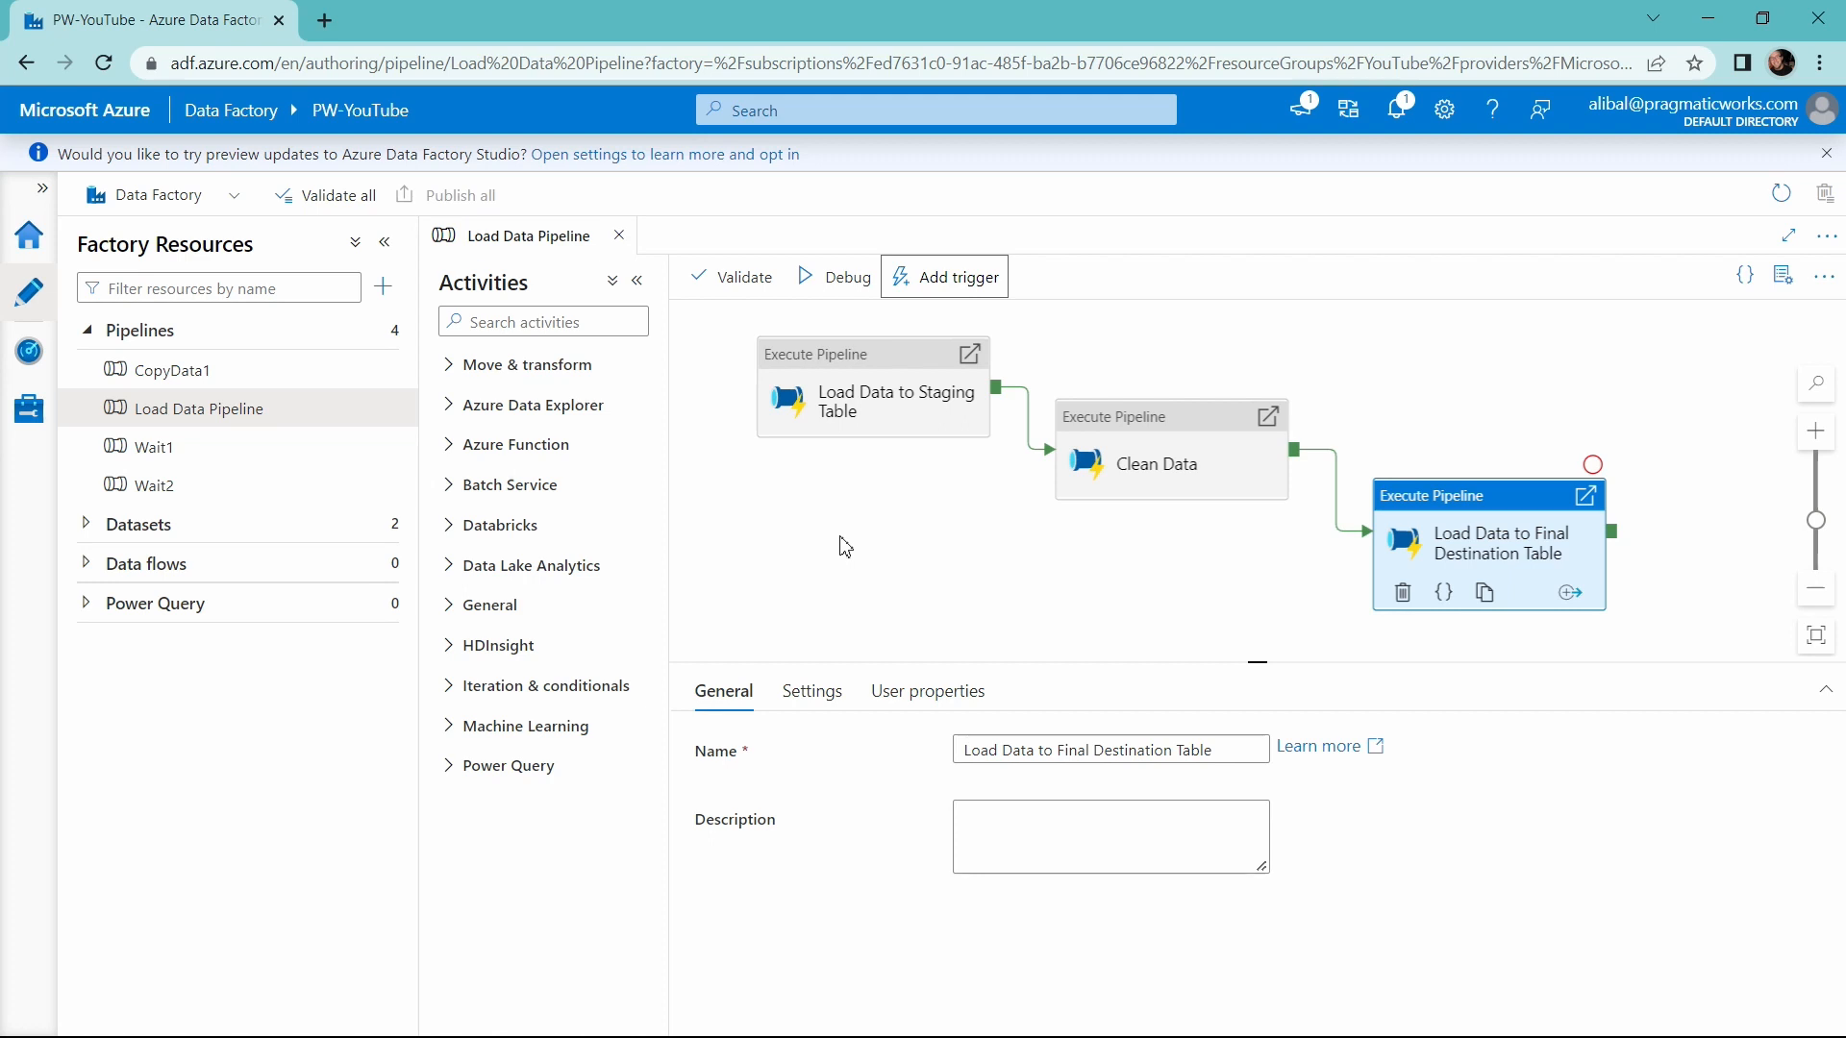
mouse_move(436, 484)
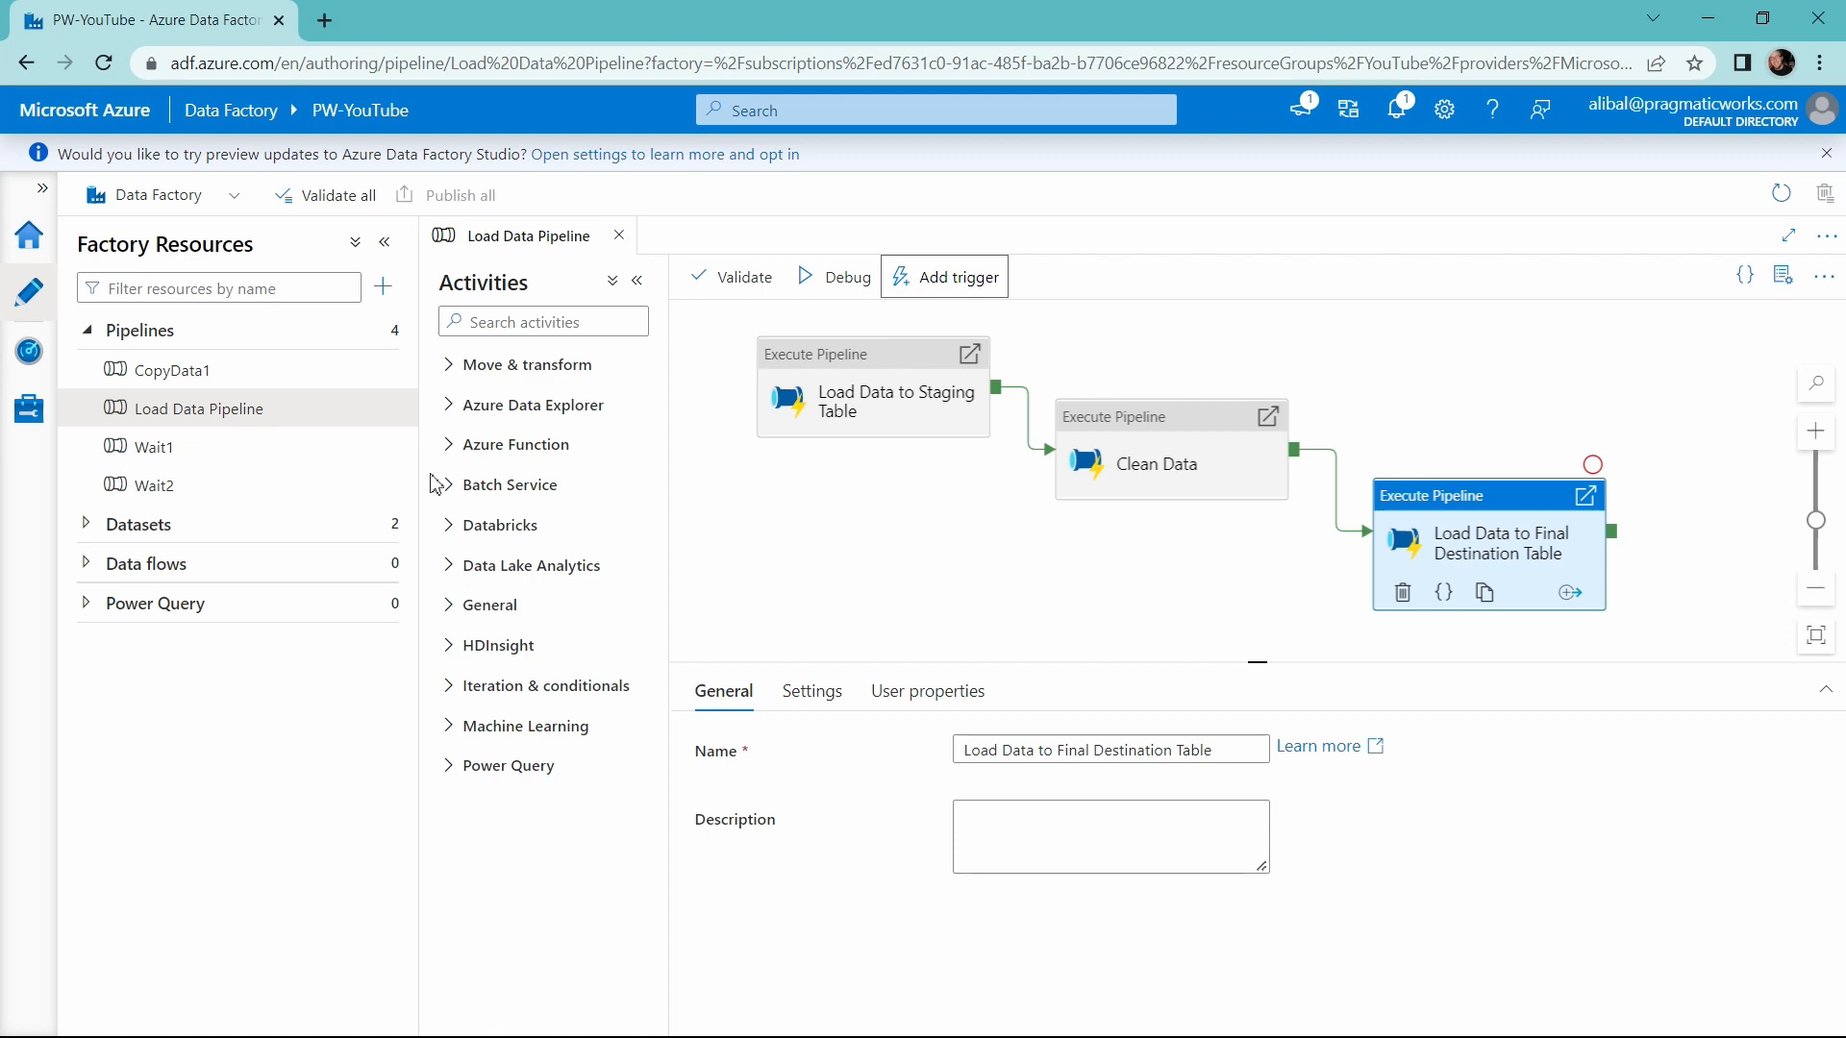
mouse_move(516, 468)
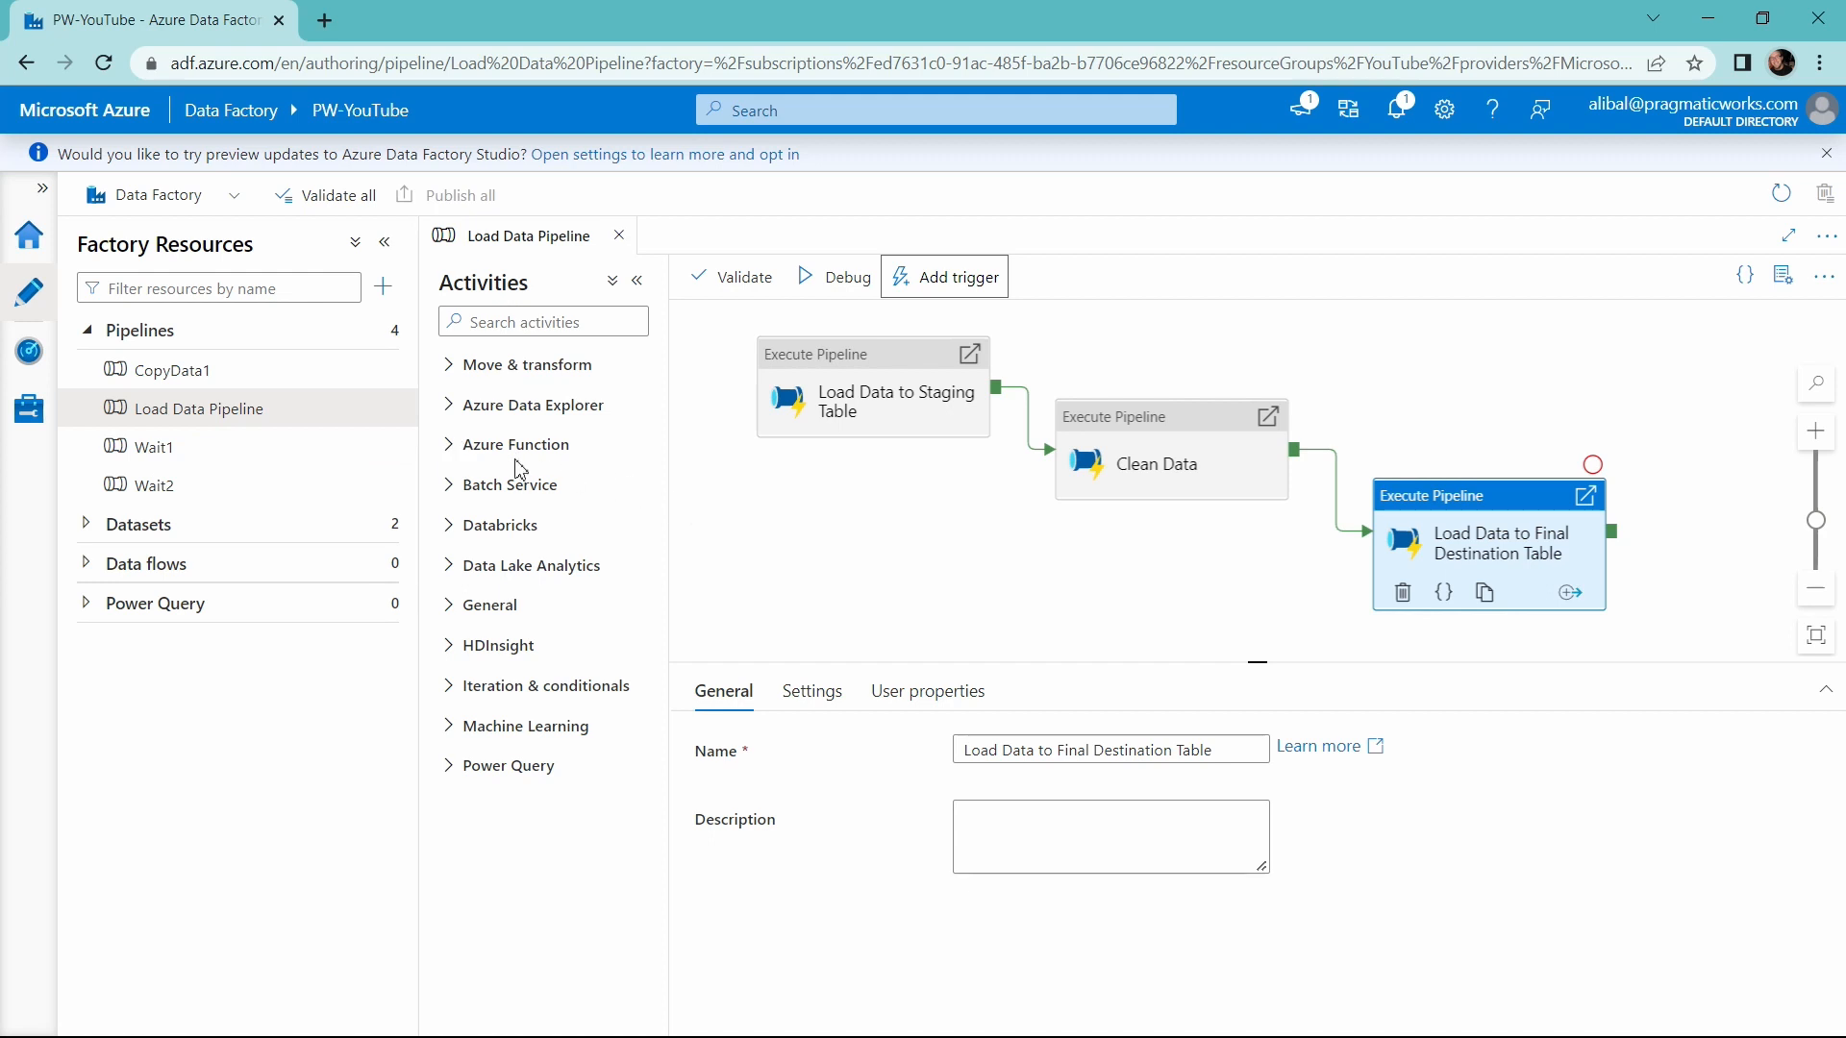
mouse_move(27, 352)
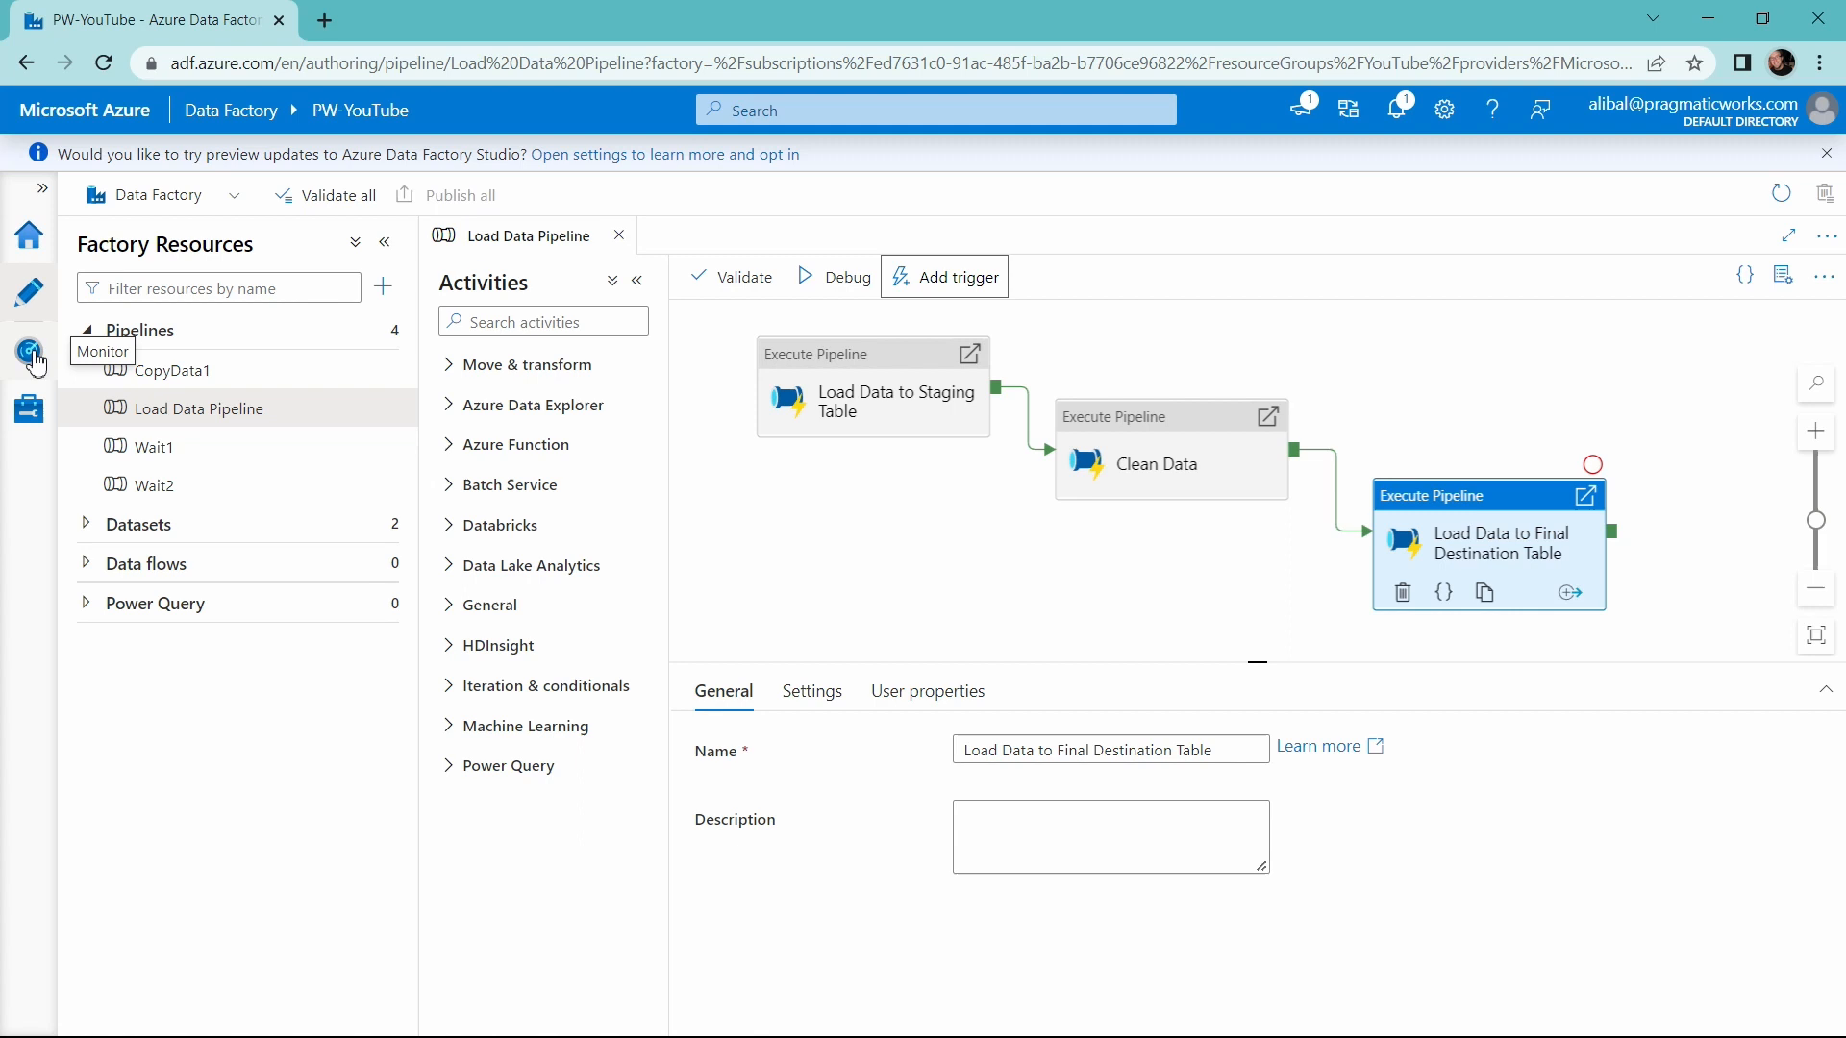
left_click(29, 351)
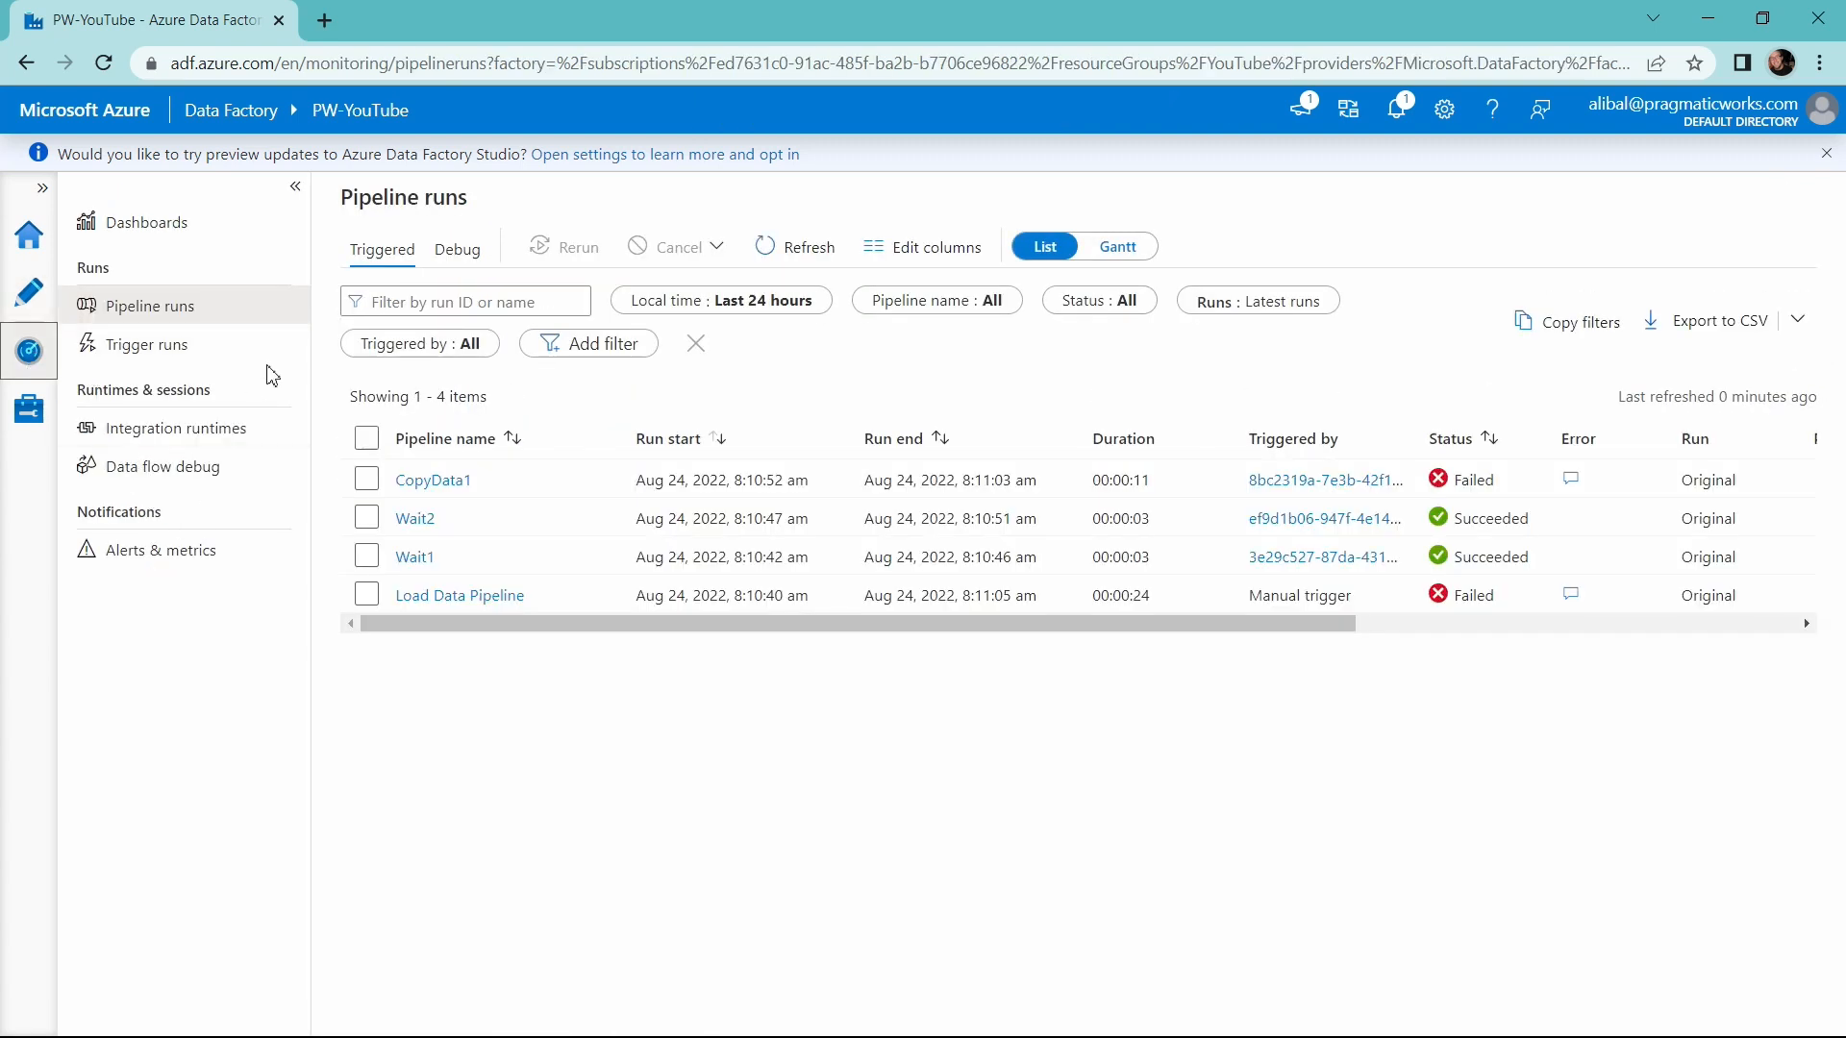
mouse_move(306, 400)
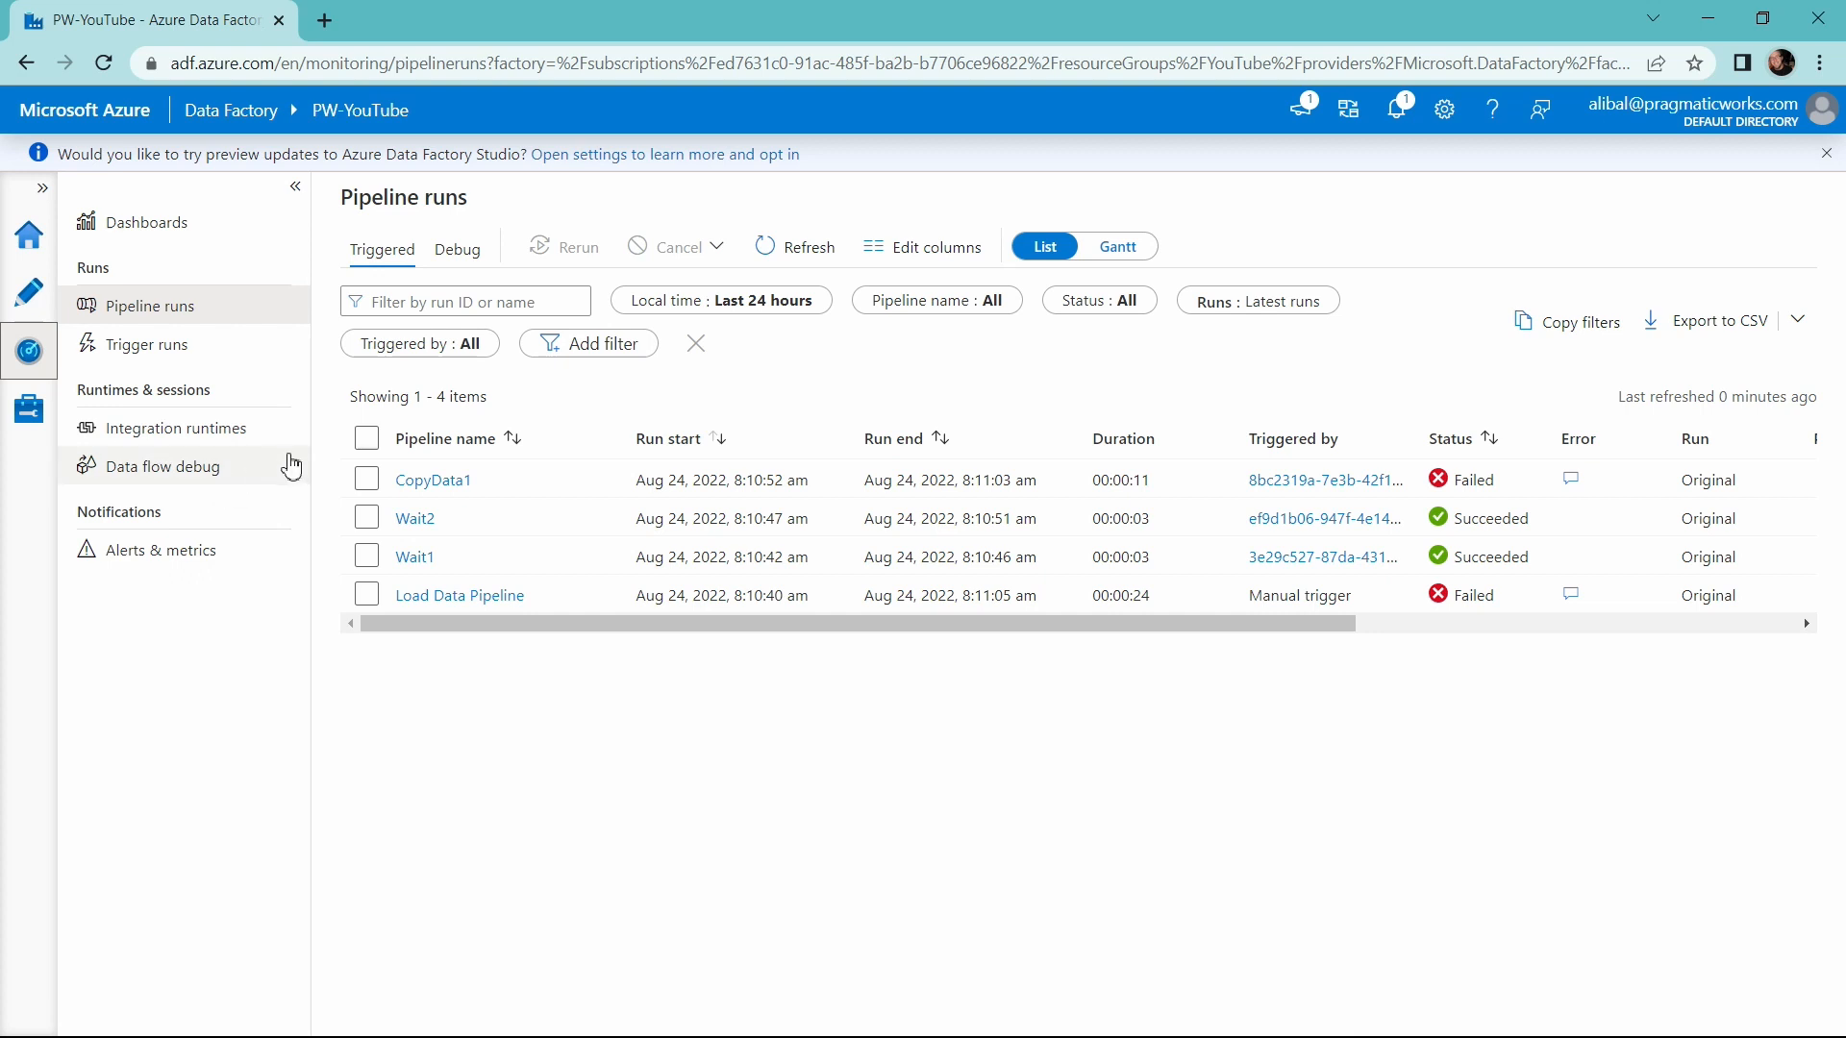
left_click(366, 480)
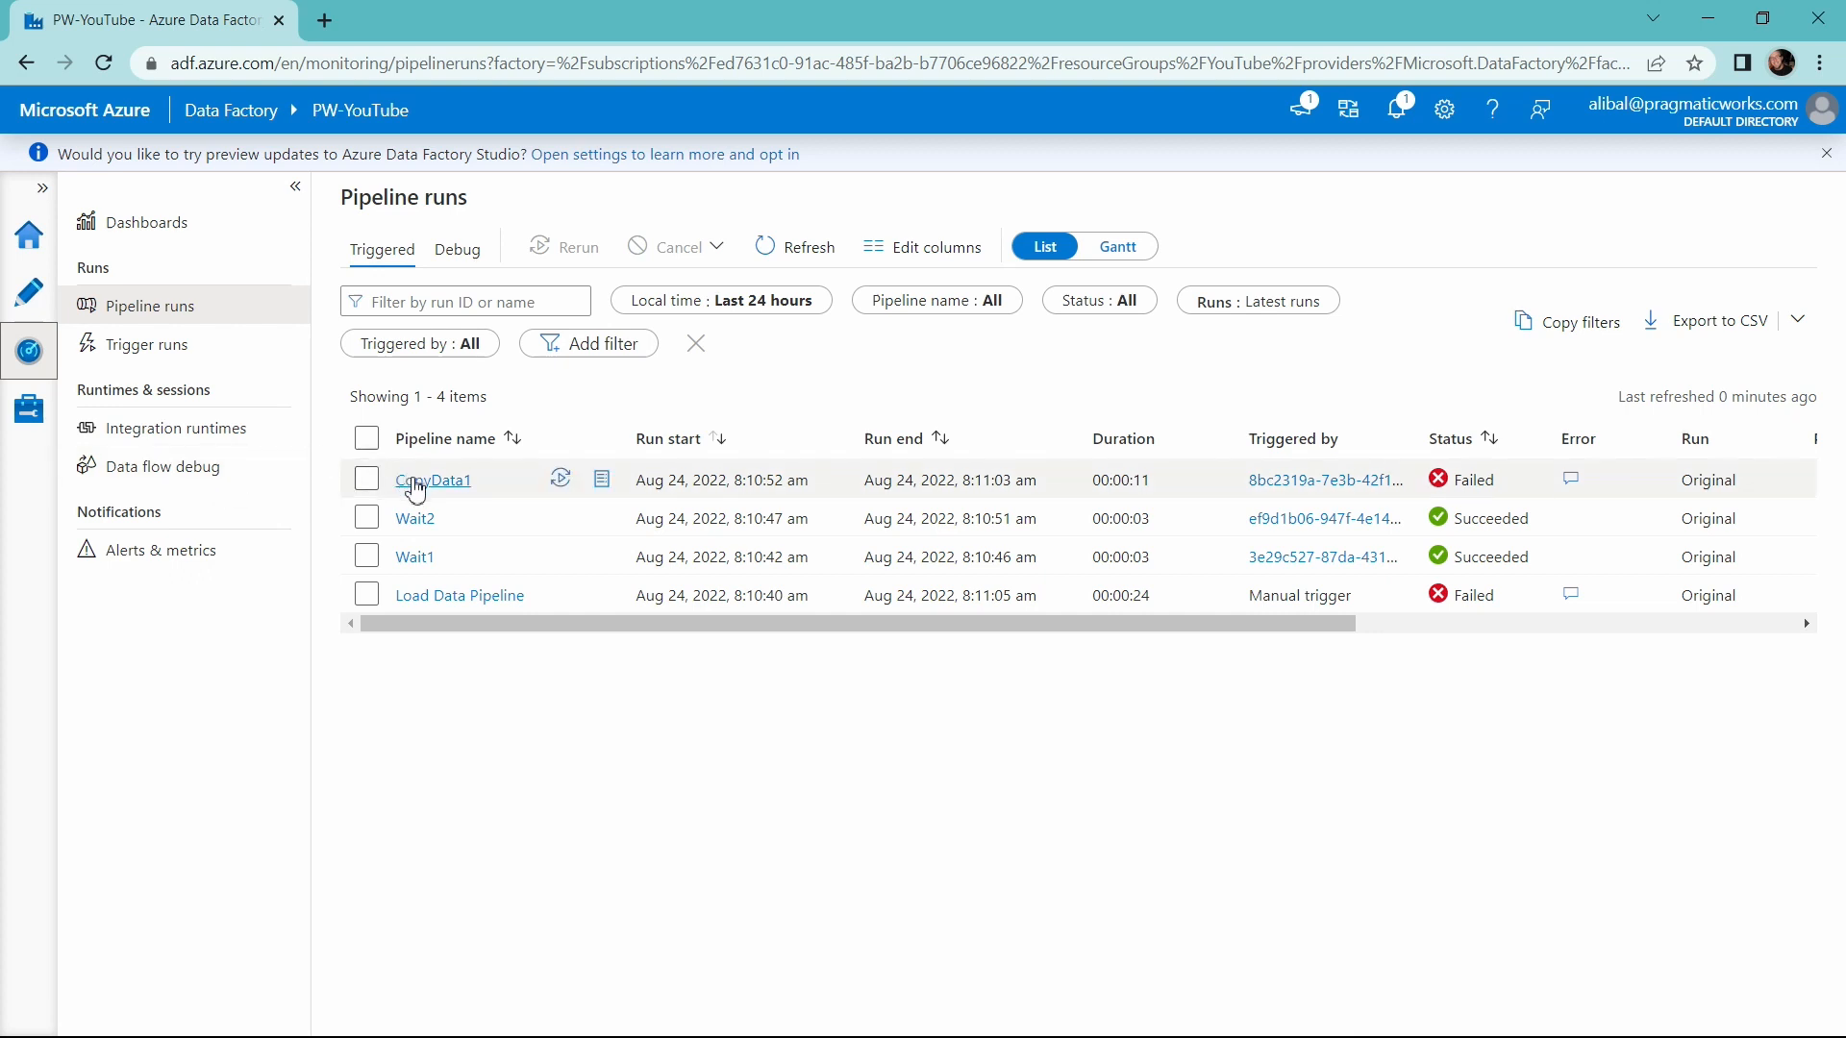
mouse_move(393, 561)
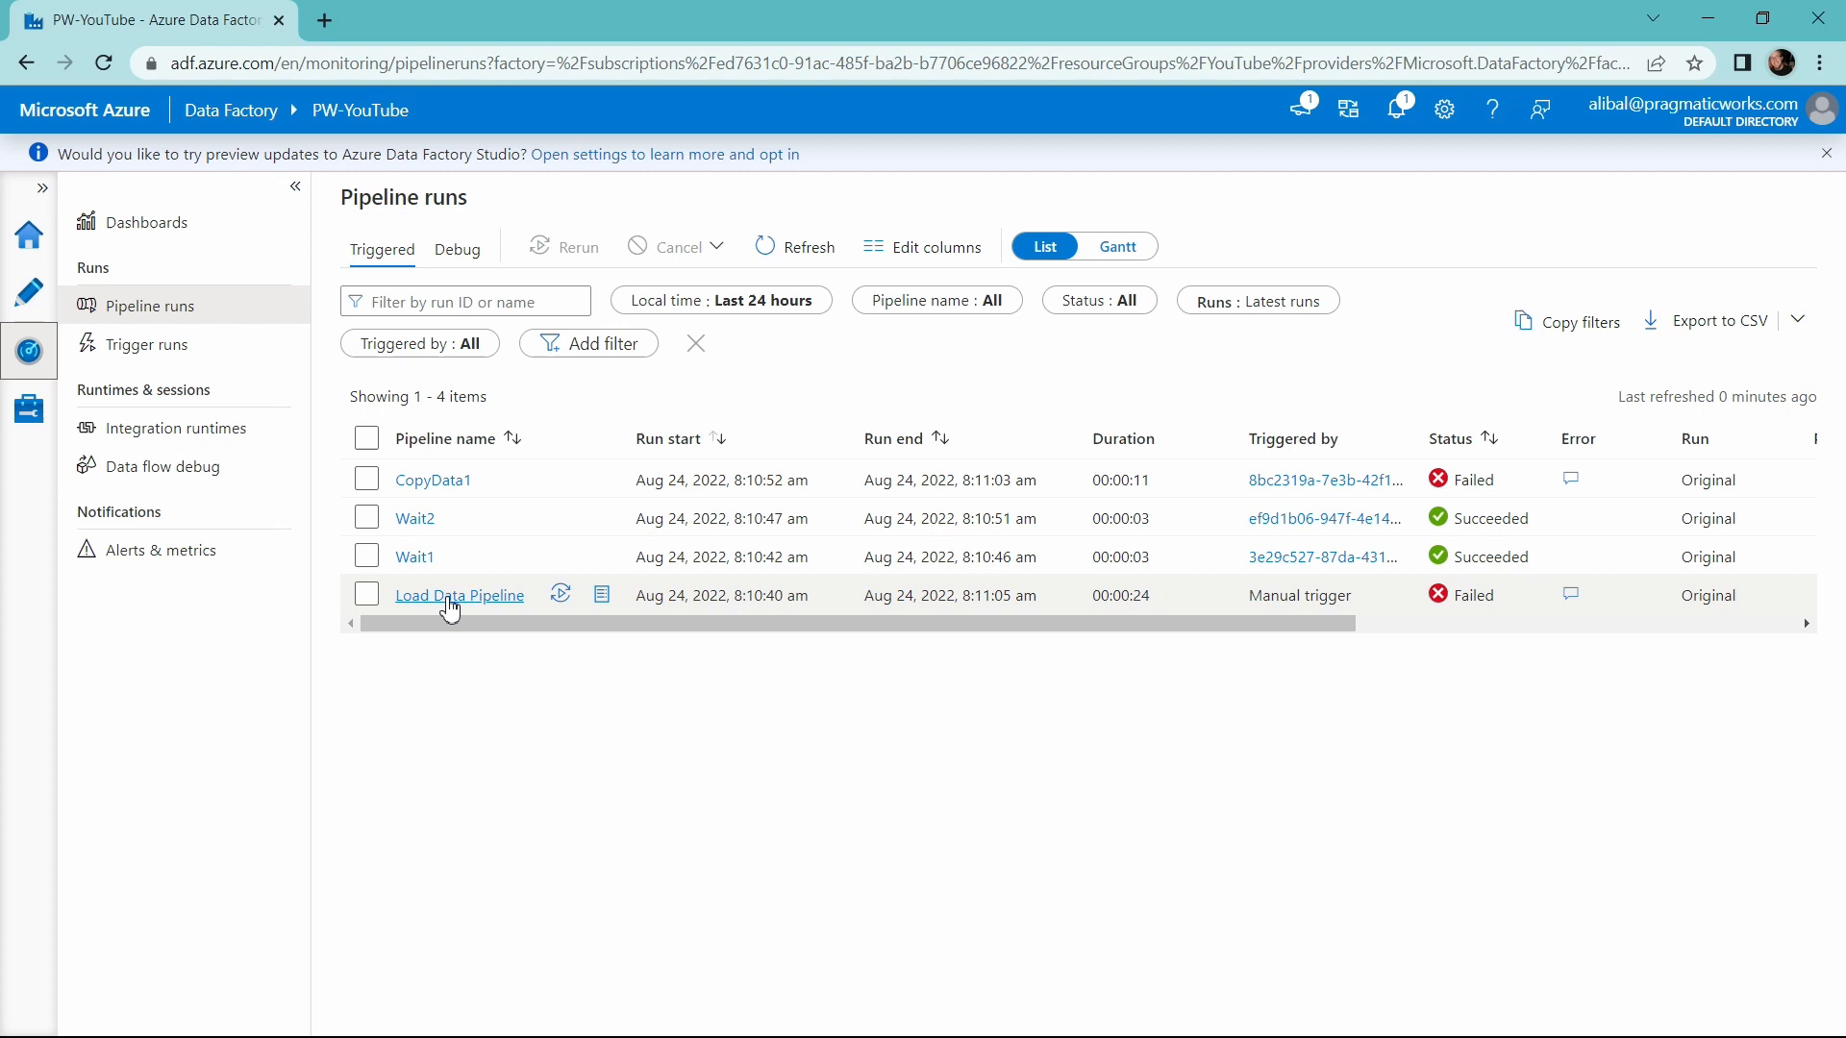
Drill from the failed 'Load Data to Final Destination Table' activity into its CopyData1 run
left_click(460, 595)
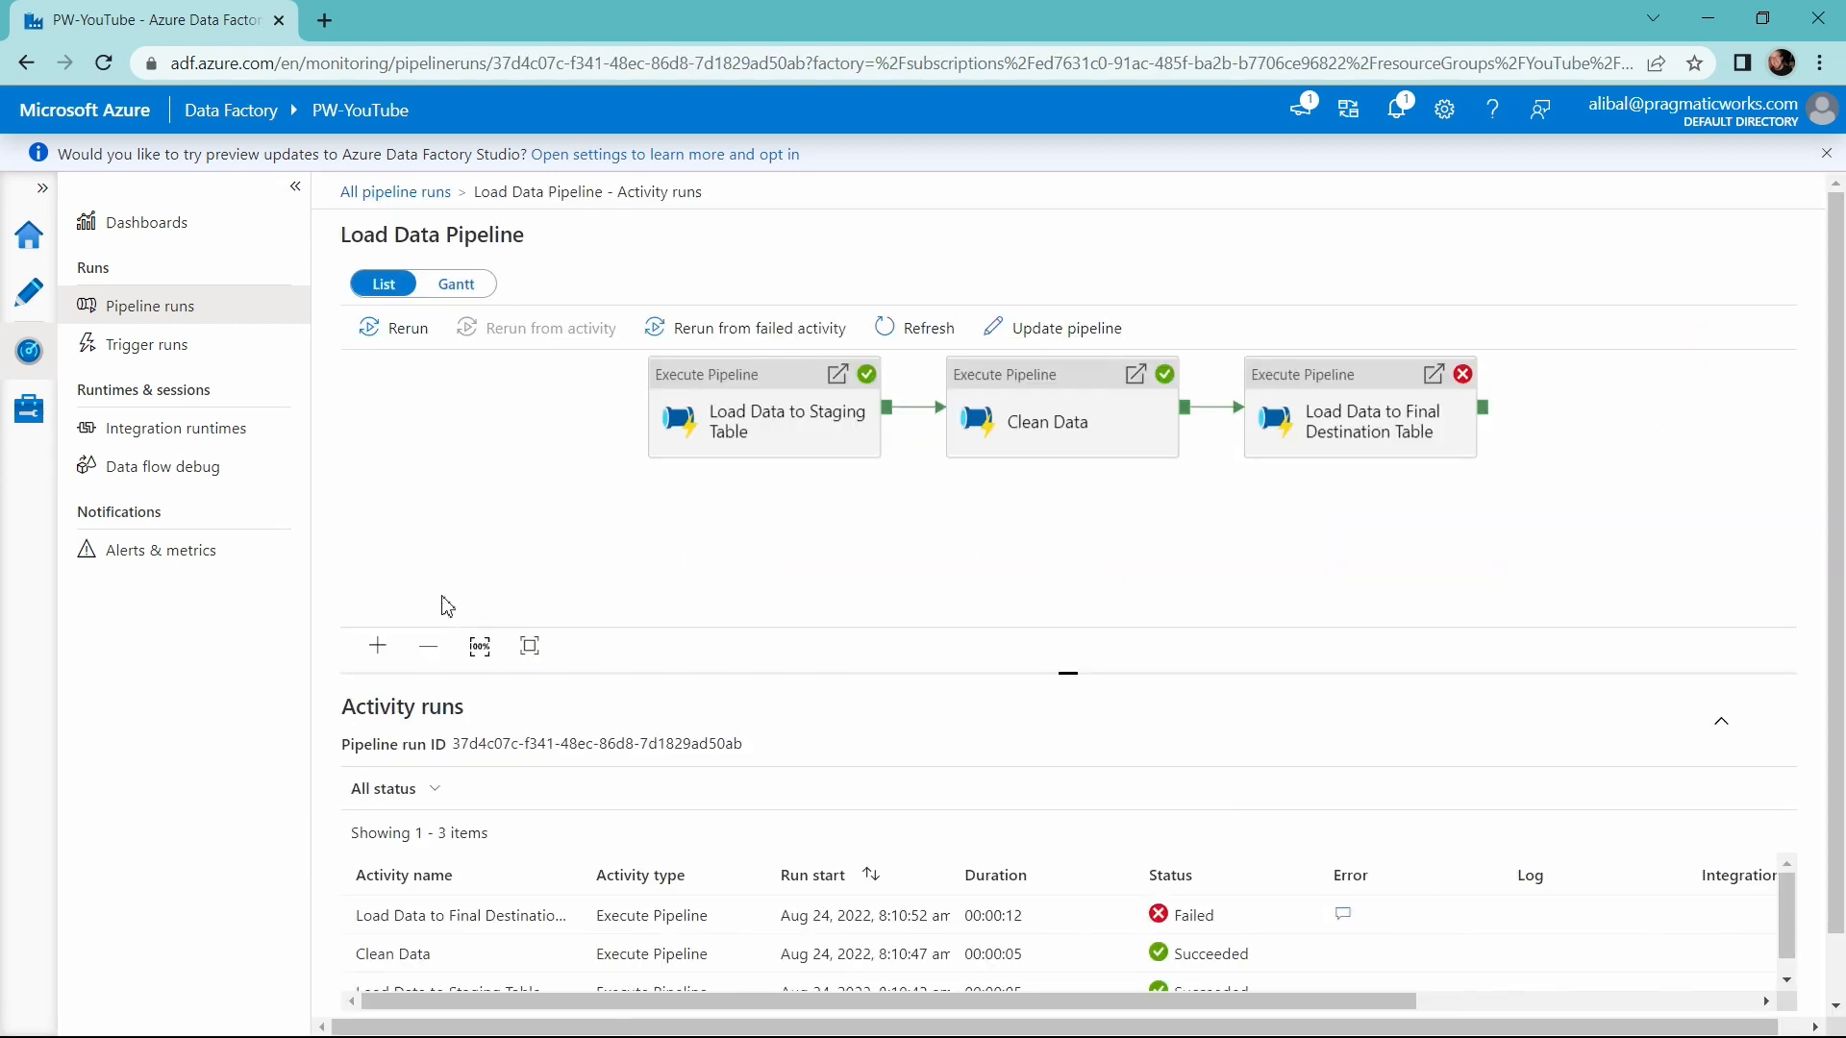
mouse_move(1262, 519)
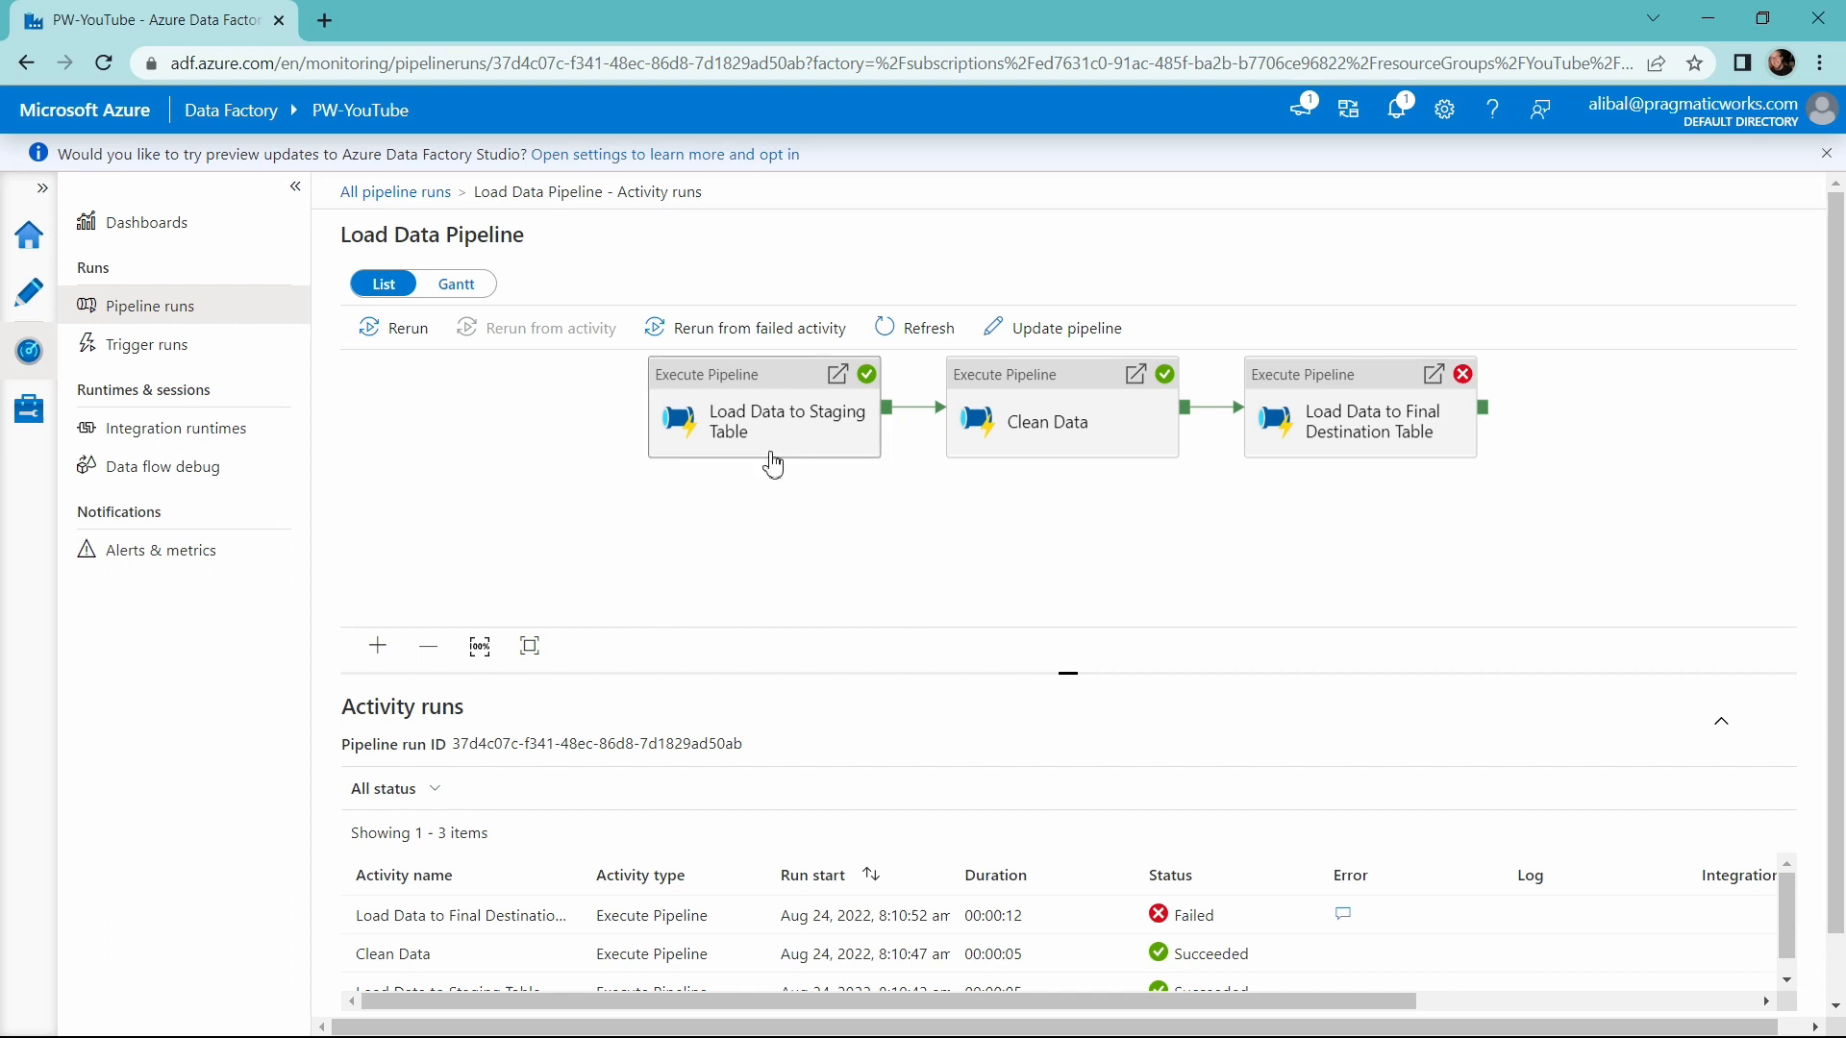
mouse_move(1090, 449)
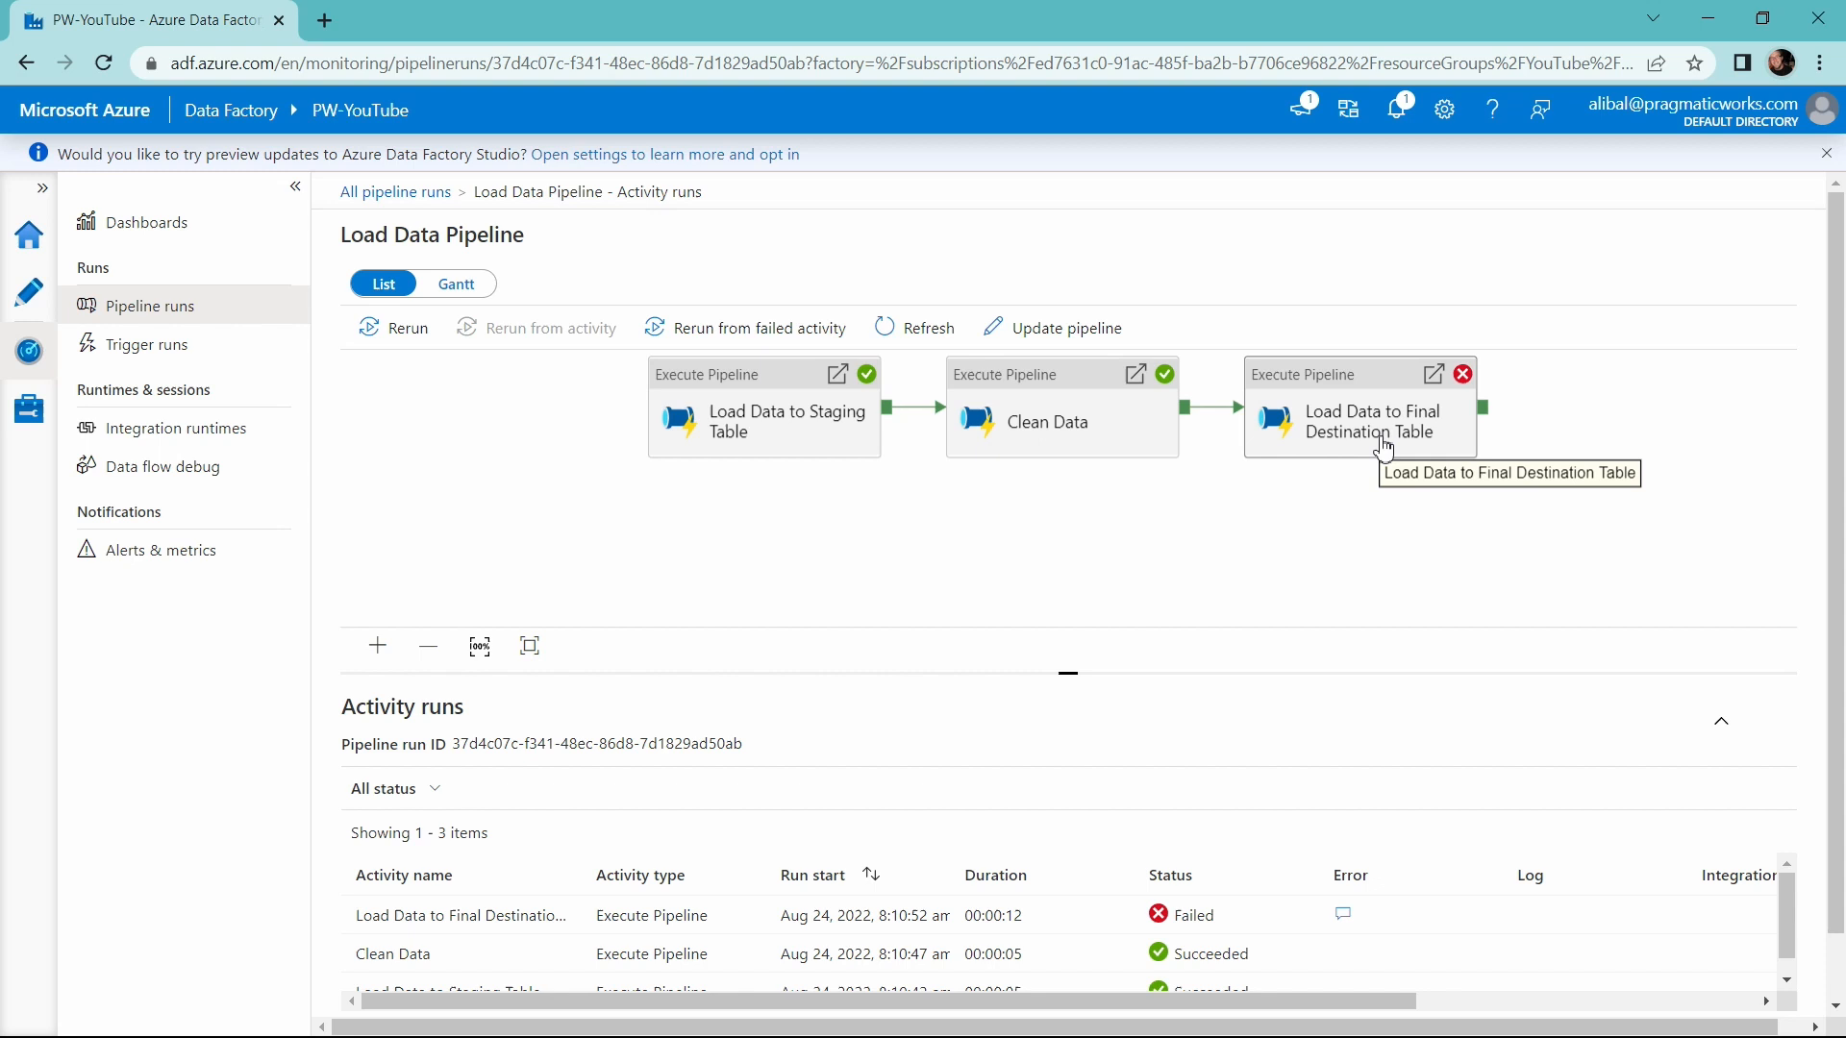
left_click(1360, 421)
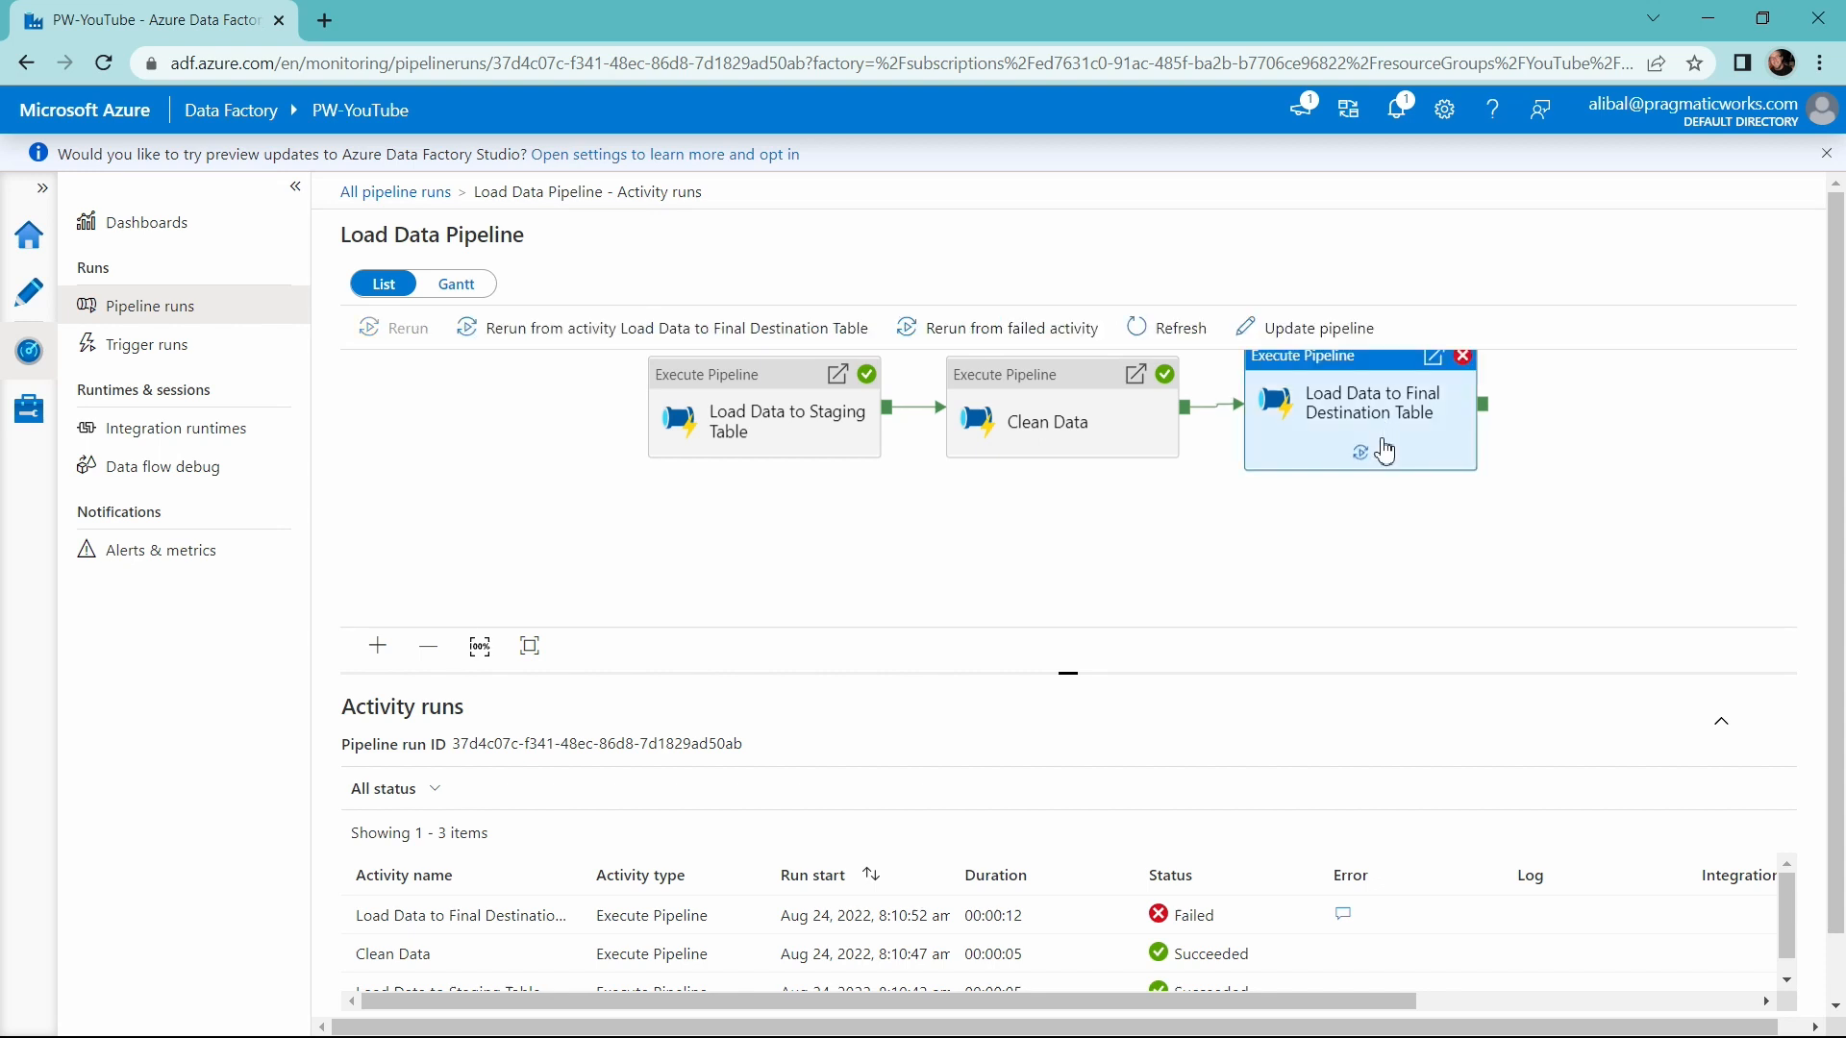
left_click_drag(1359, 412, 1368, 461)
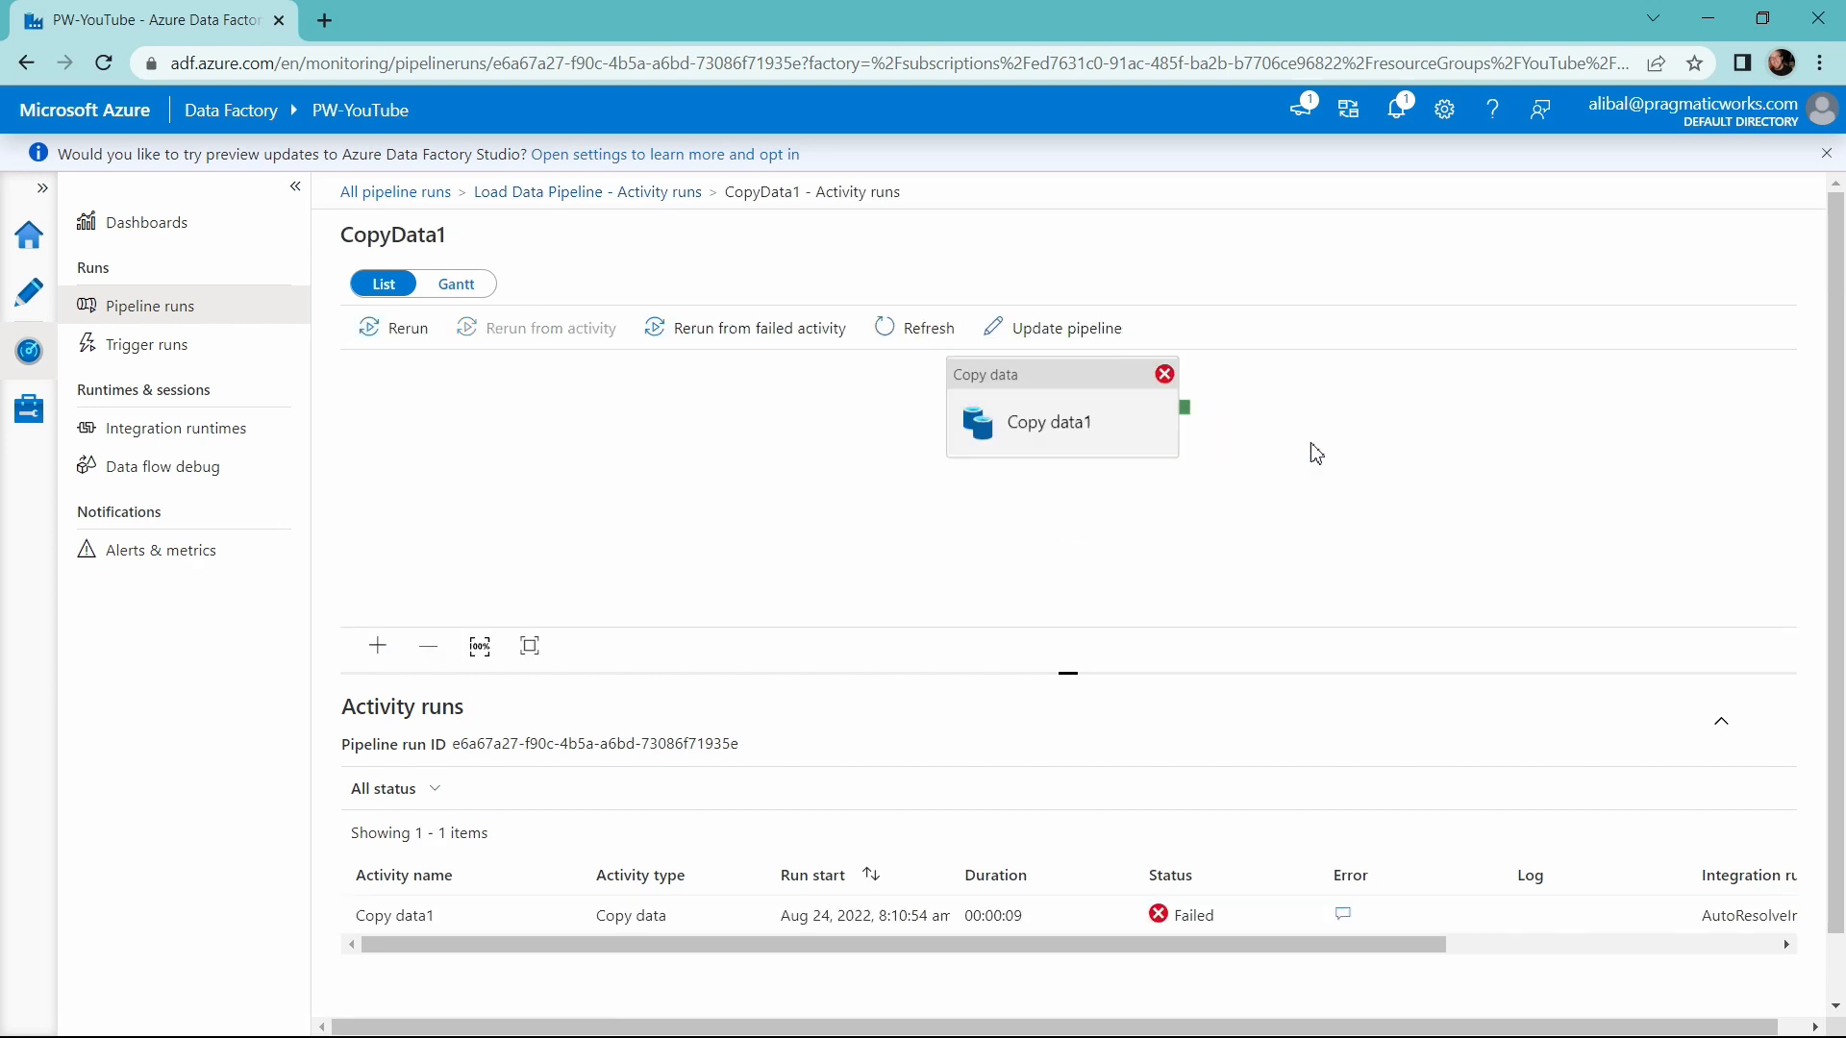
Select the failed Copy data1 activity and choose Update pipeline to edit CopyData1
left_click(1049, 416)
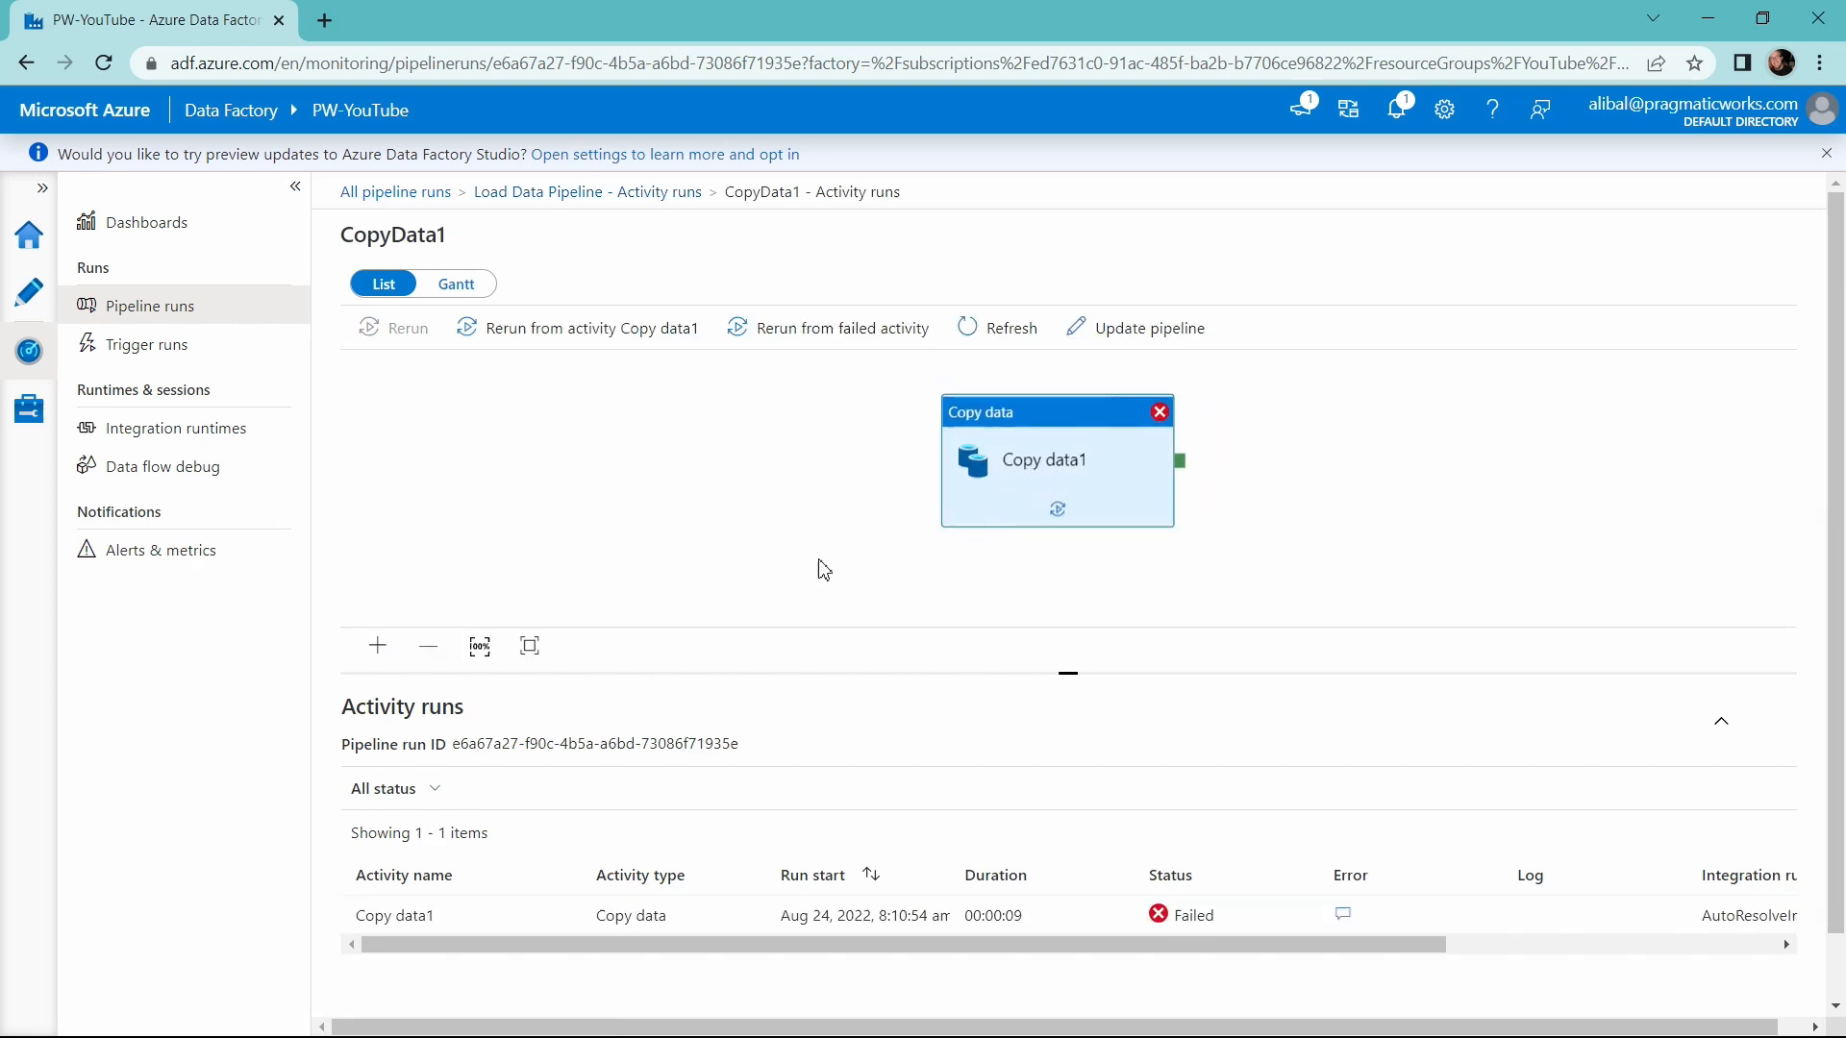
mouse_move(1277, 493)
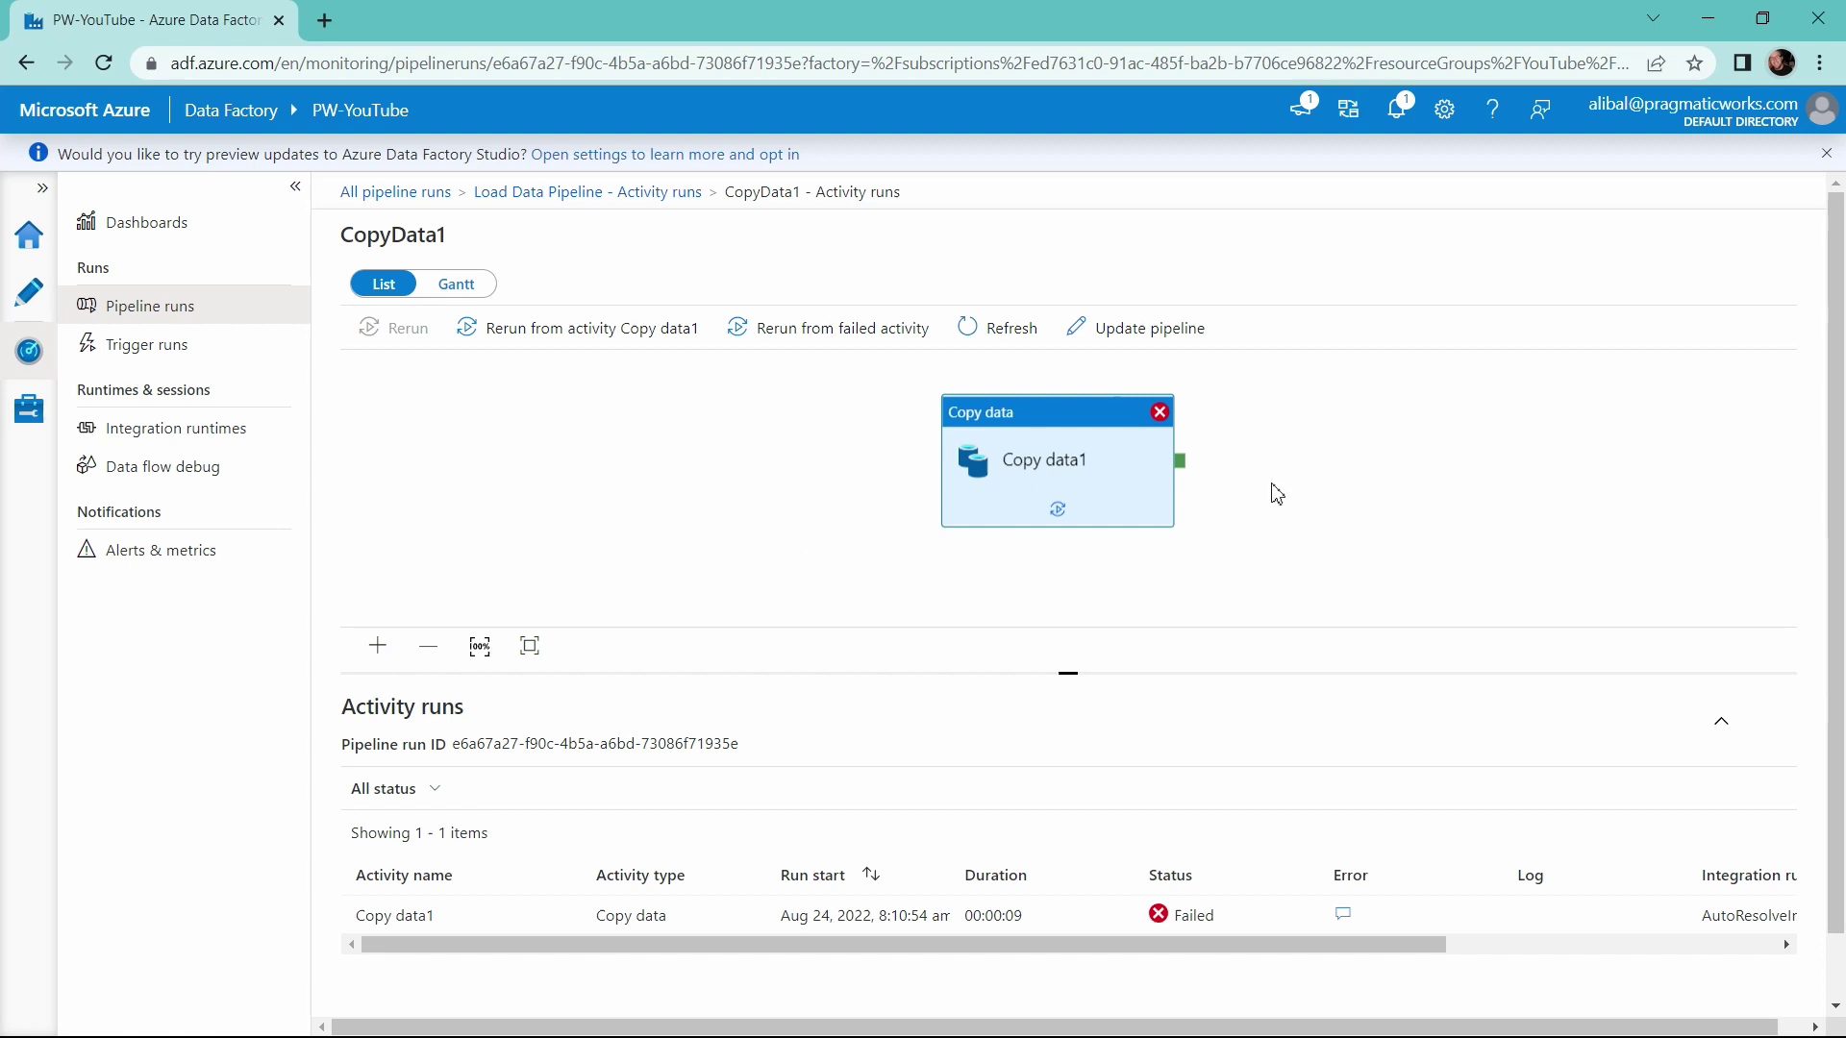
mouse_move(1136, 339)
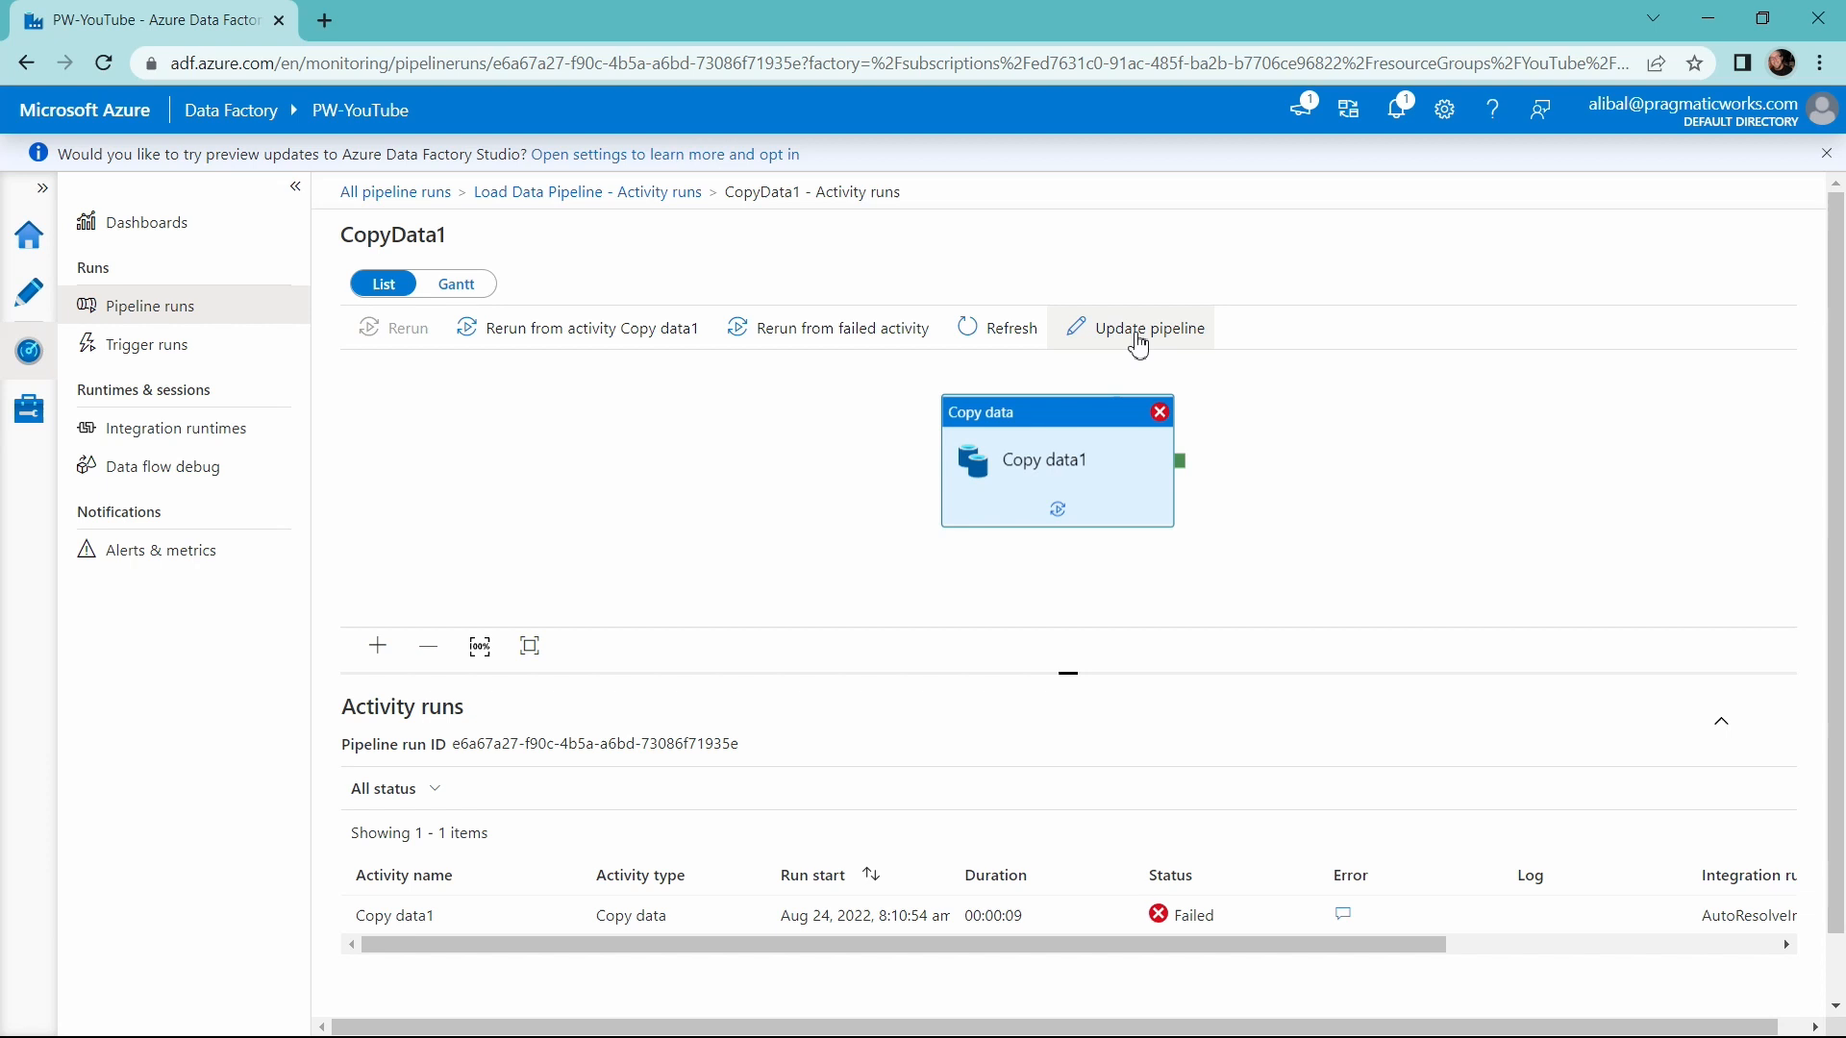
left_click(1144, 327)
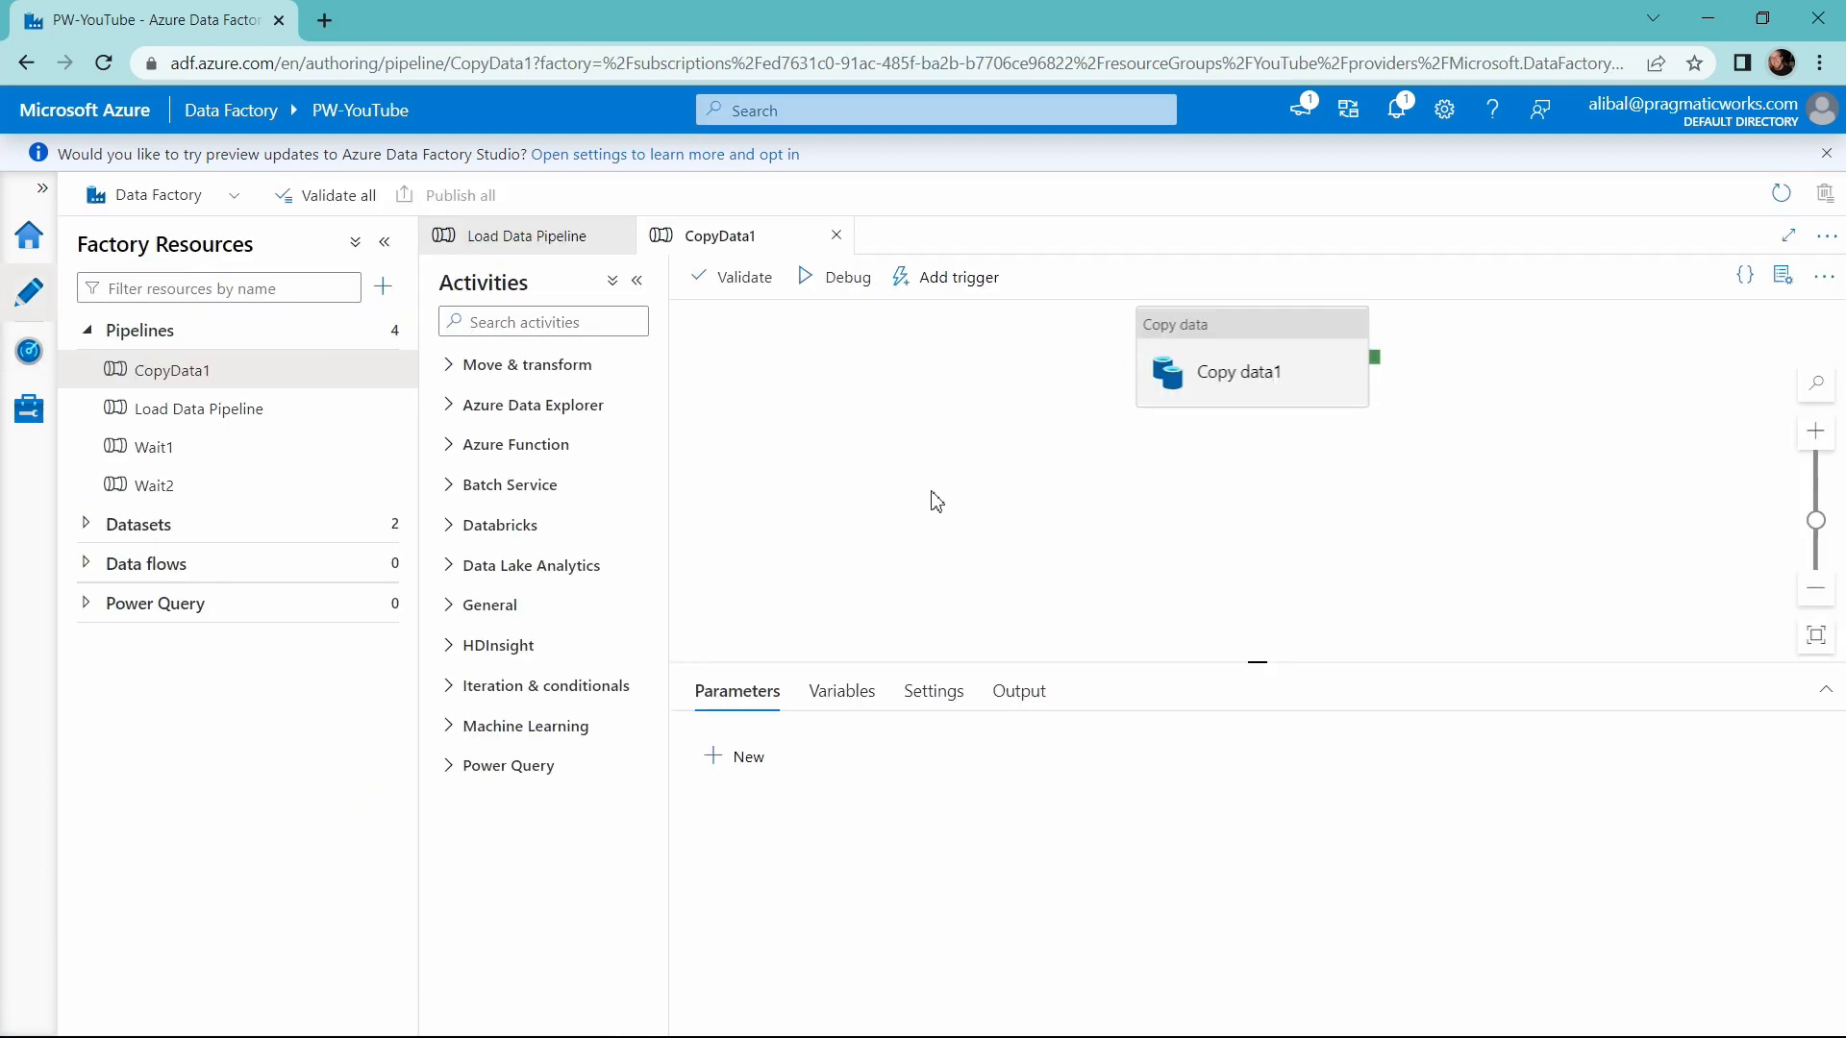
Show Copy data1's Source tab with the az_sql_AdventureWorksLT dataset and 'SELECT A' query
left_click(1239, 362)
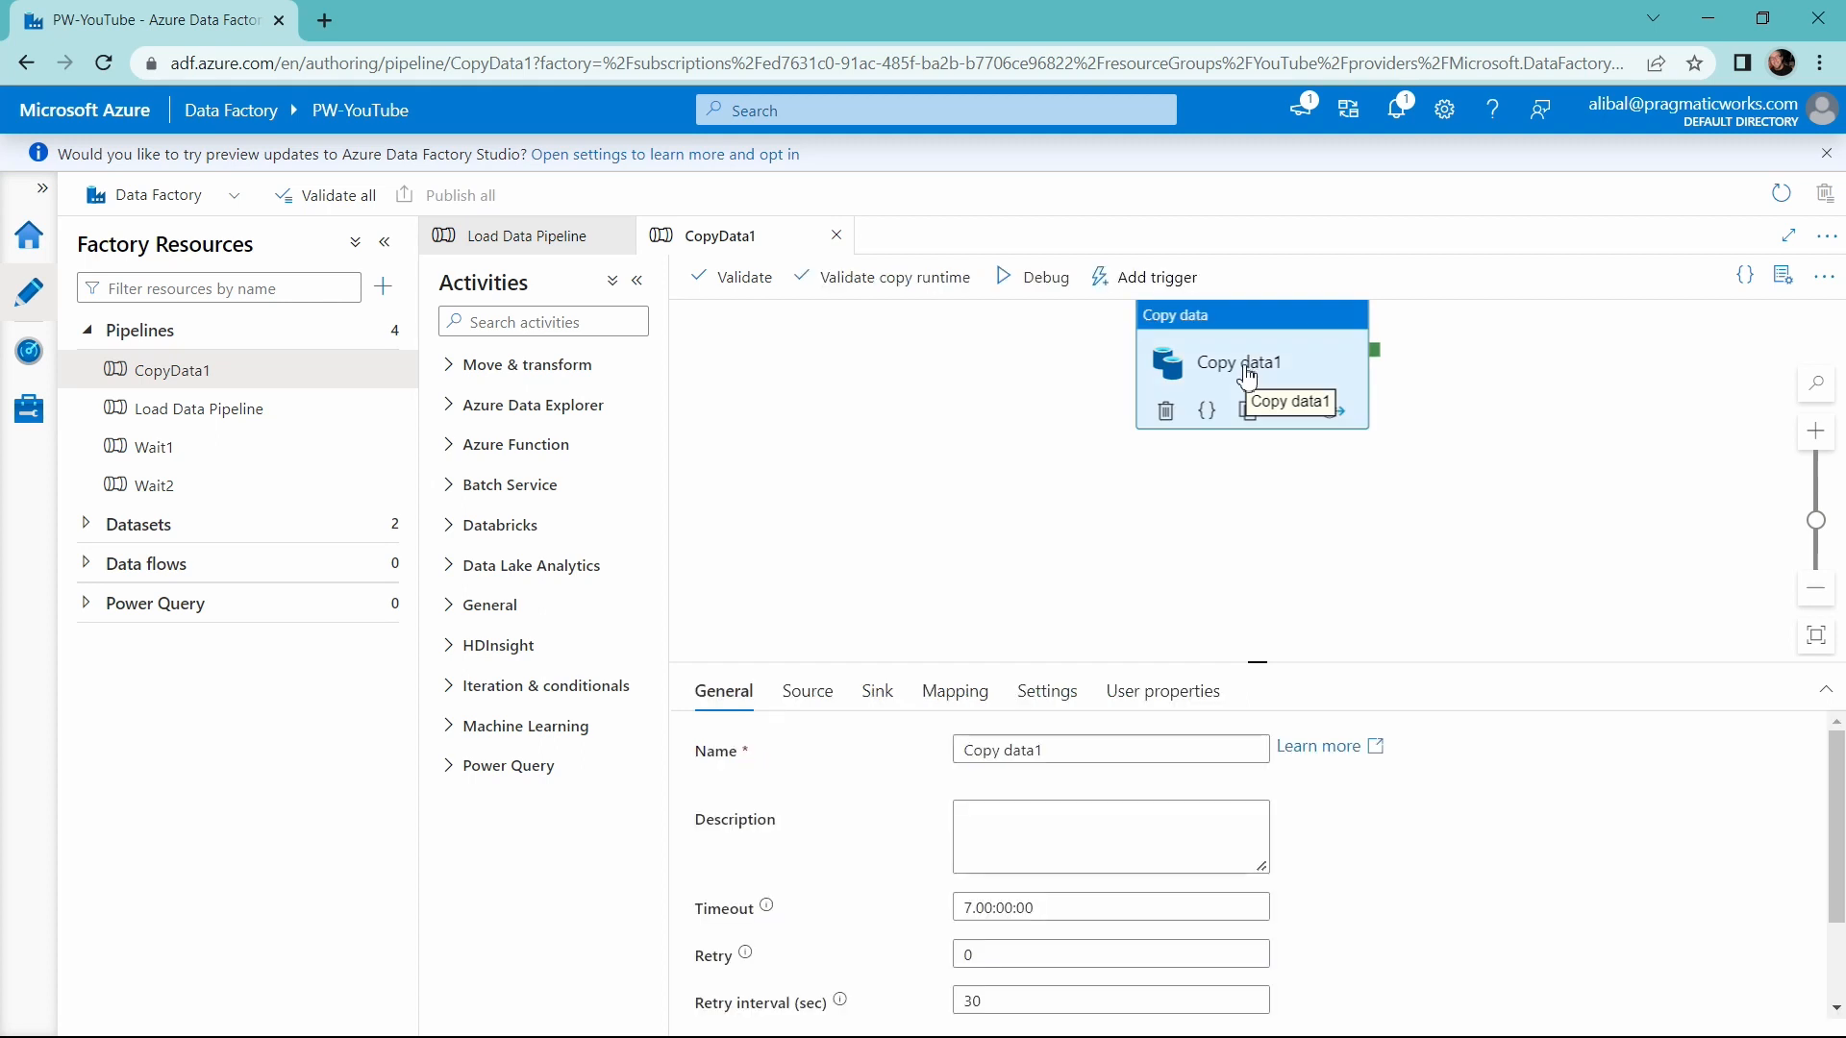
mouse_move(827, 619)
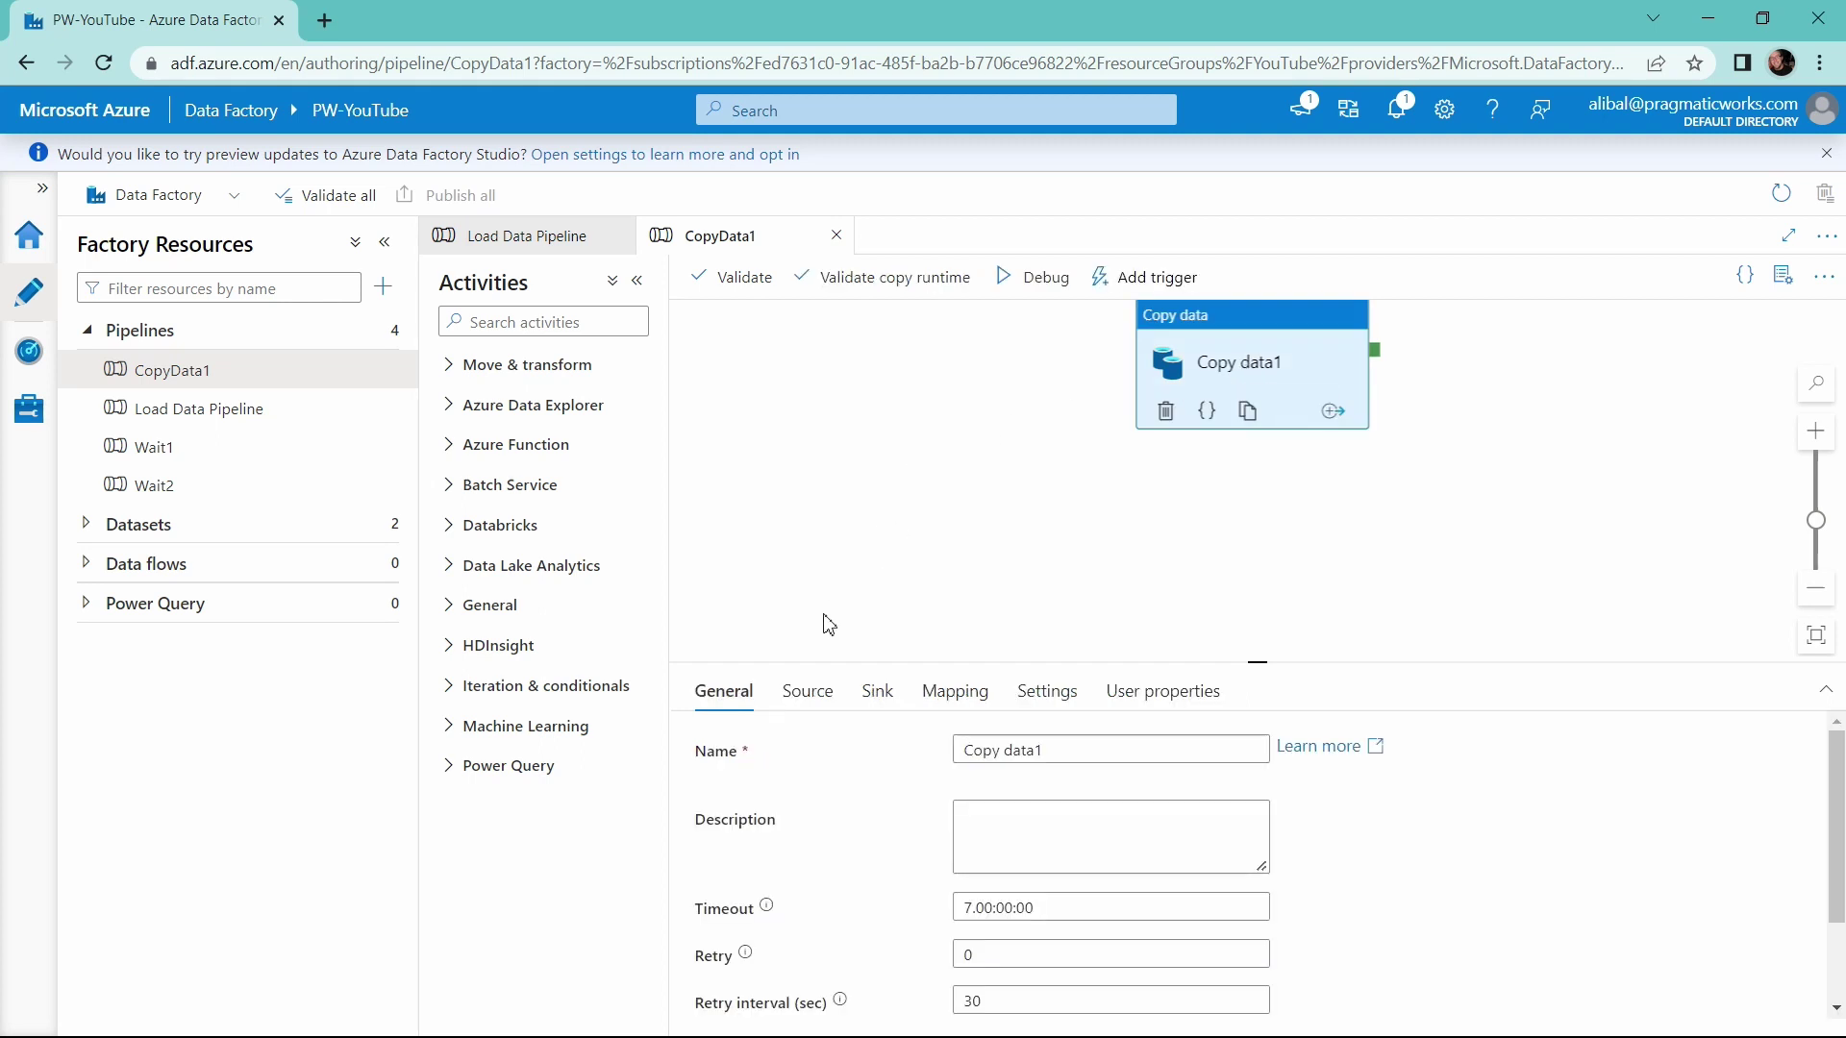
mouse_move(817, 704)
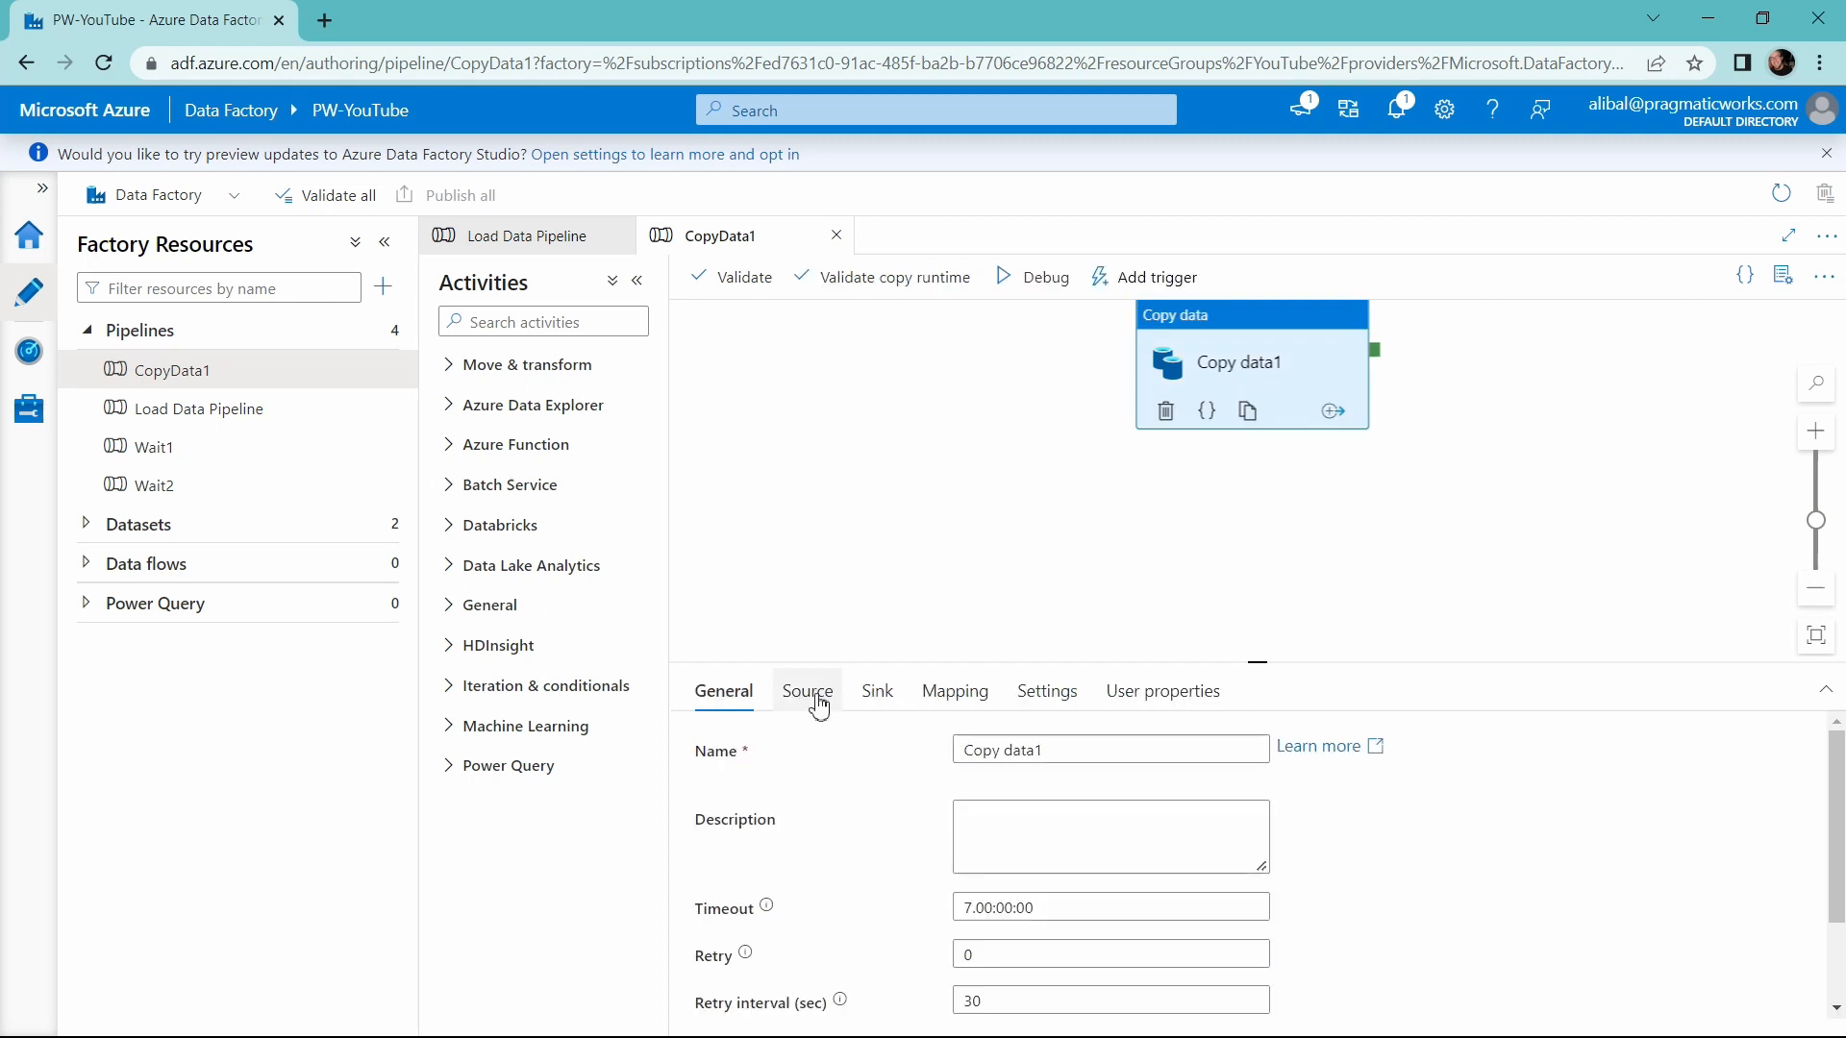
left_click(806, 691)
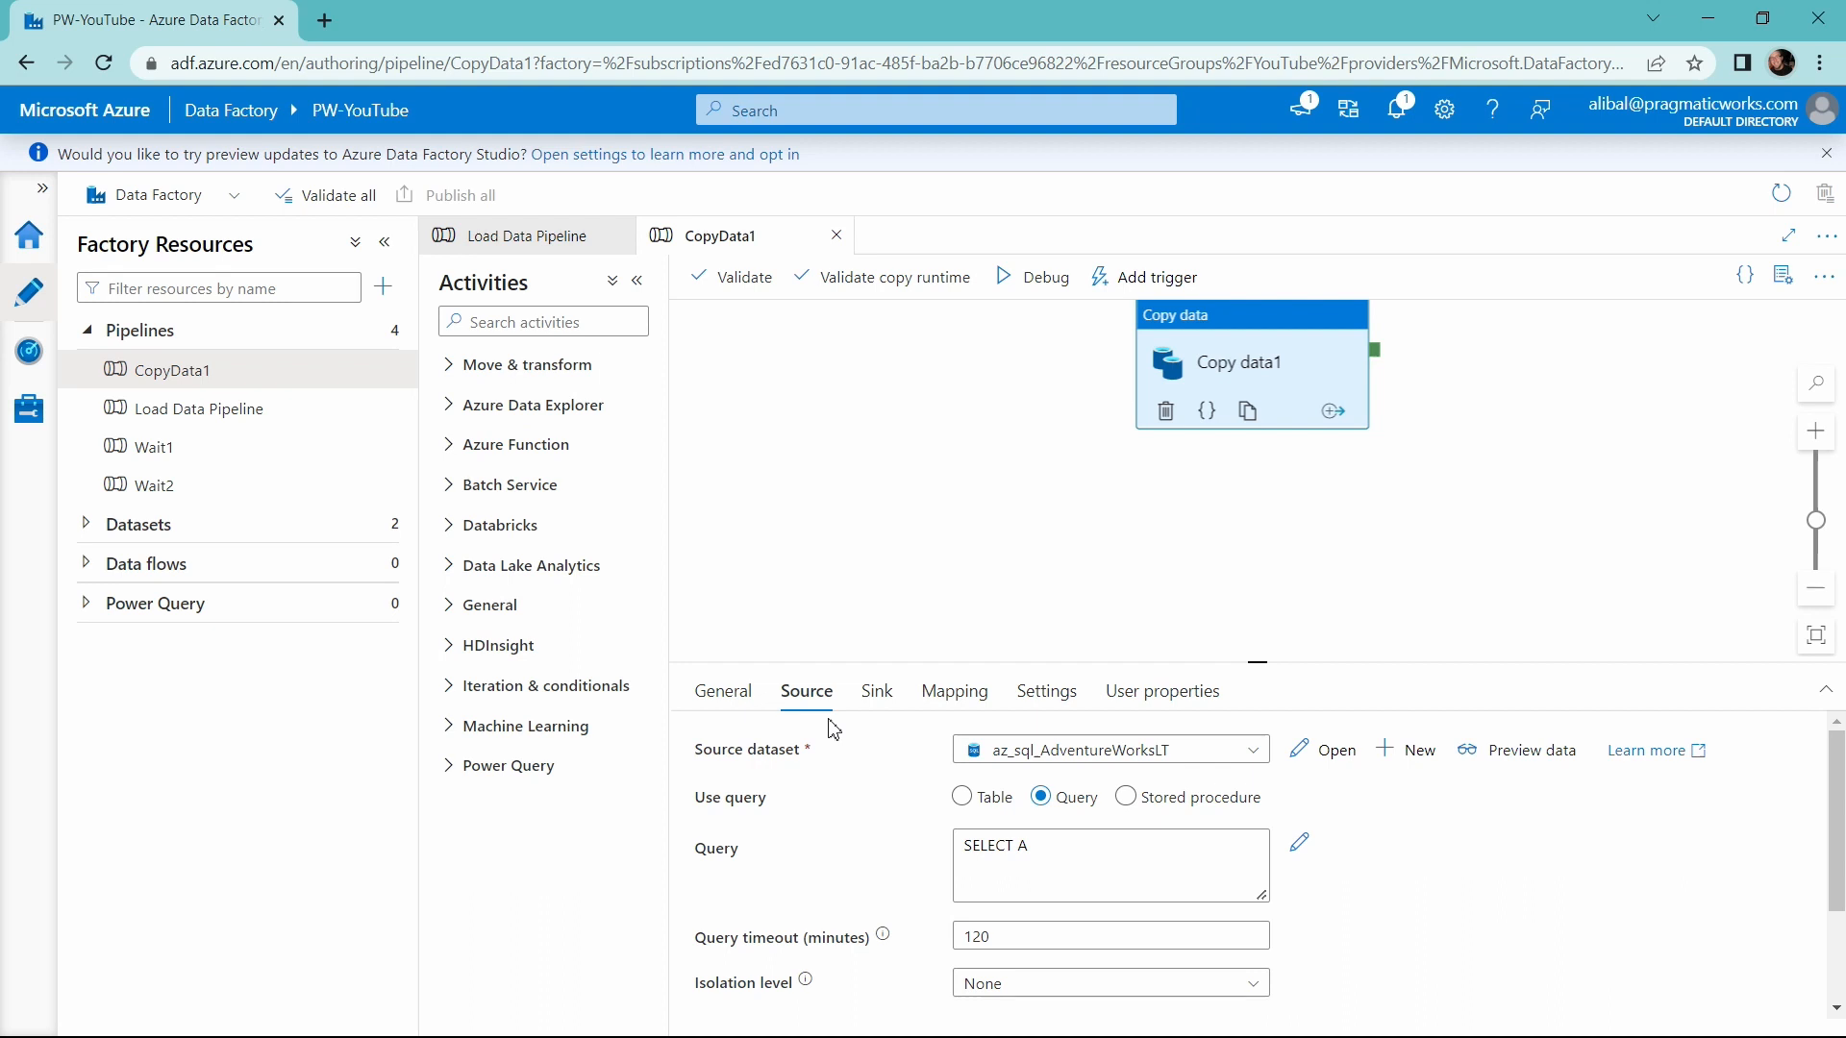
Clear the 'SELECT A' query and switch Use query to Table
left_click(1127, 868)
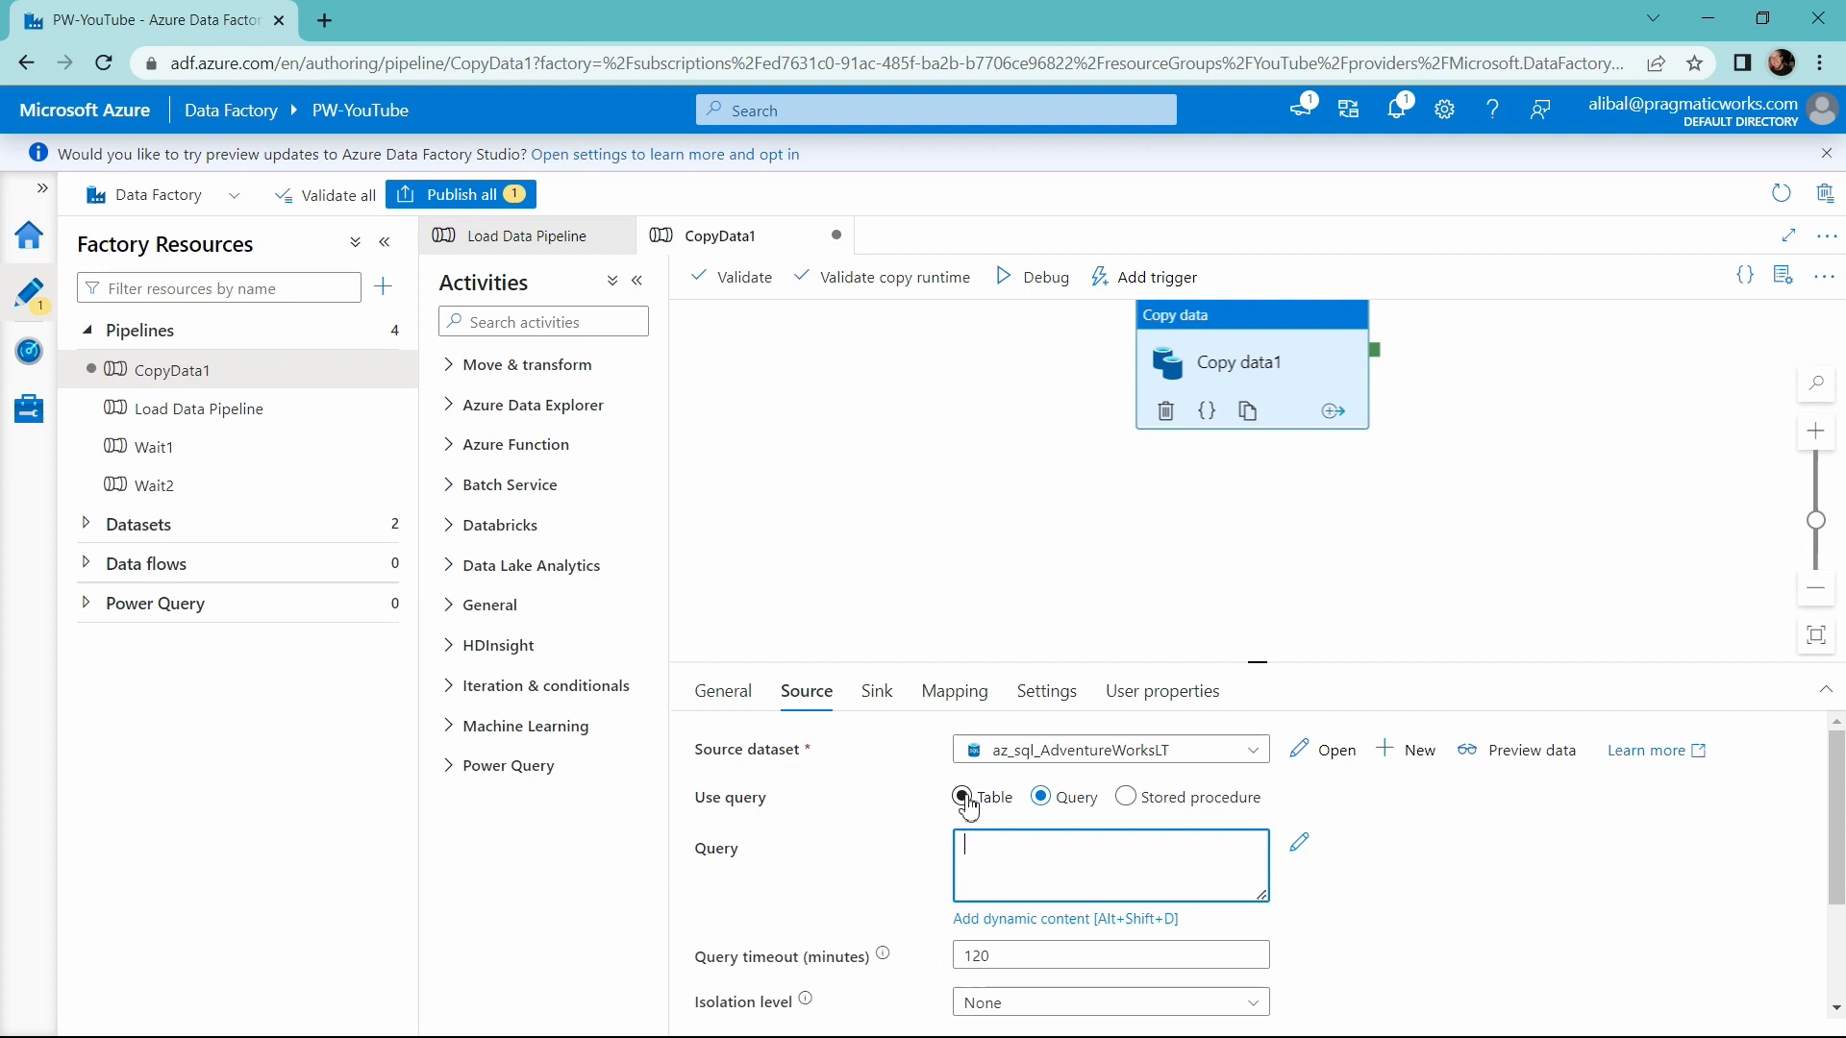
left_click(957, 798)
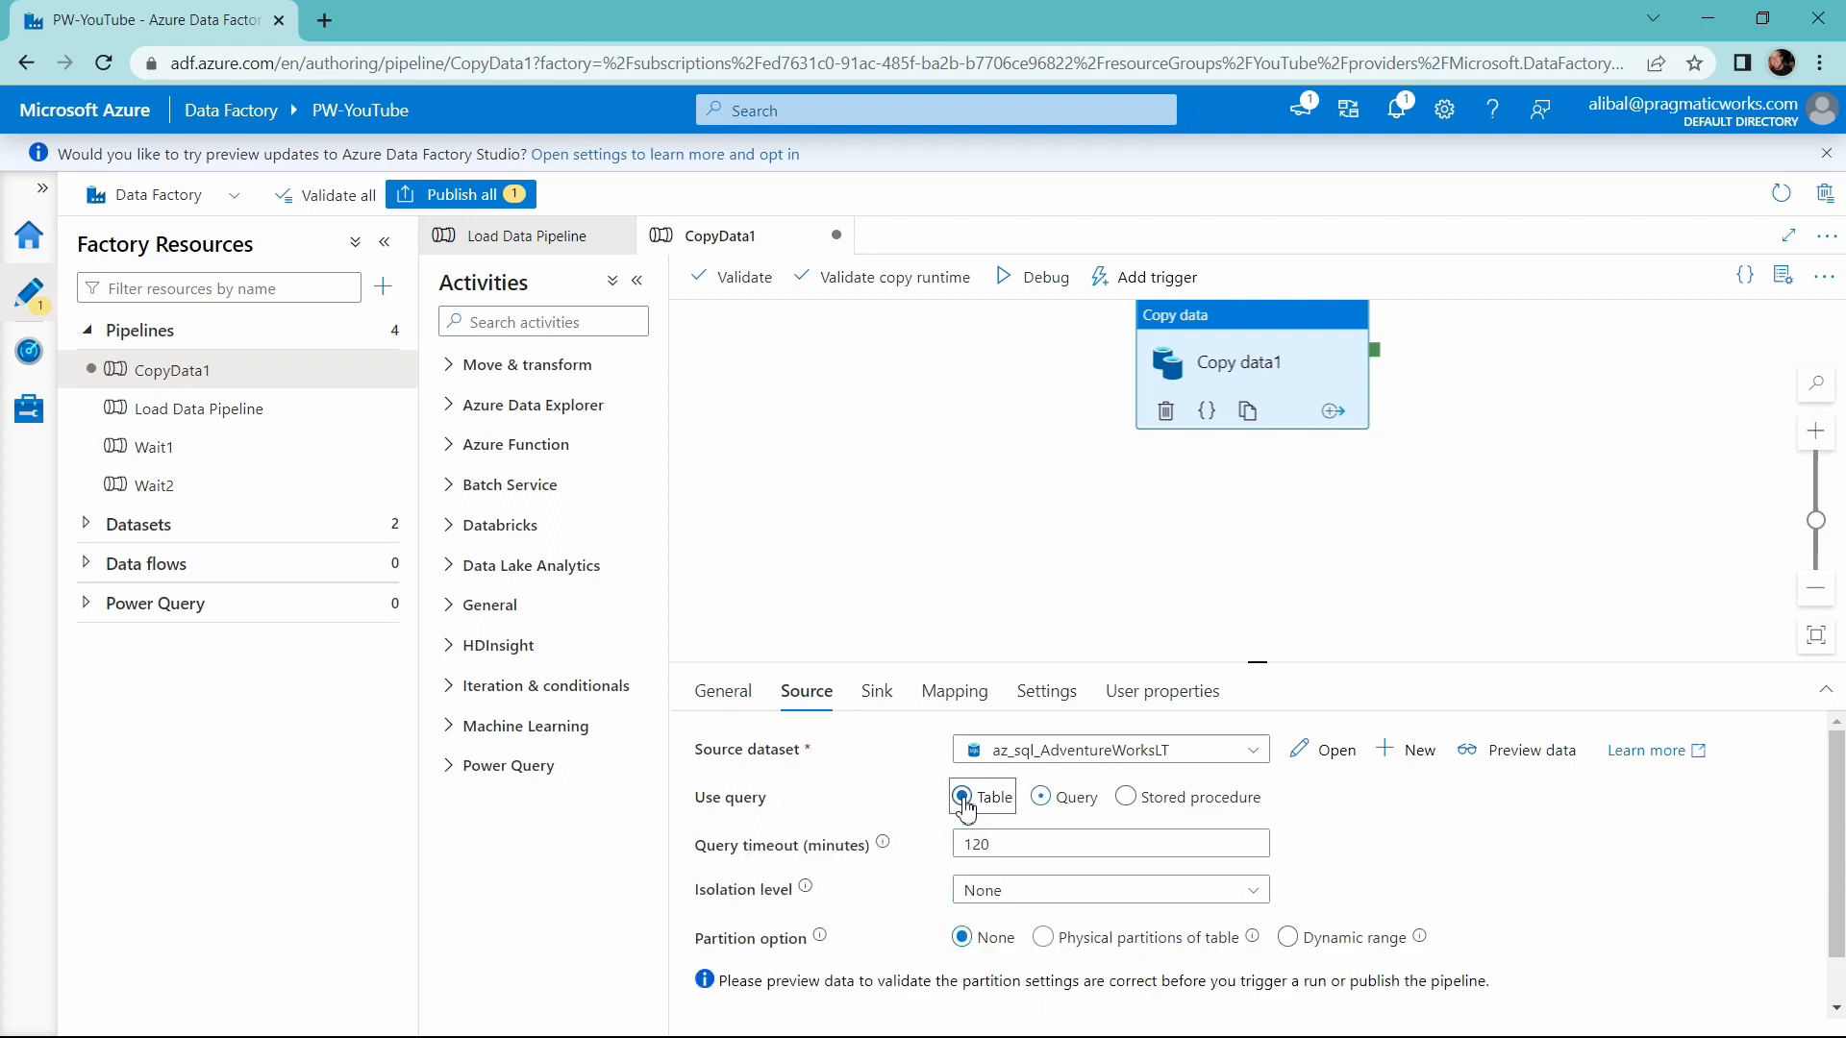
left_click(958, 797)
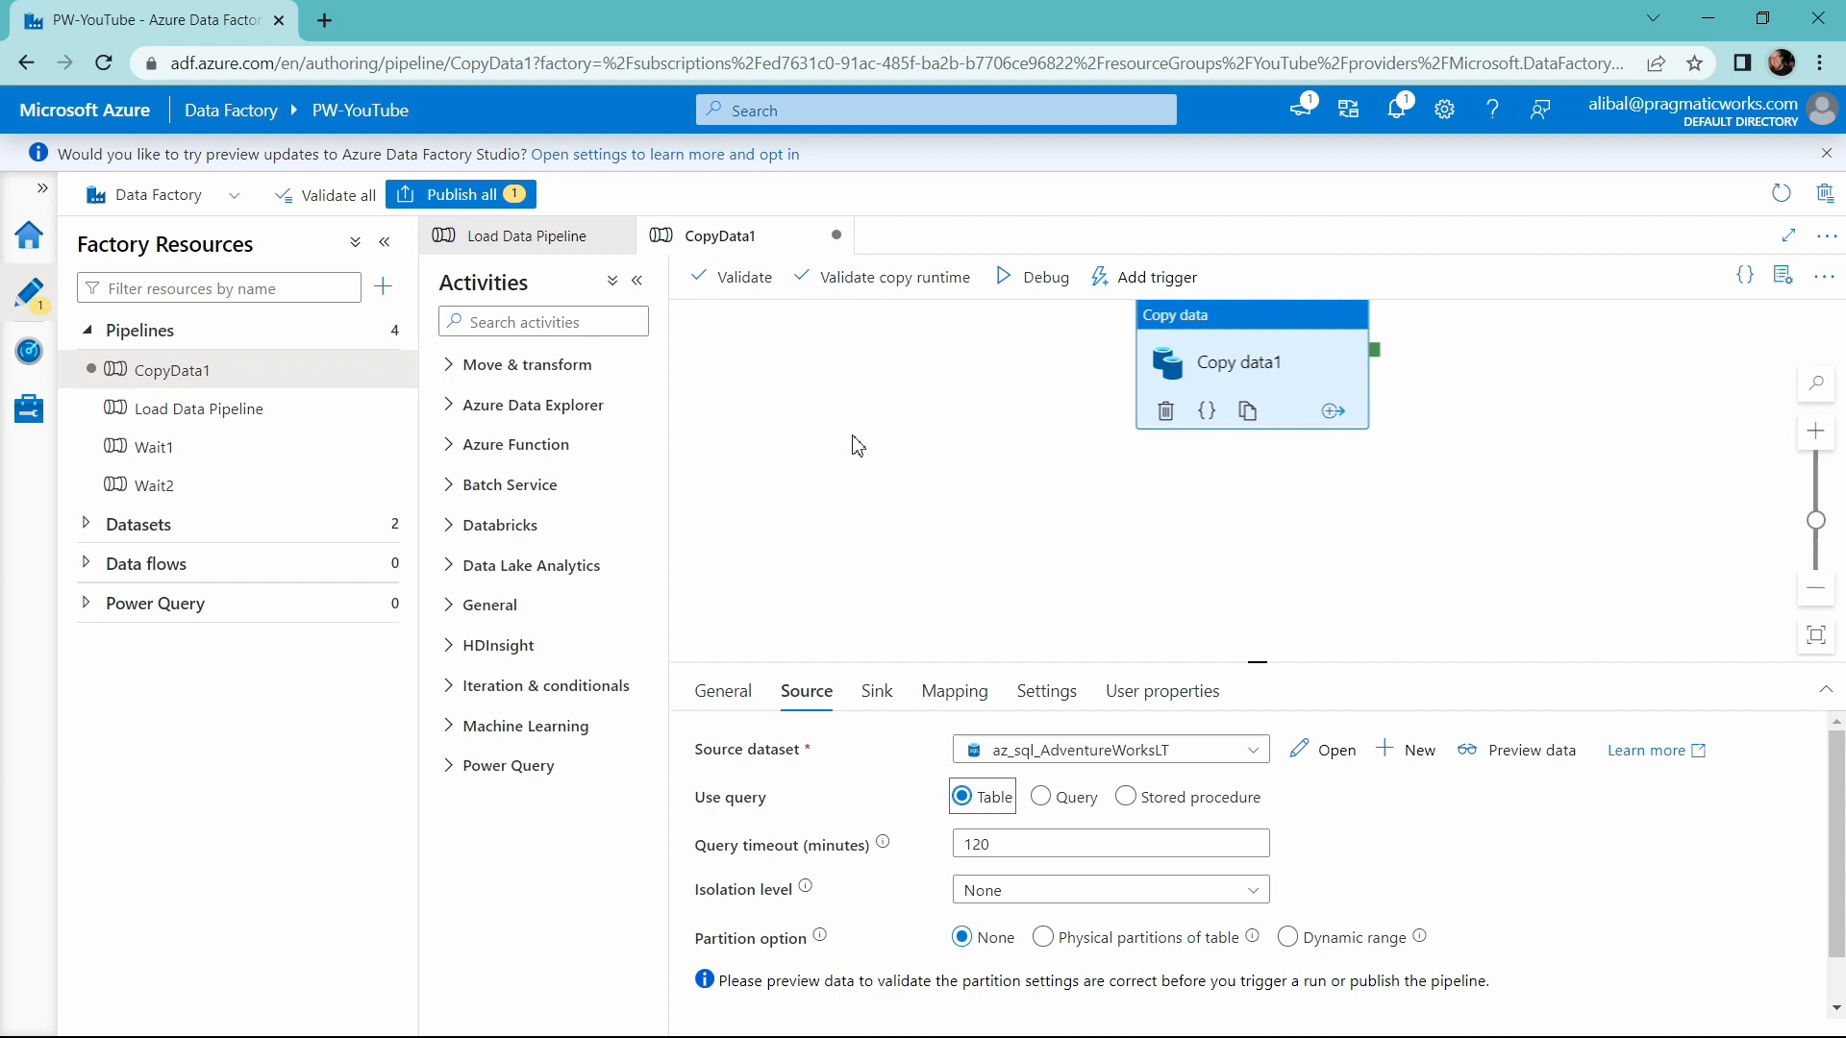
mouse_move(850, 466)
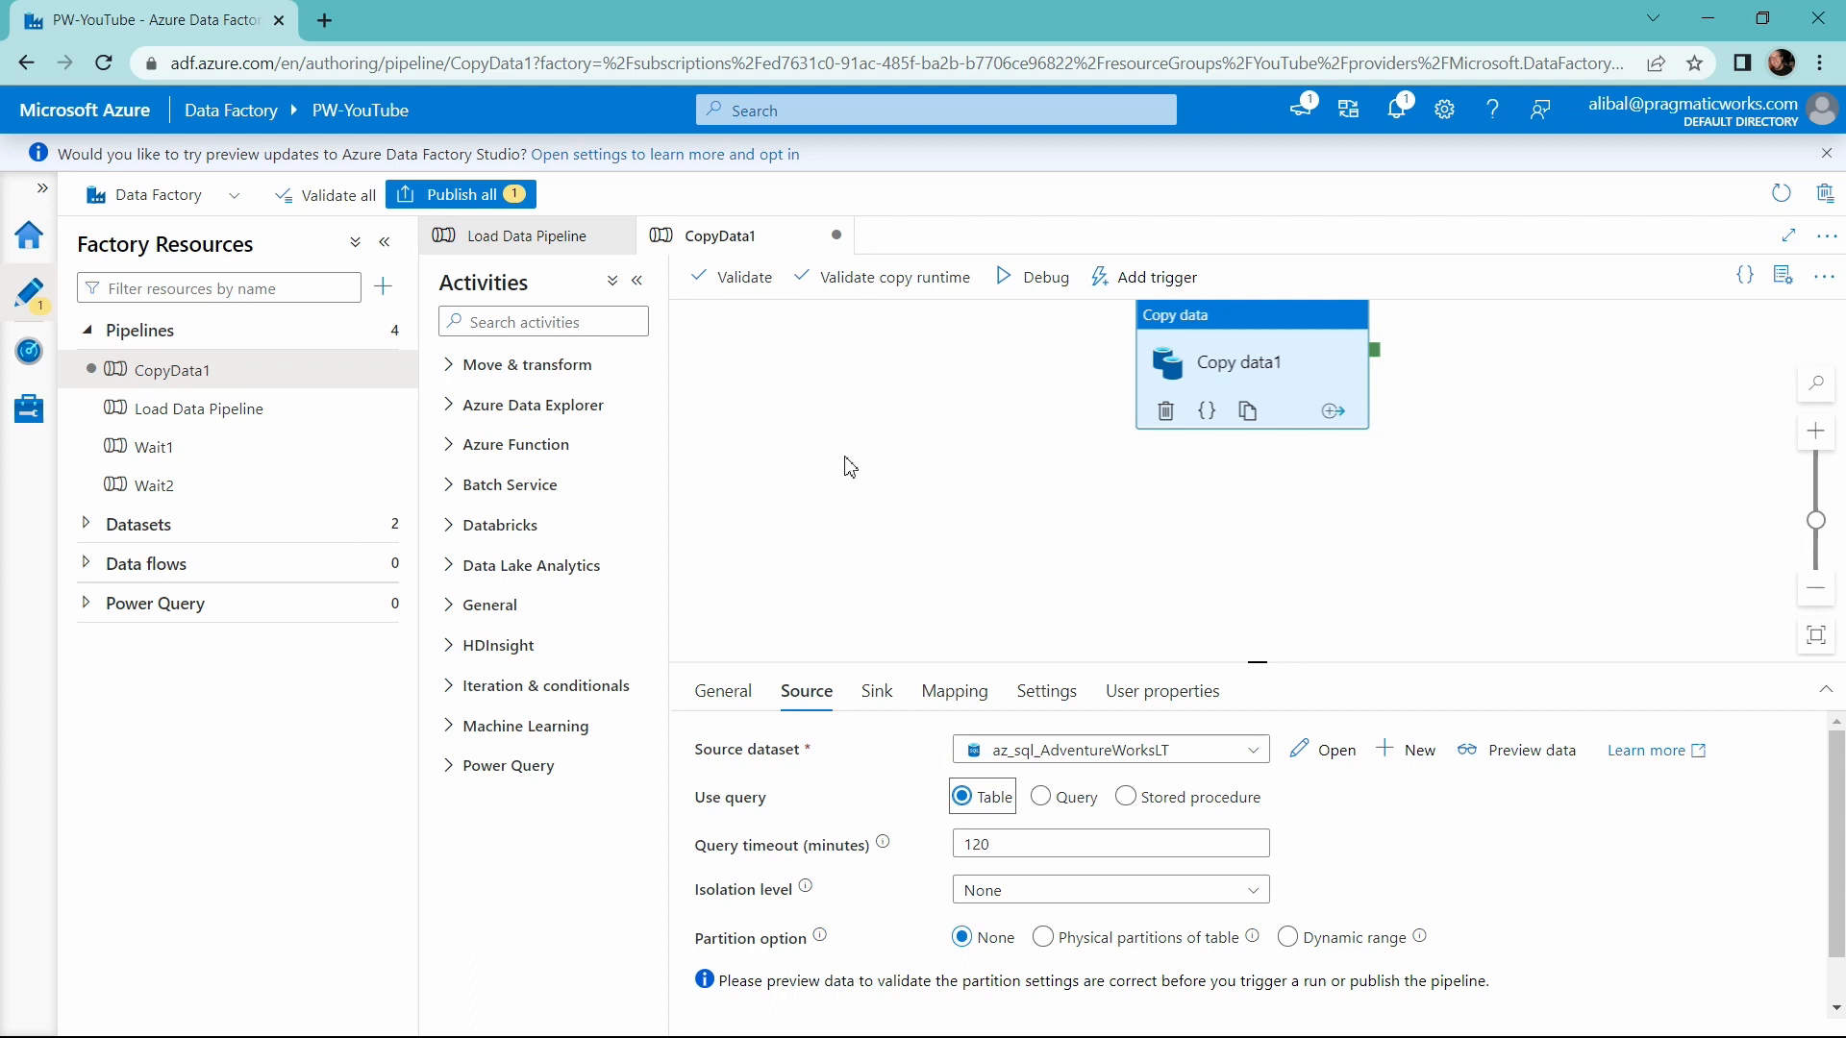
Publish the CopyData1 table-source change and reopen Load Data Pipeline
left_click(459, 194)
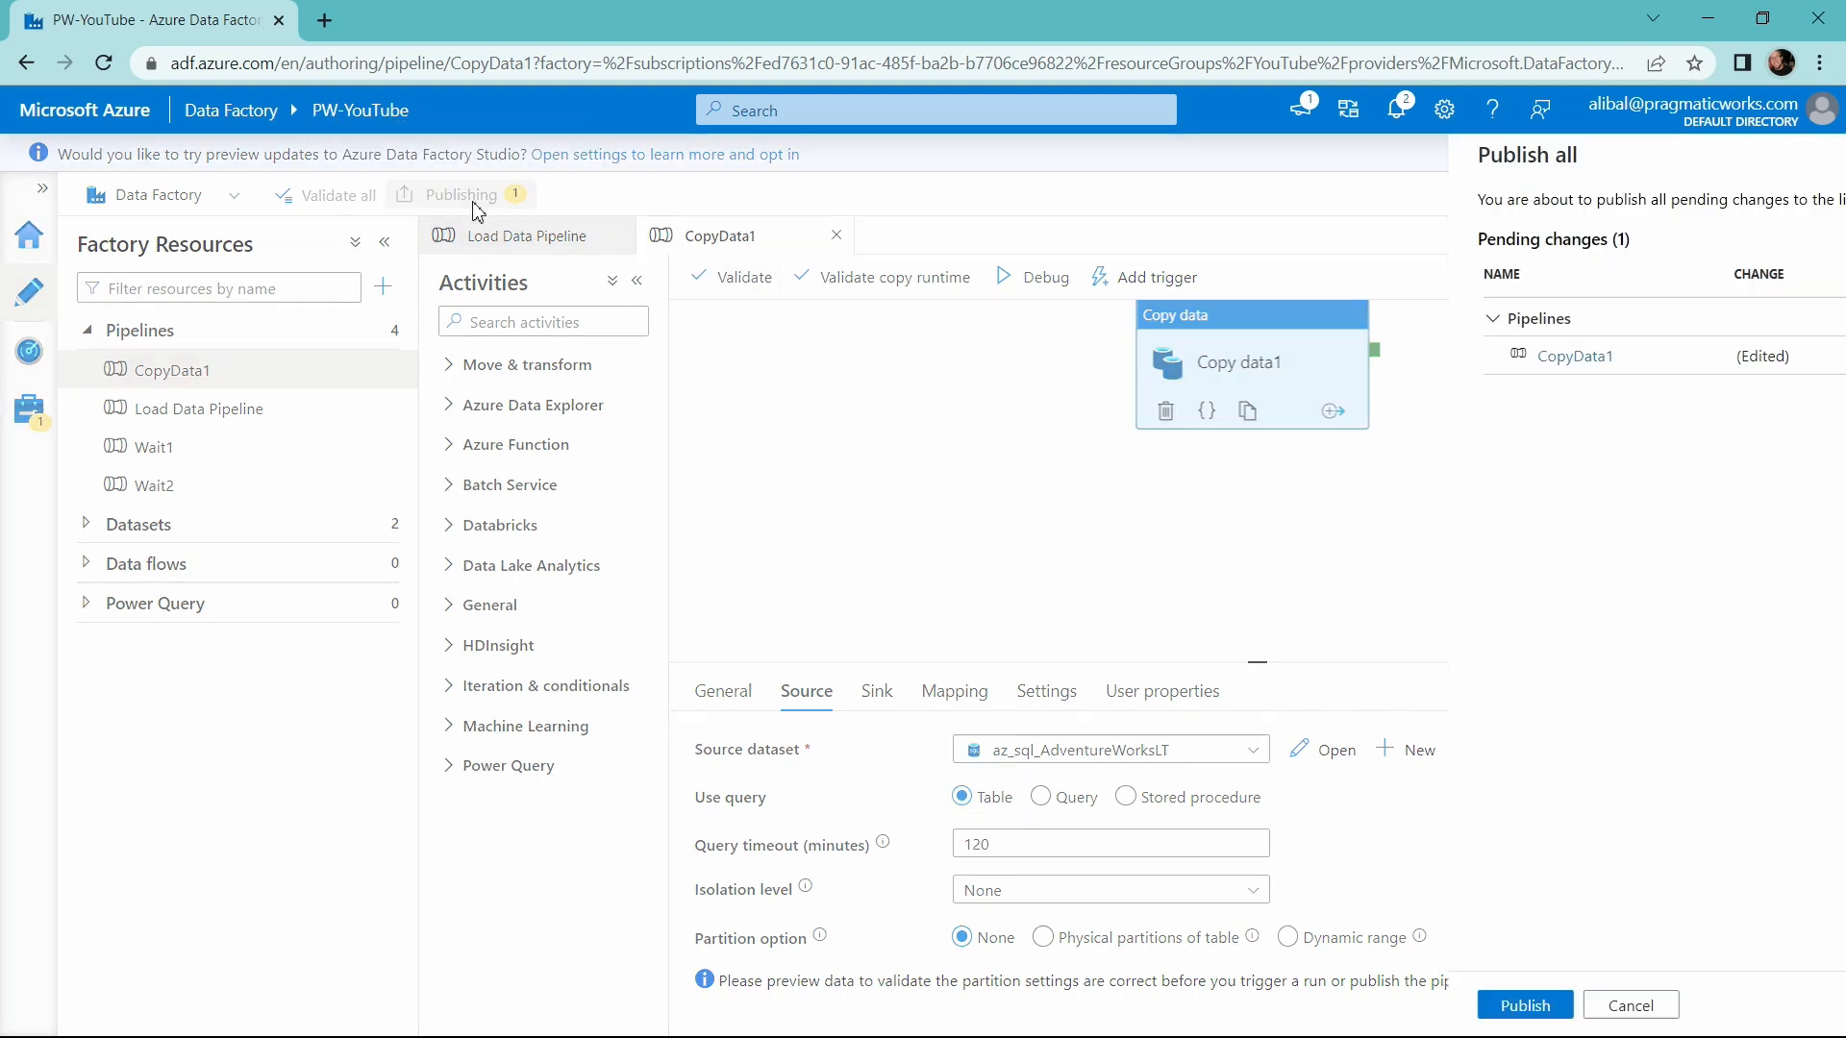
left_click(1525, 1004)
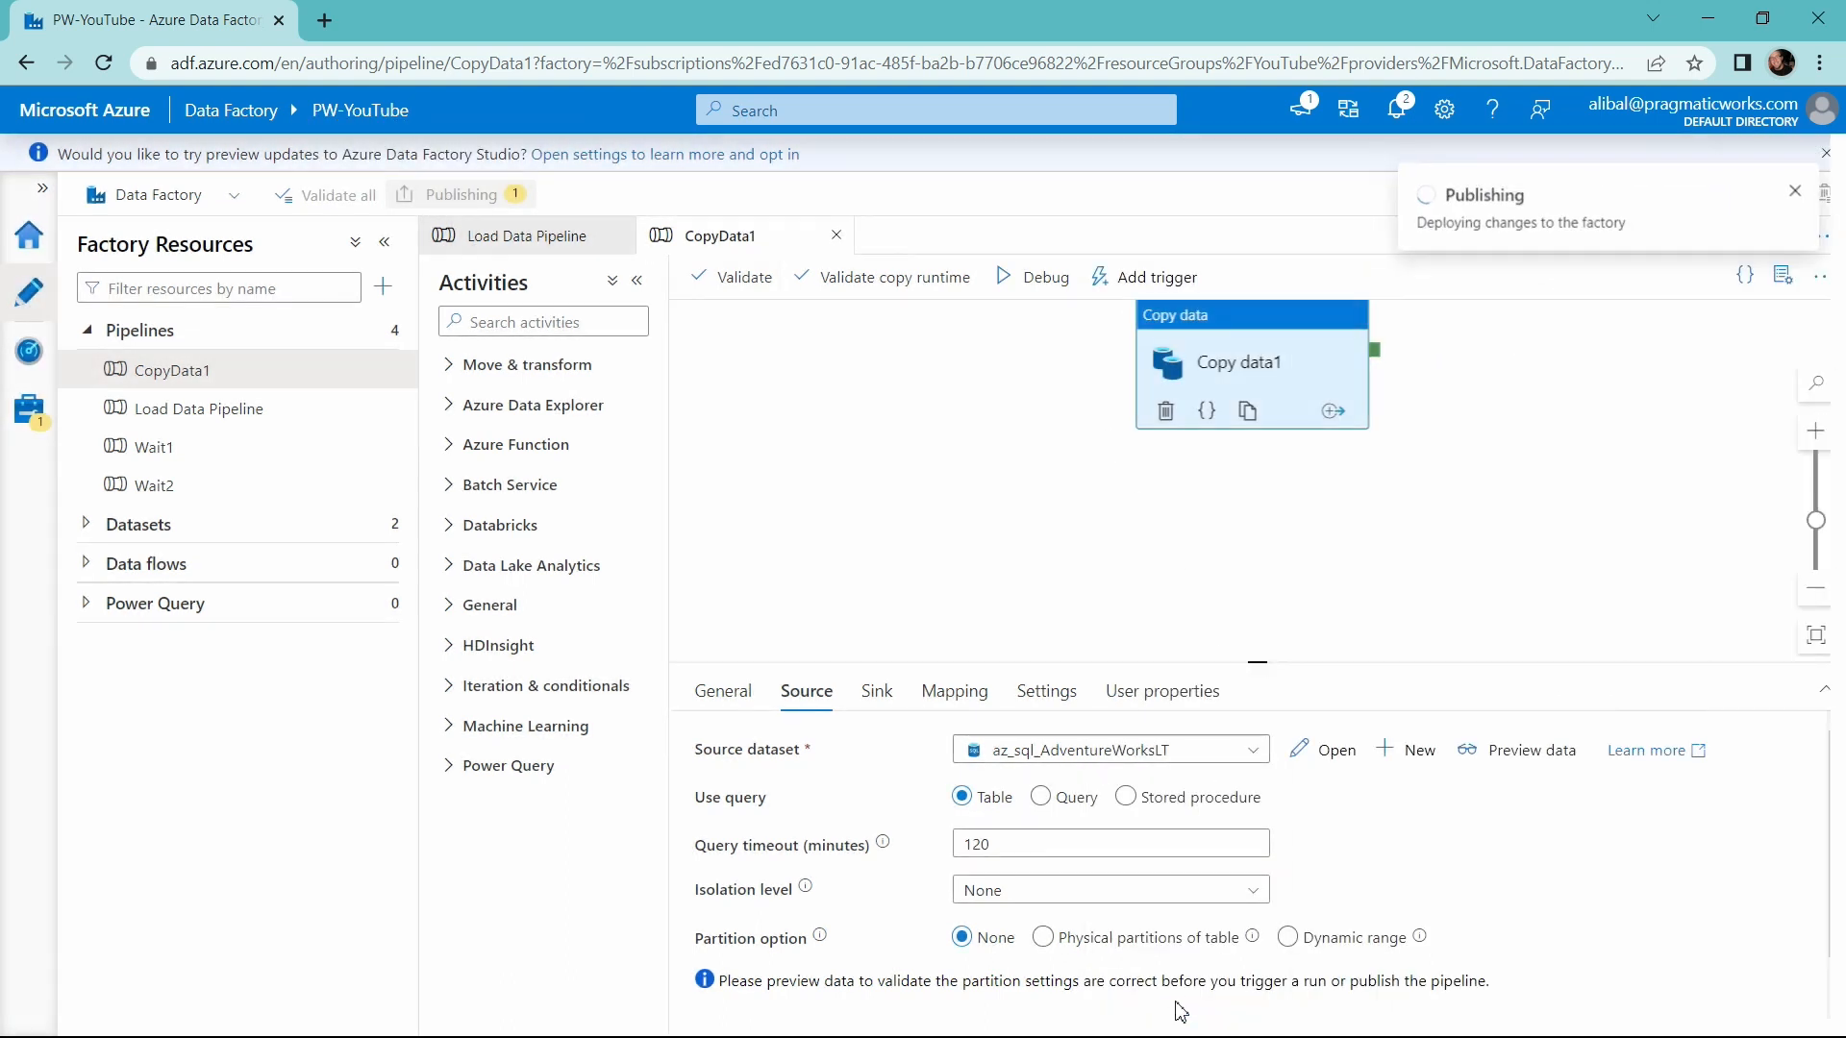
mouse_move(921, 424)
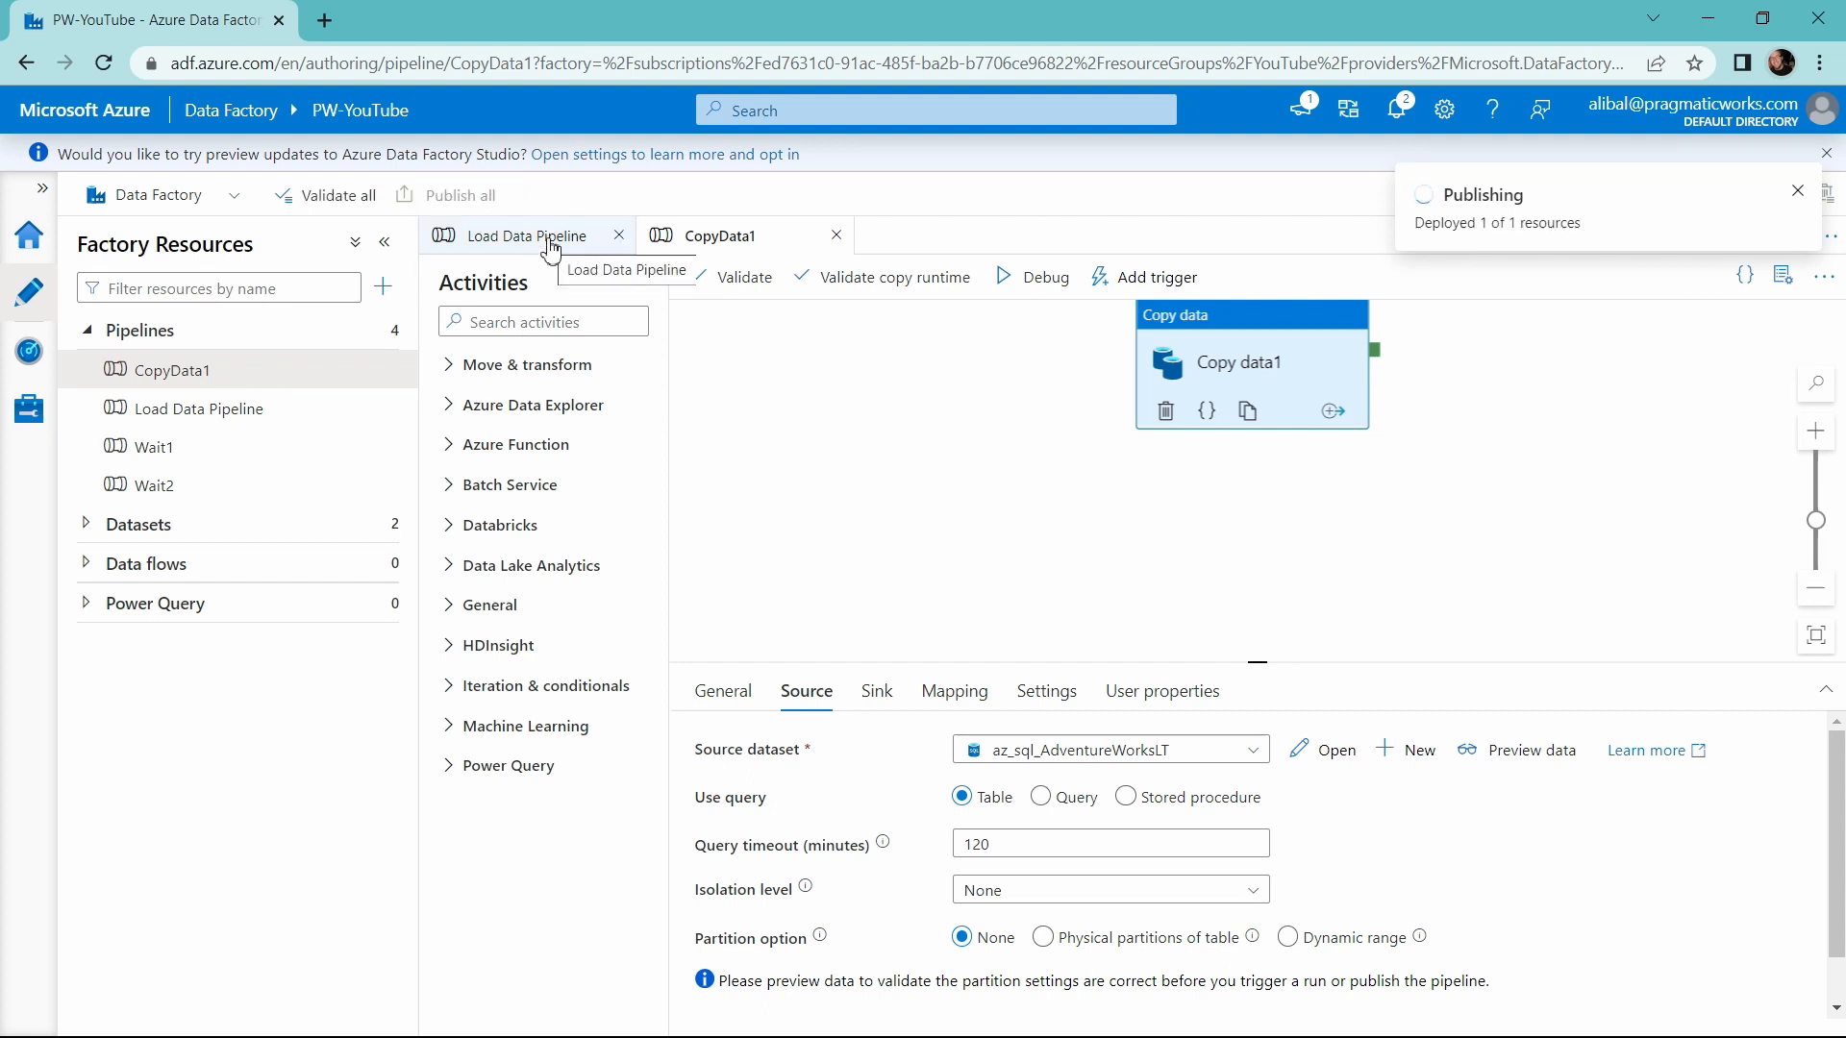
left_click(528, 236)
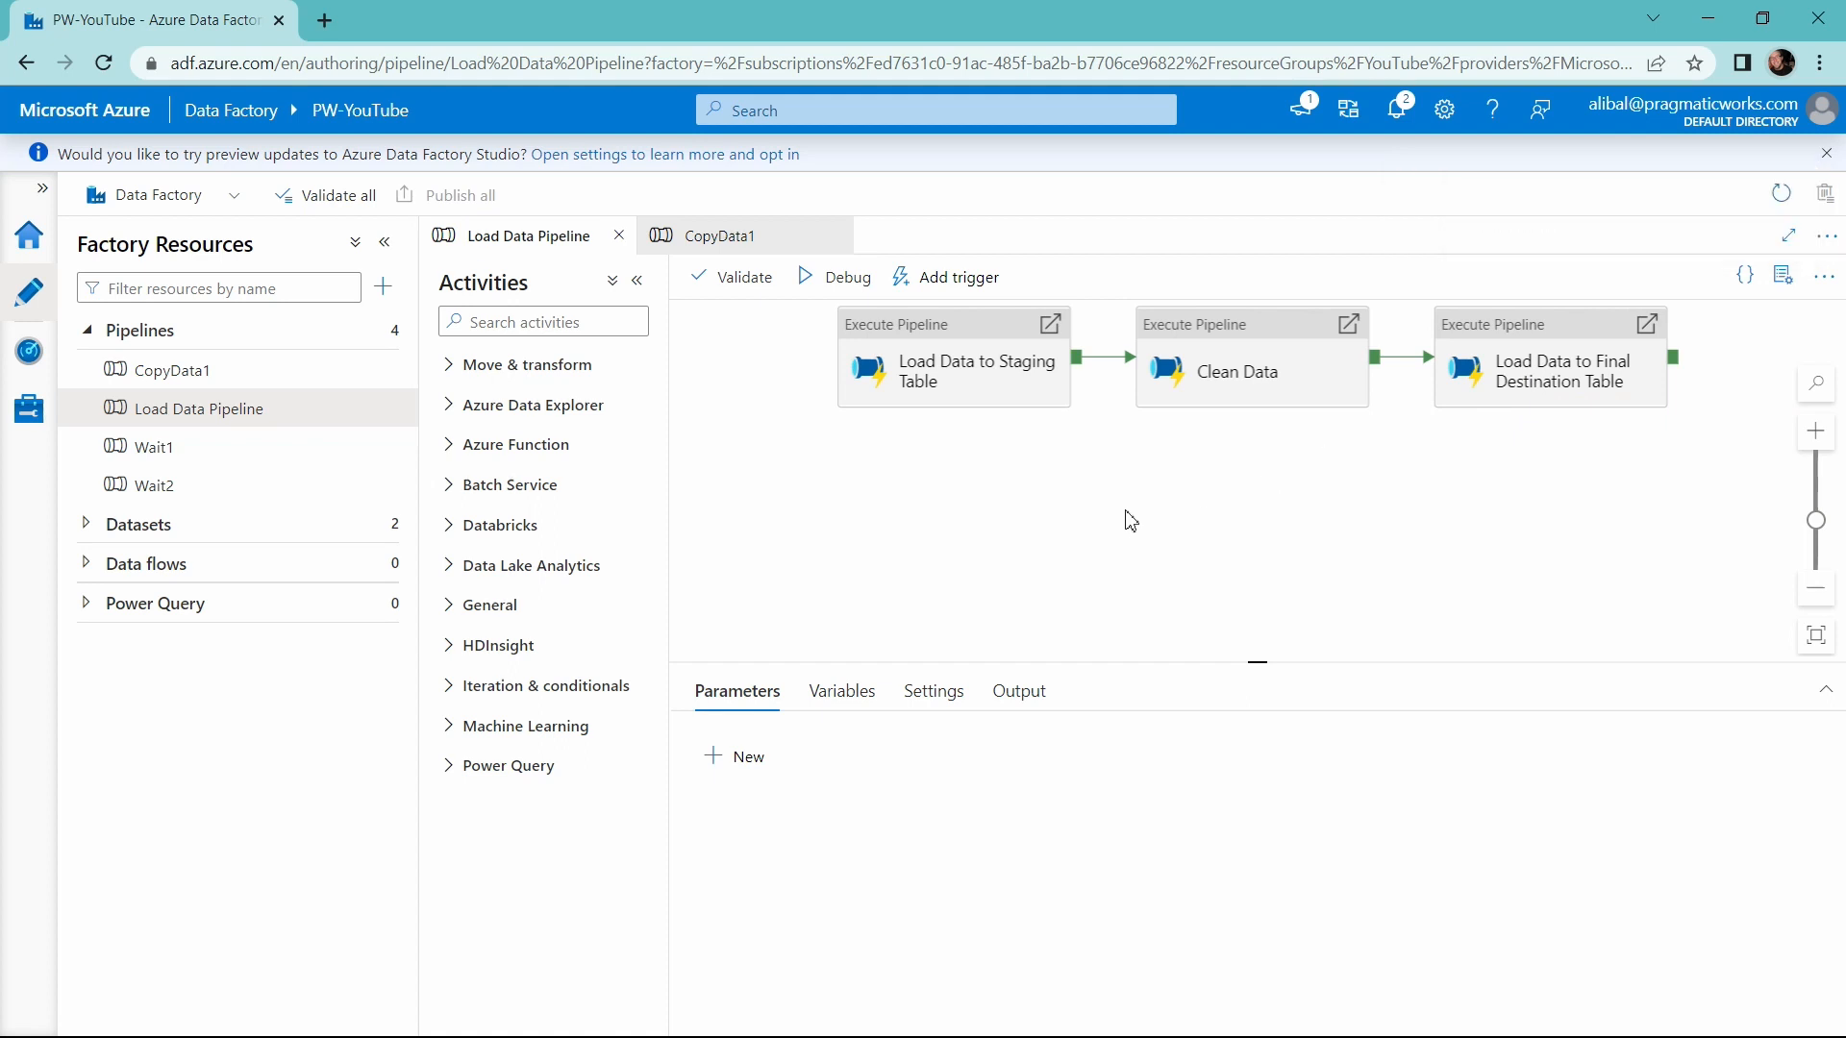
mouse_move(29, 352)
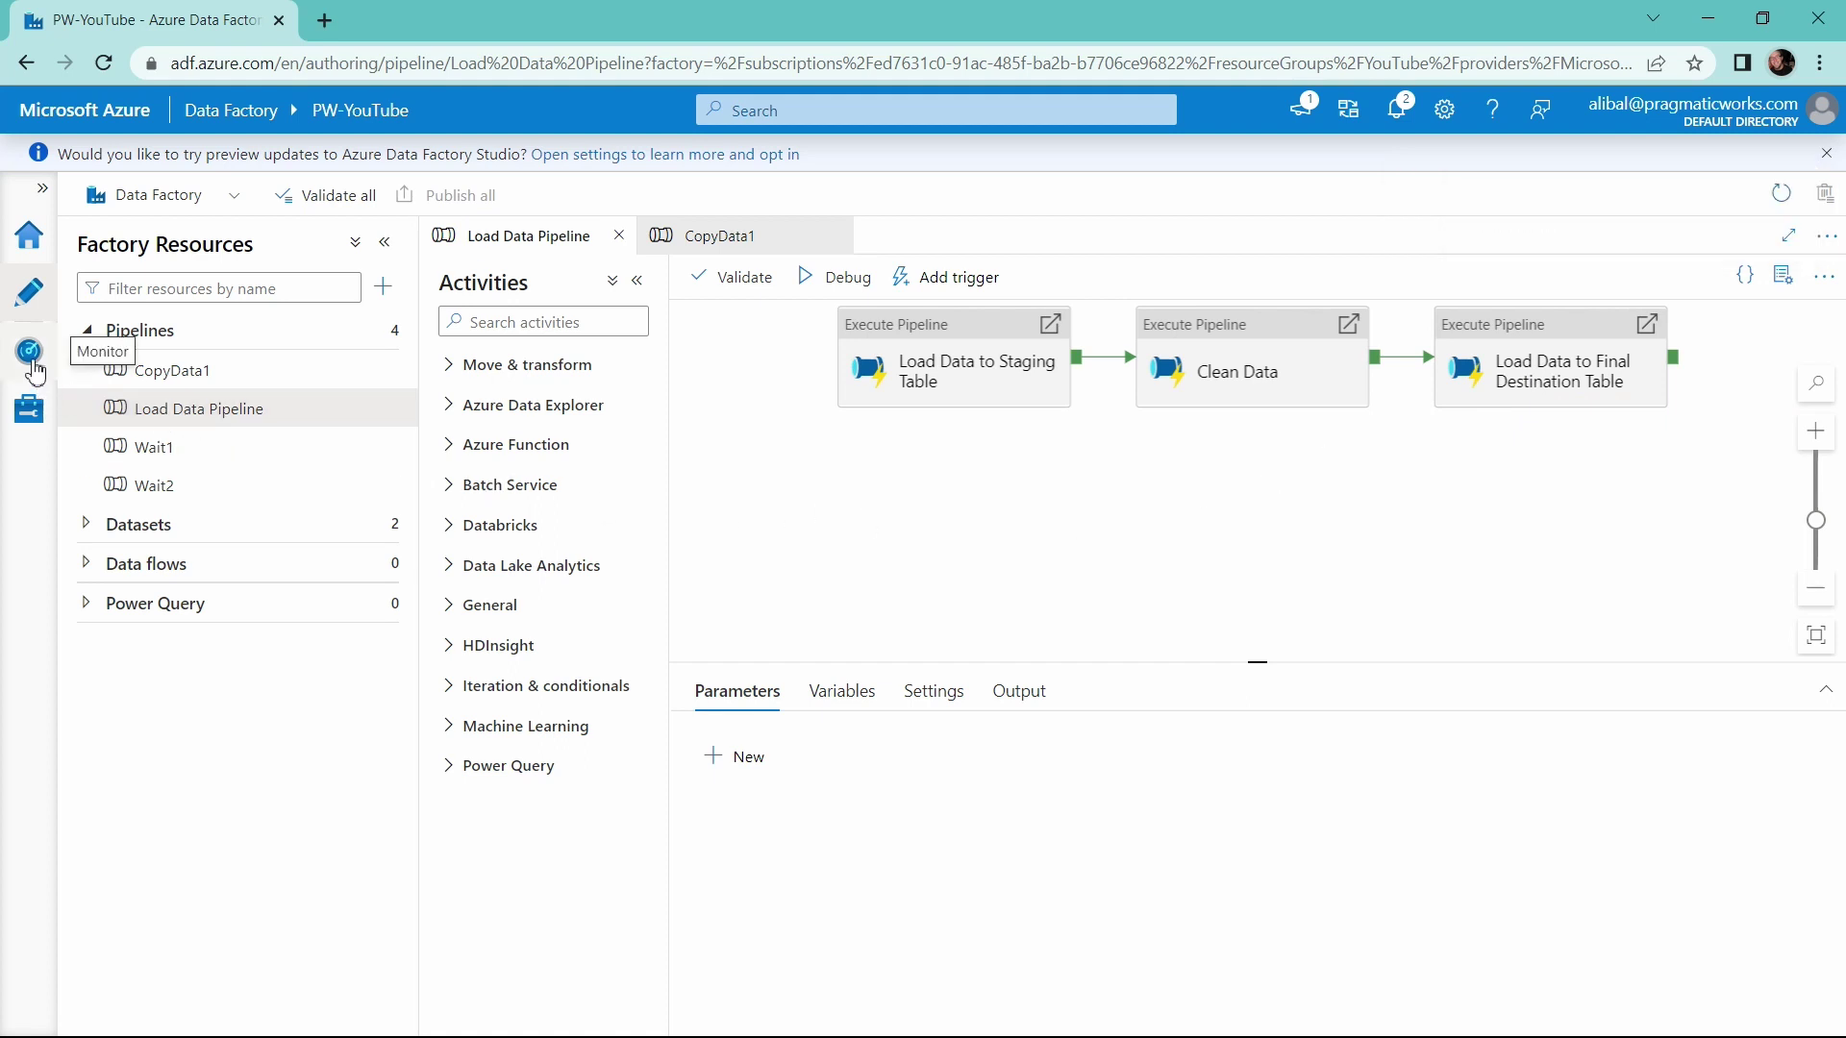
In Monitor, open the failed Load Data Pipeline run's activity runs
left_click(28, 350)
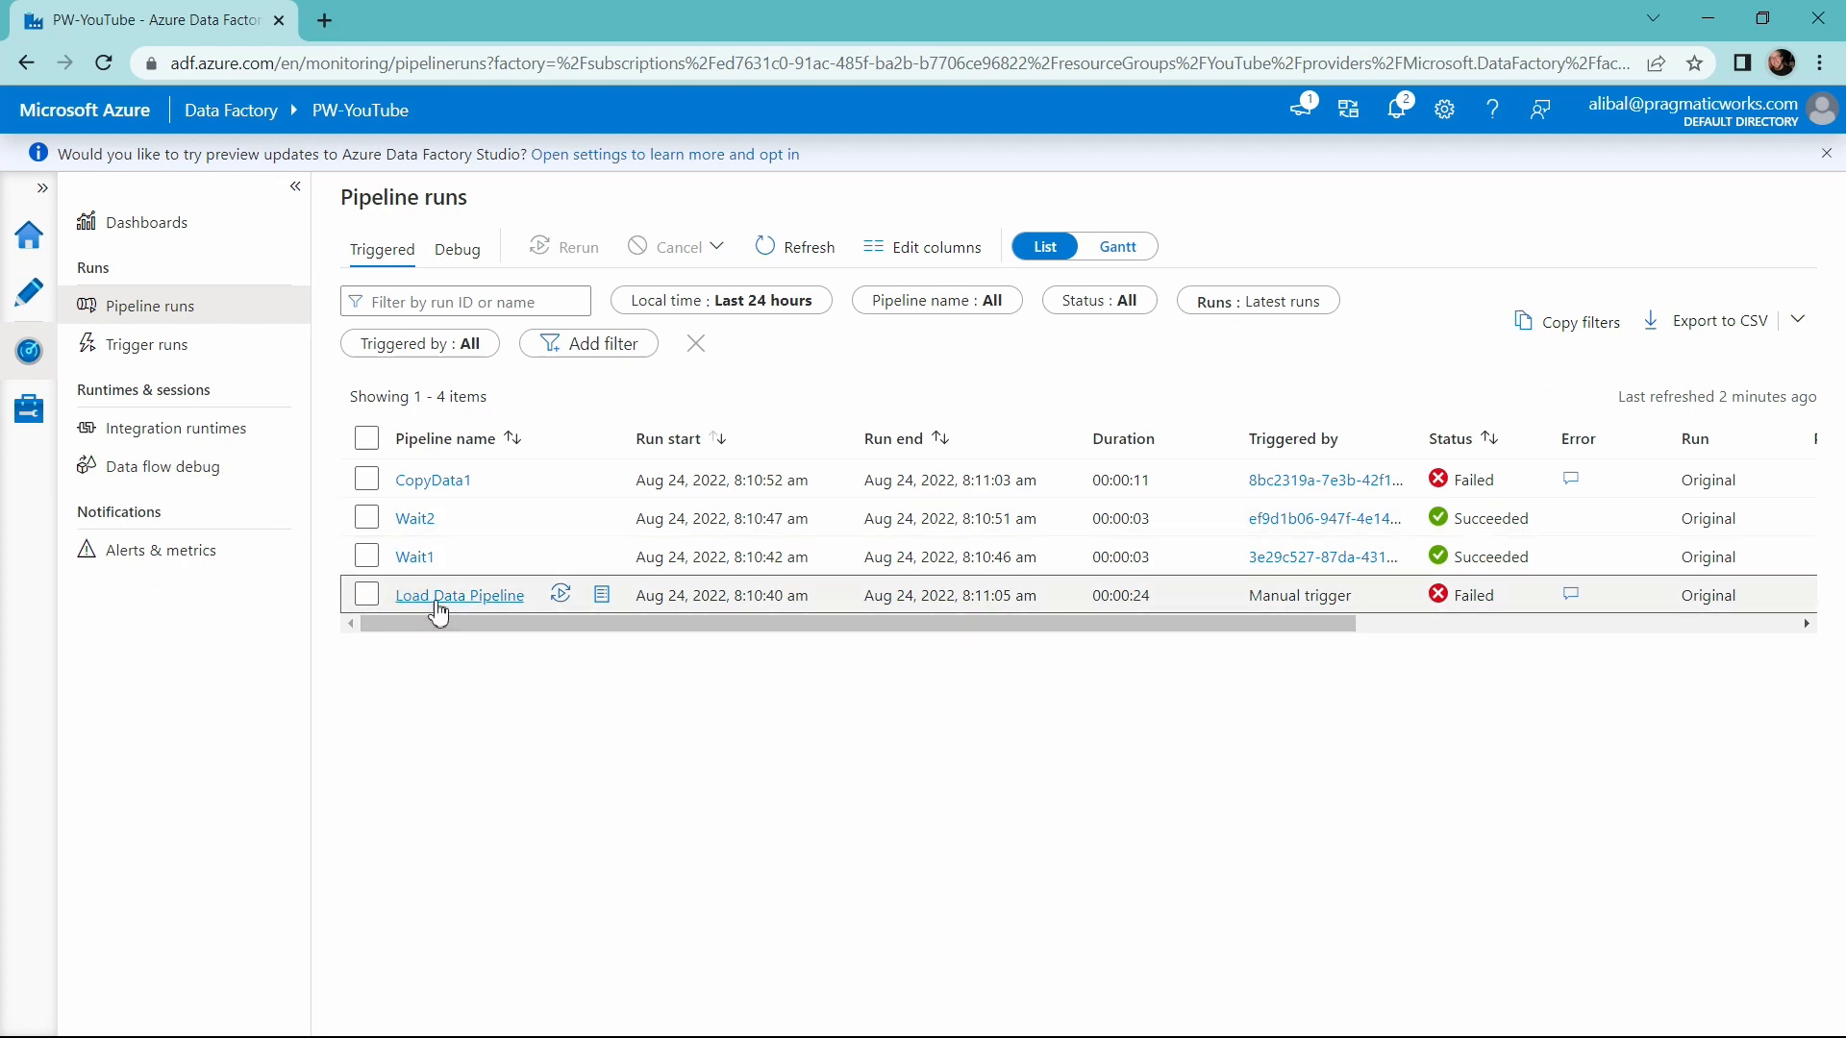
left_click(459, 595)
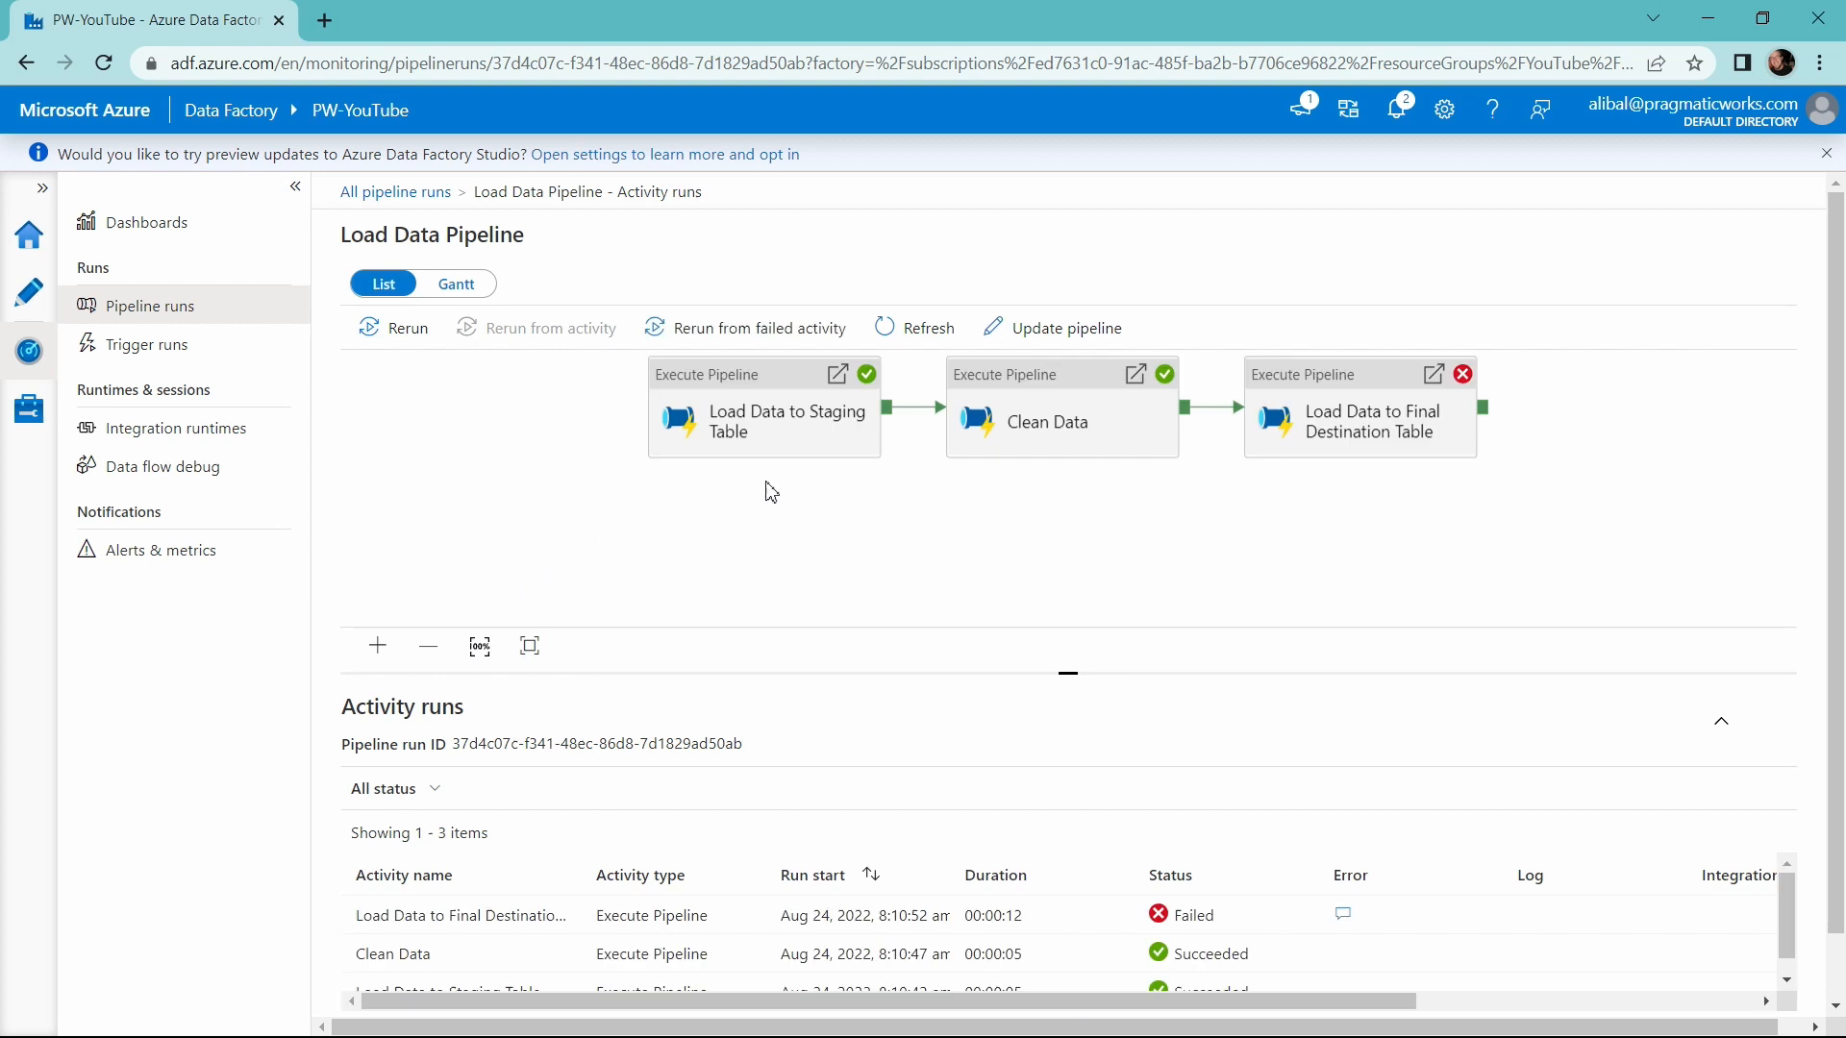
mouse_move(752, 439)
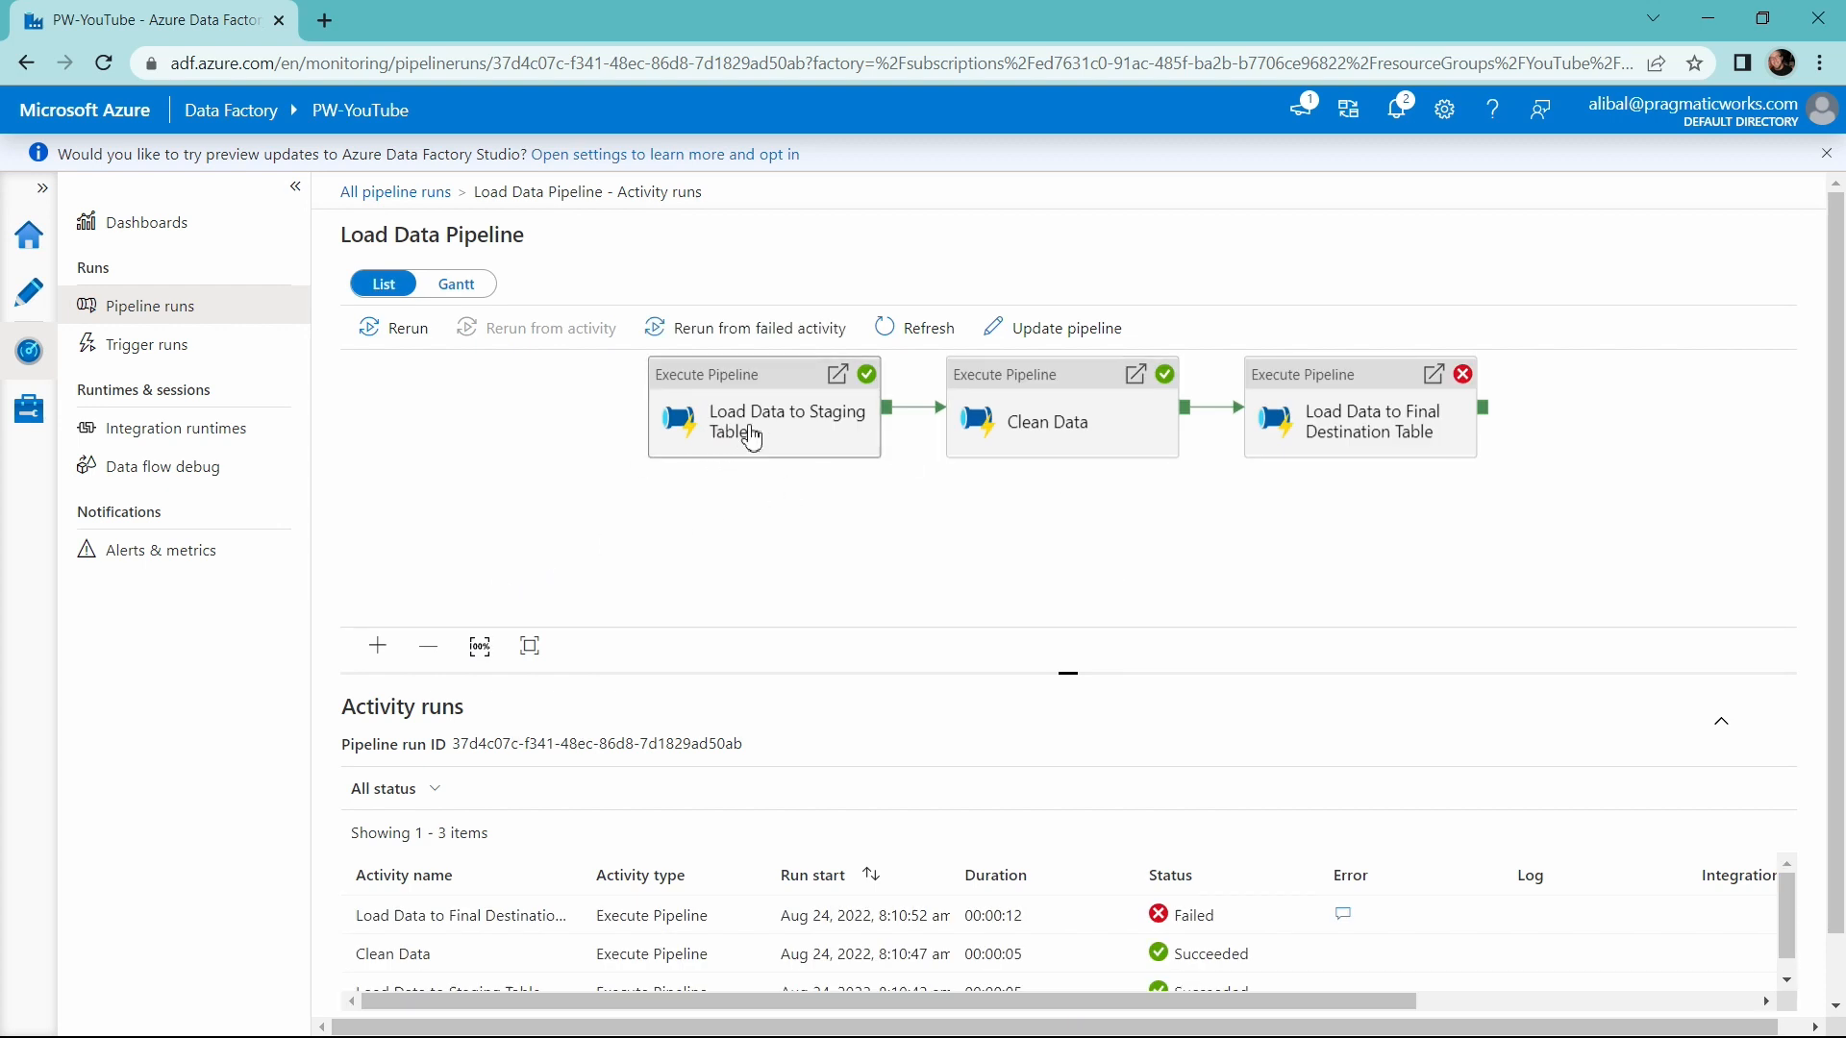
mouse_move(748, 430)
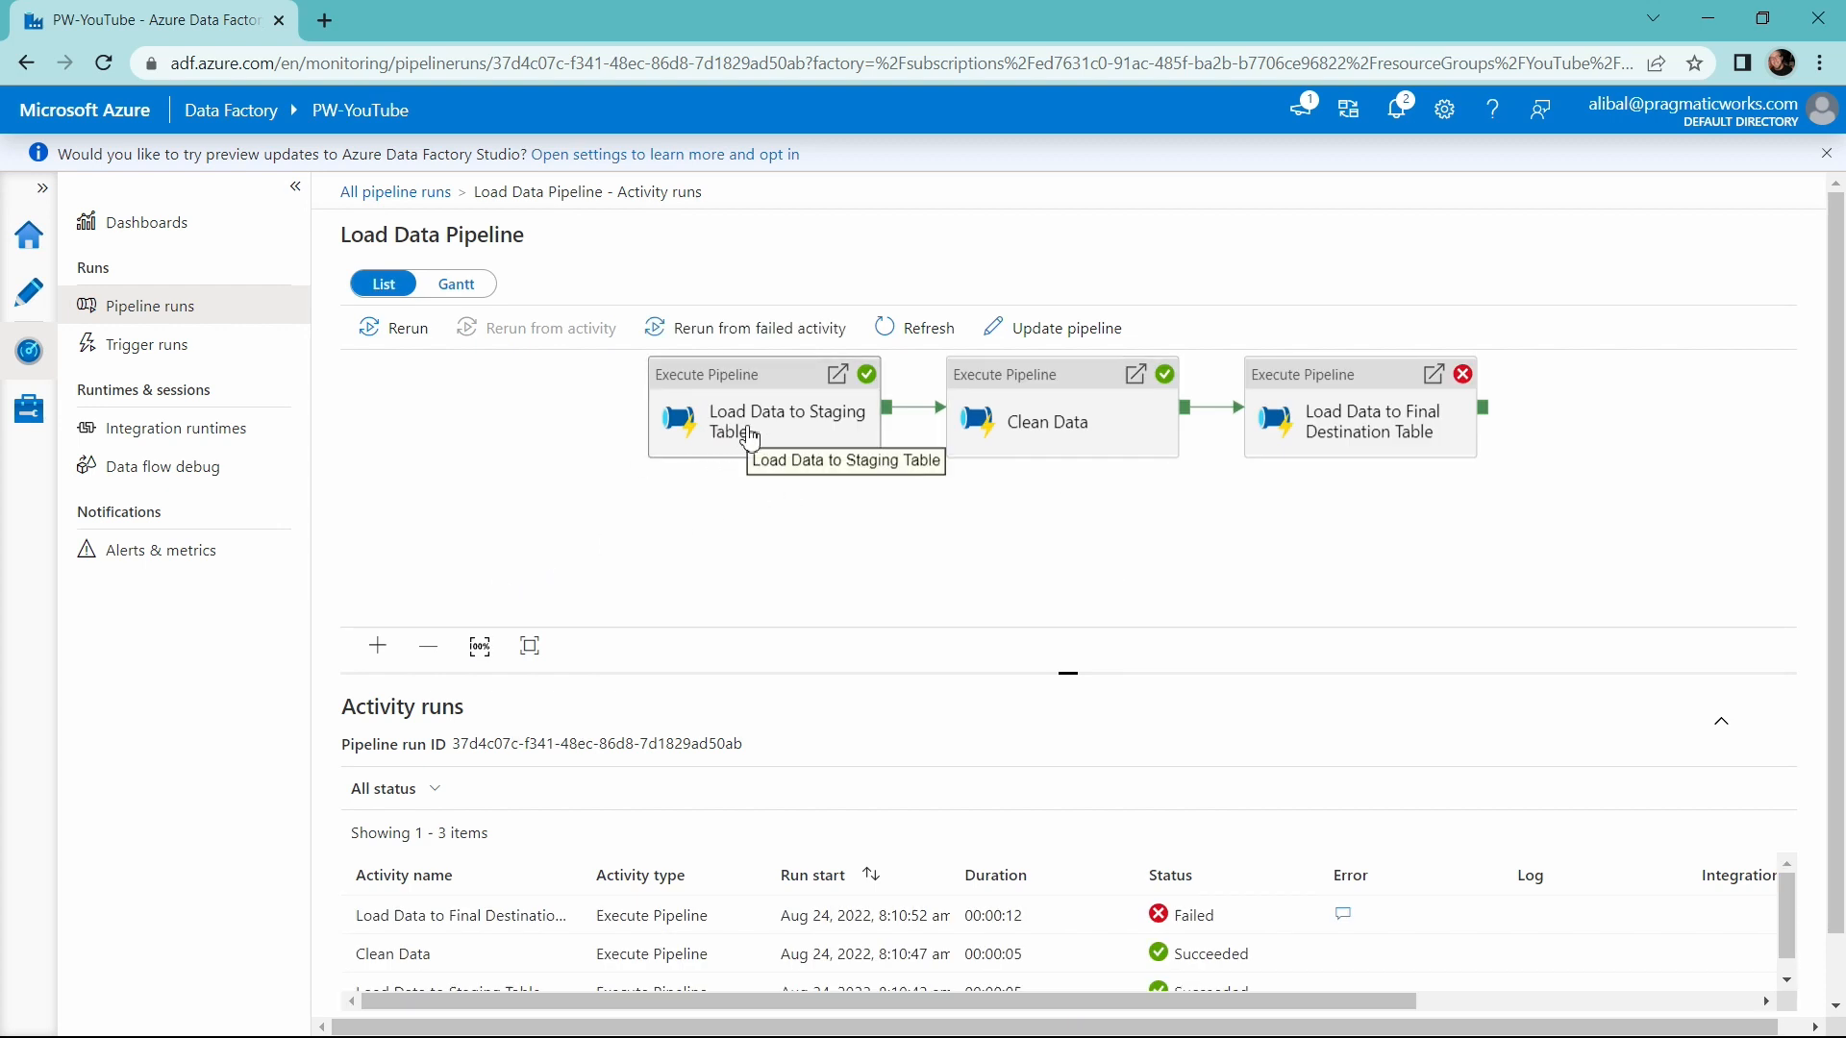
mouse_move(1063, 447)
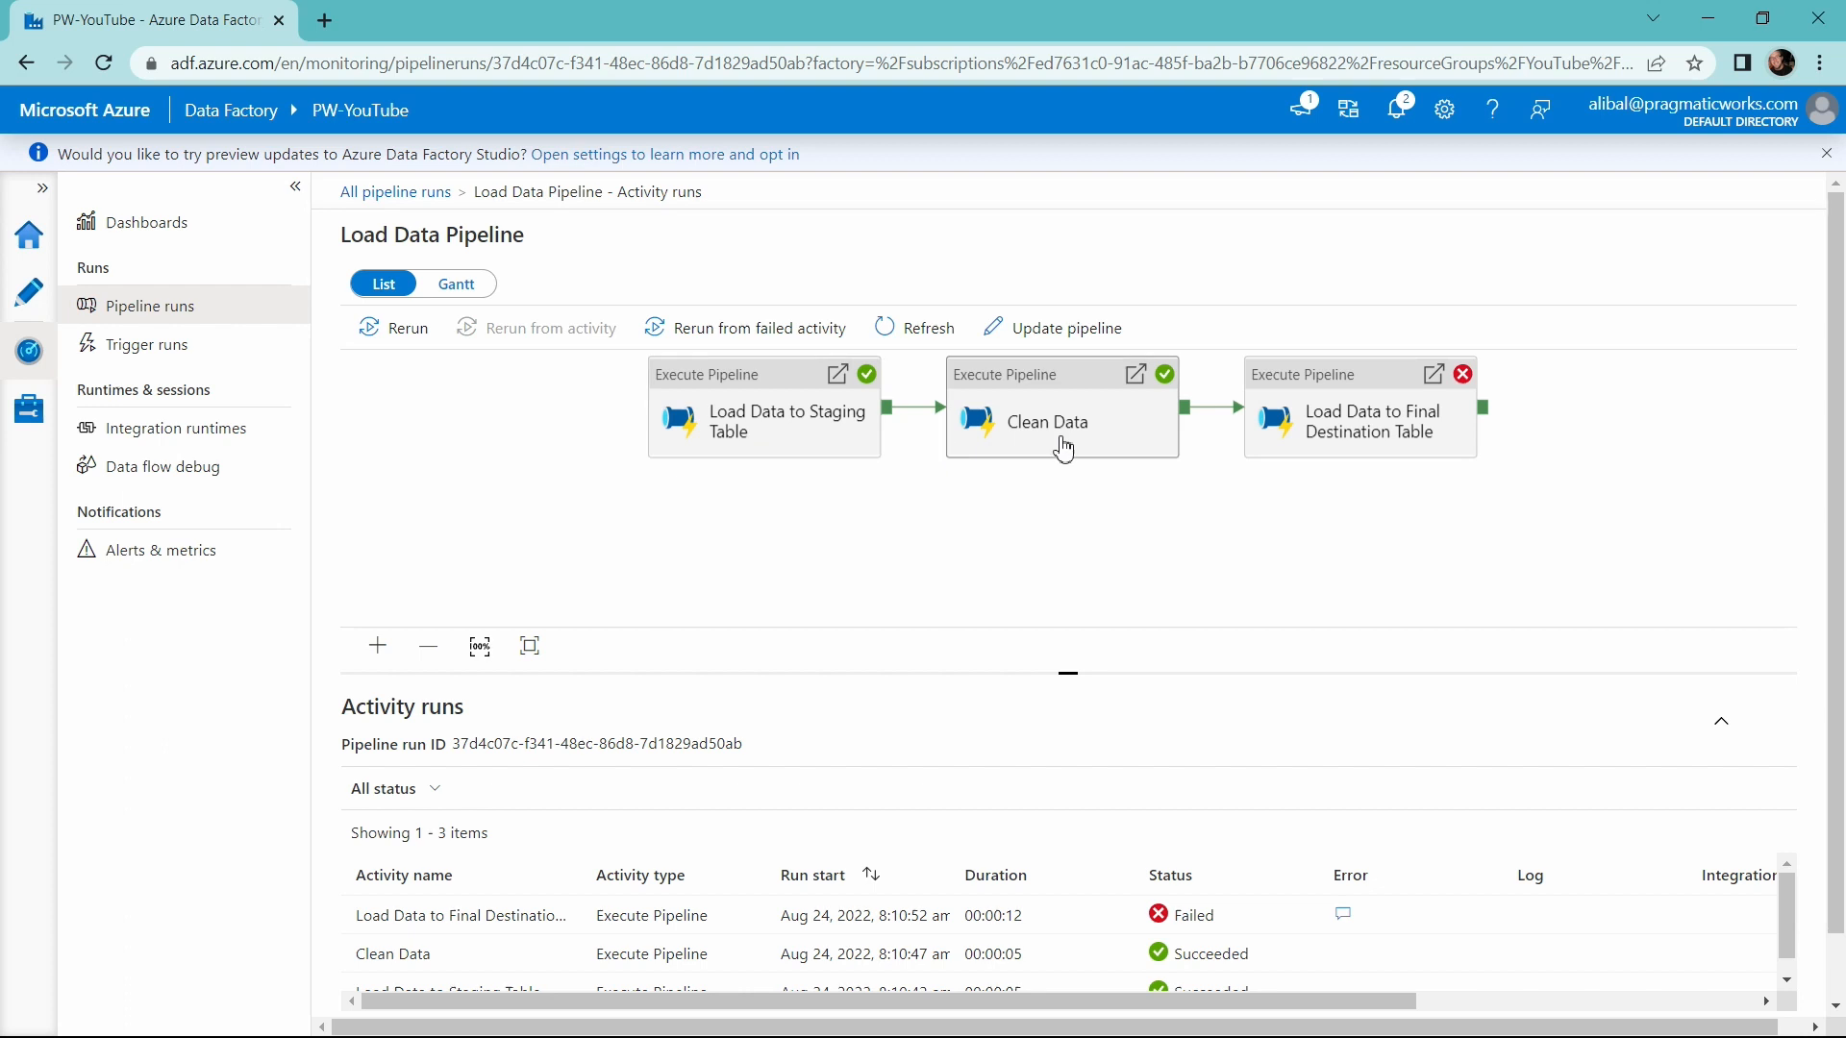
mouse_move(1350, 441)
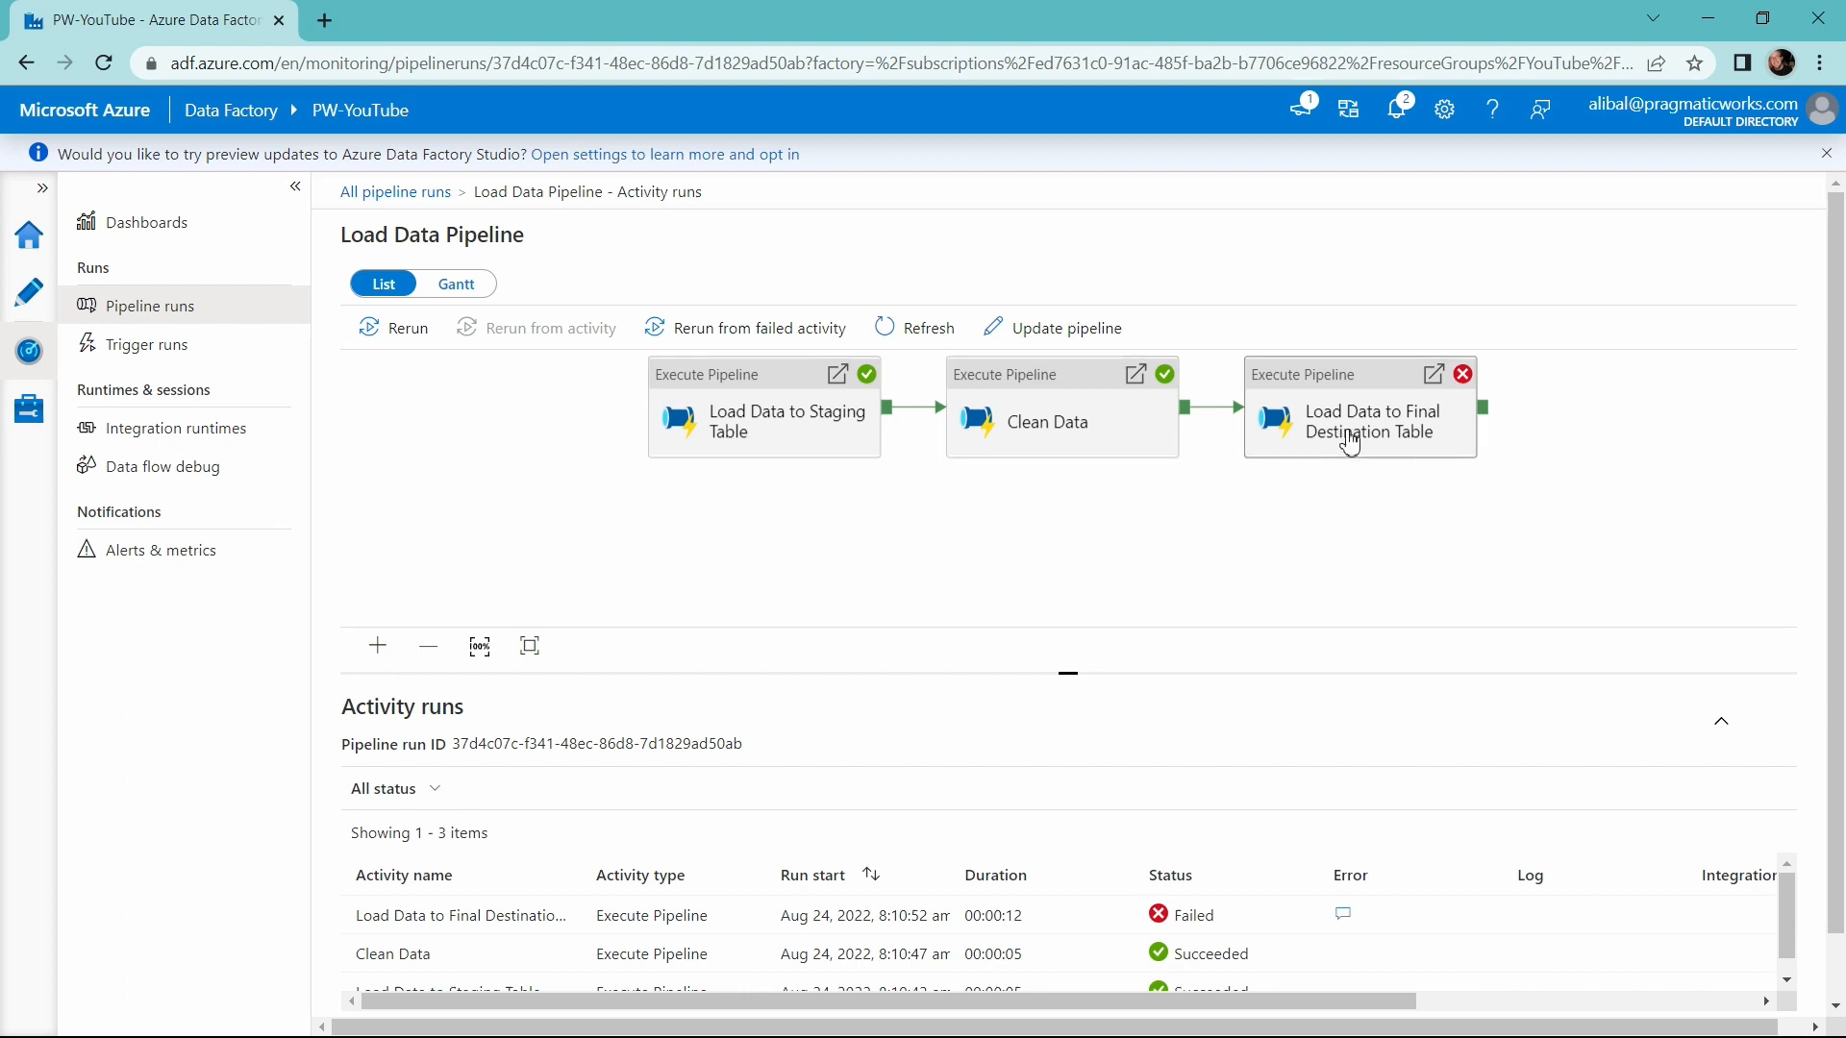
mouse_move(1347, 437)
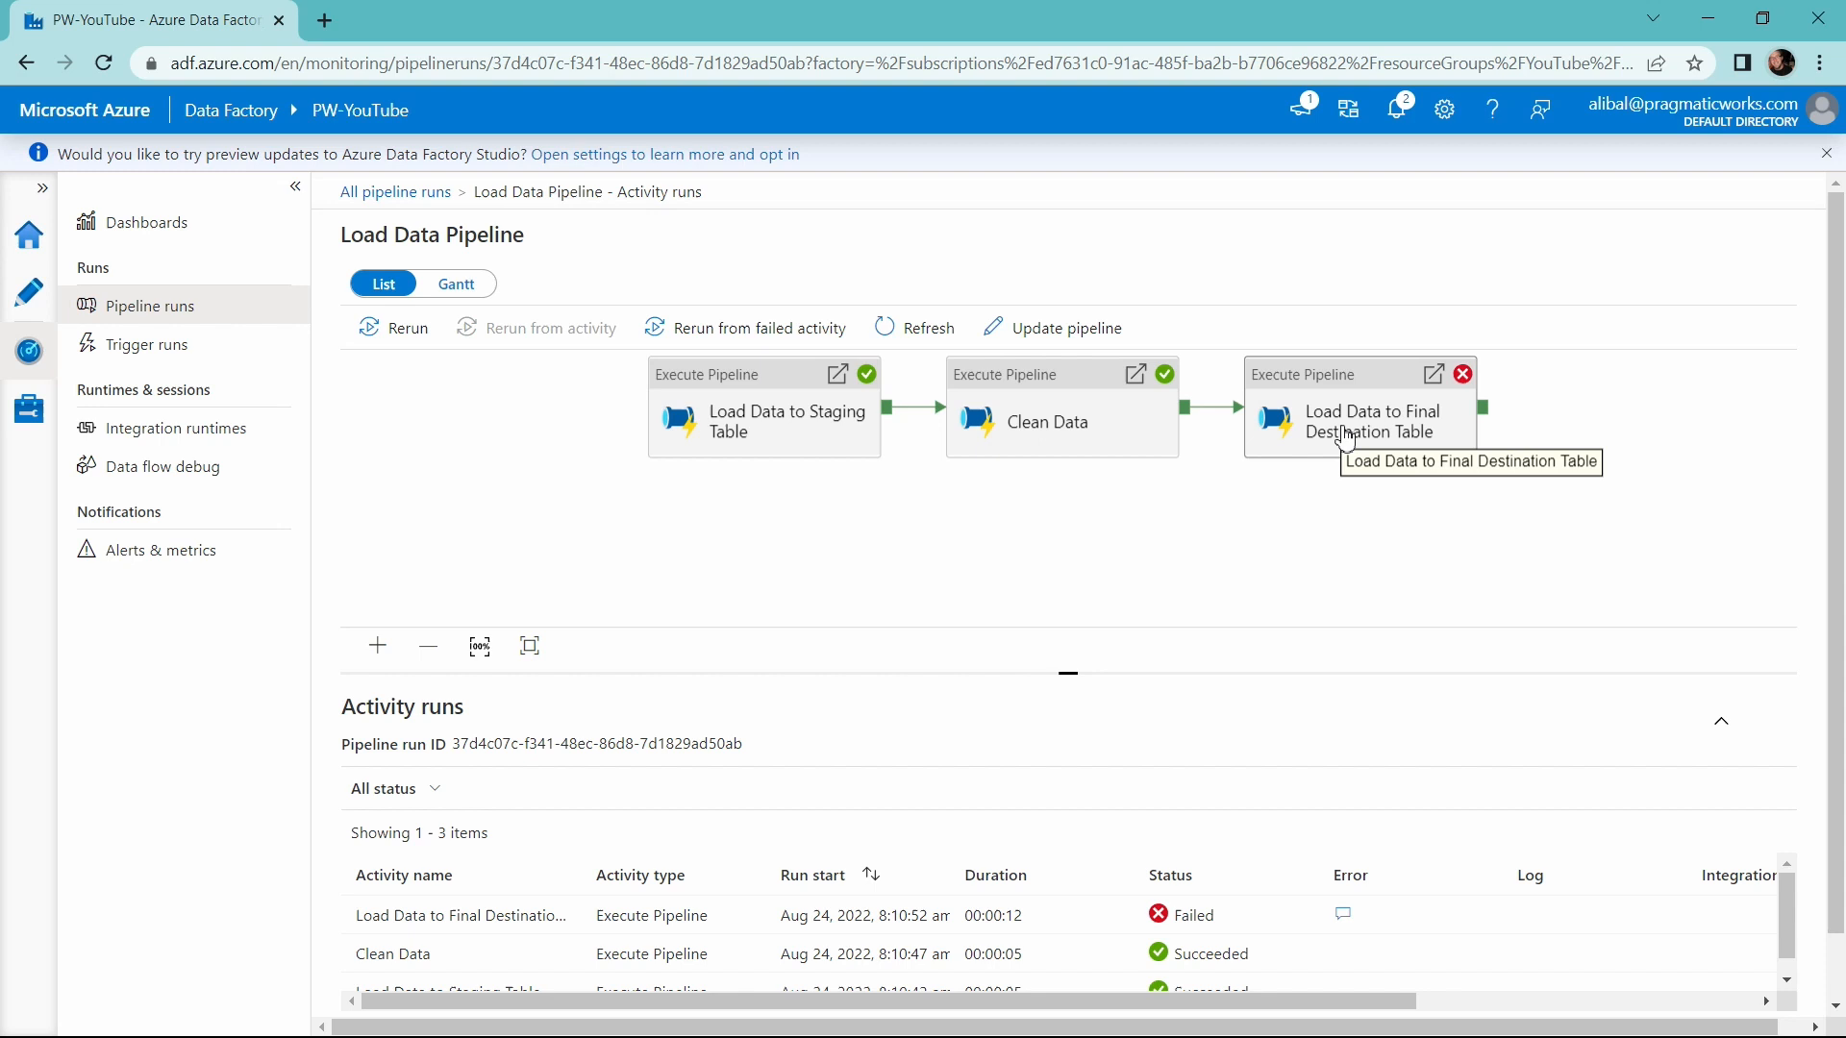
Rerun from the failed 'Load Data to Final Destination Table' activity and confirm
left_click(1359, 421)
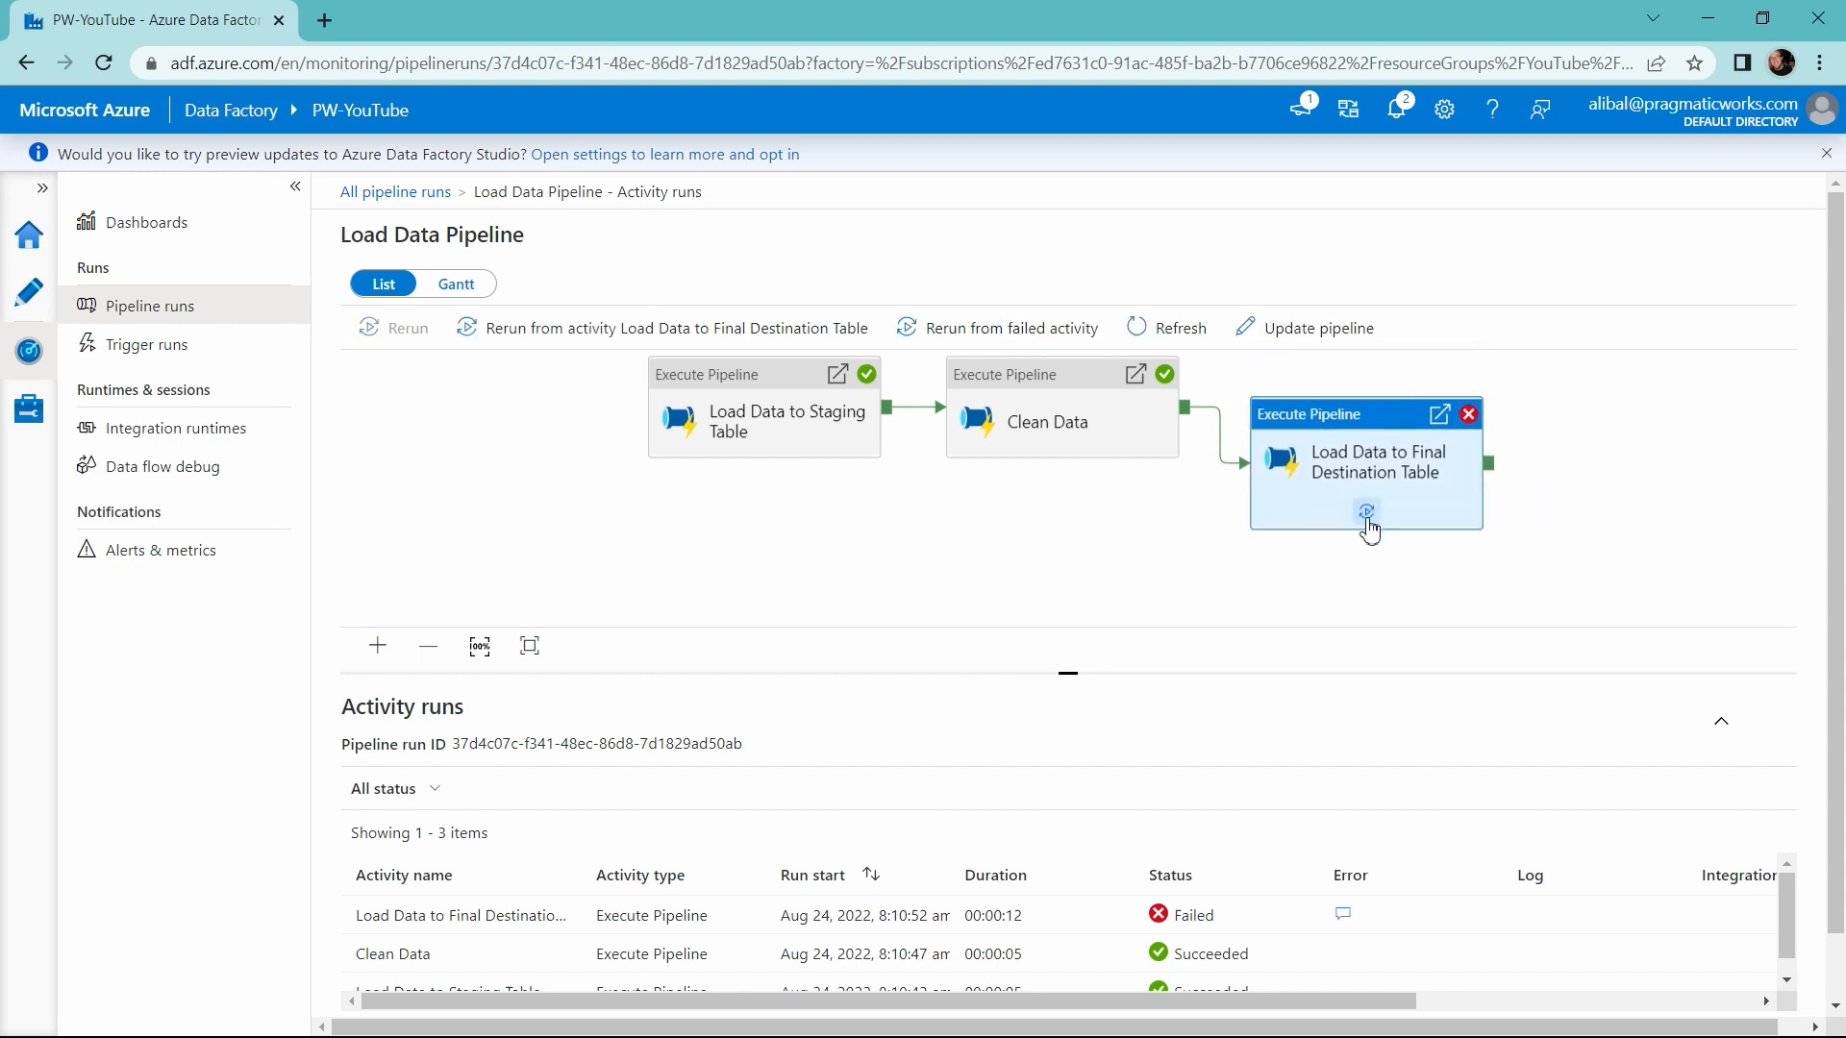
mouse_move(1366, 512)
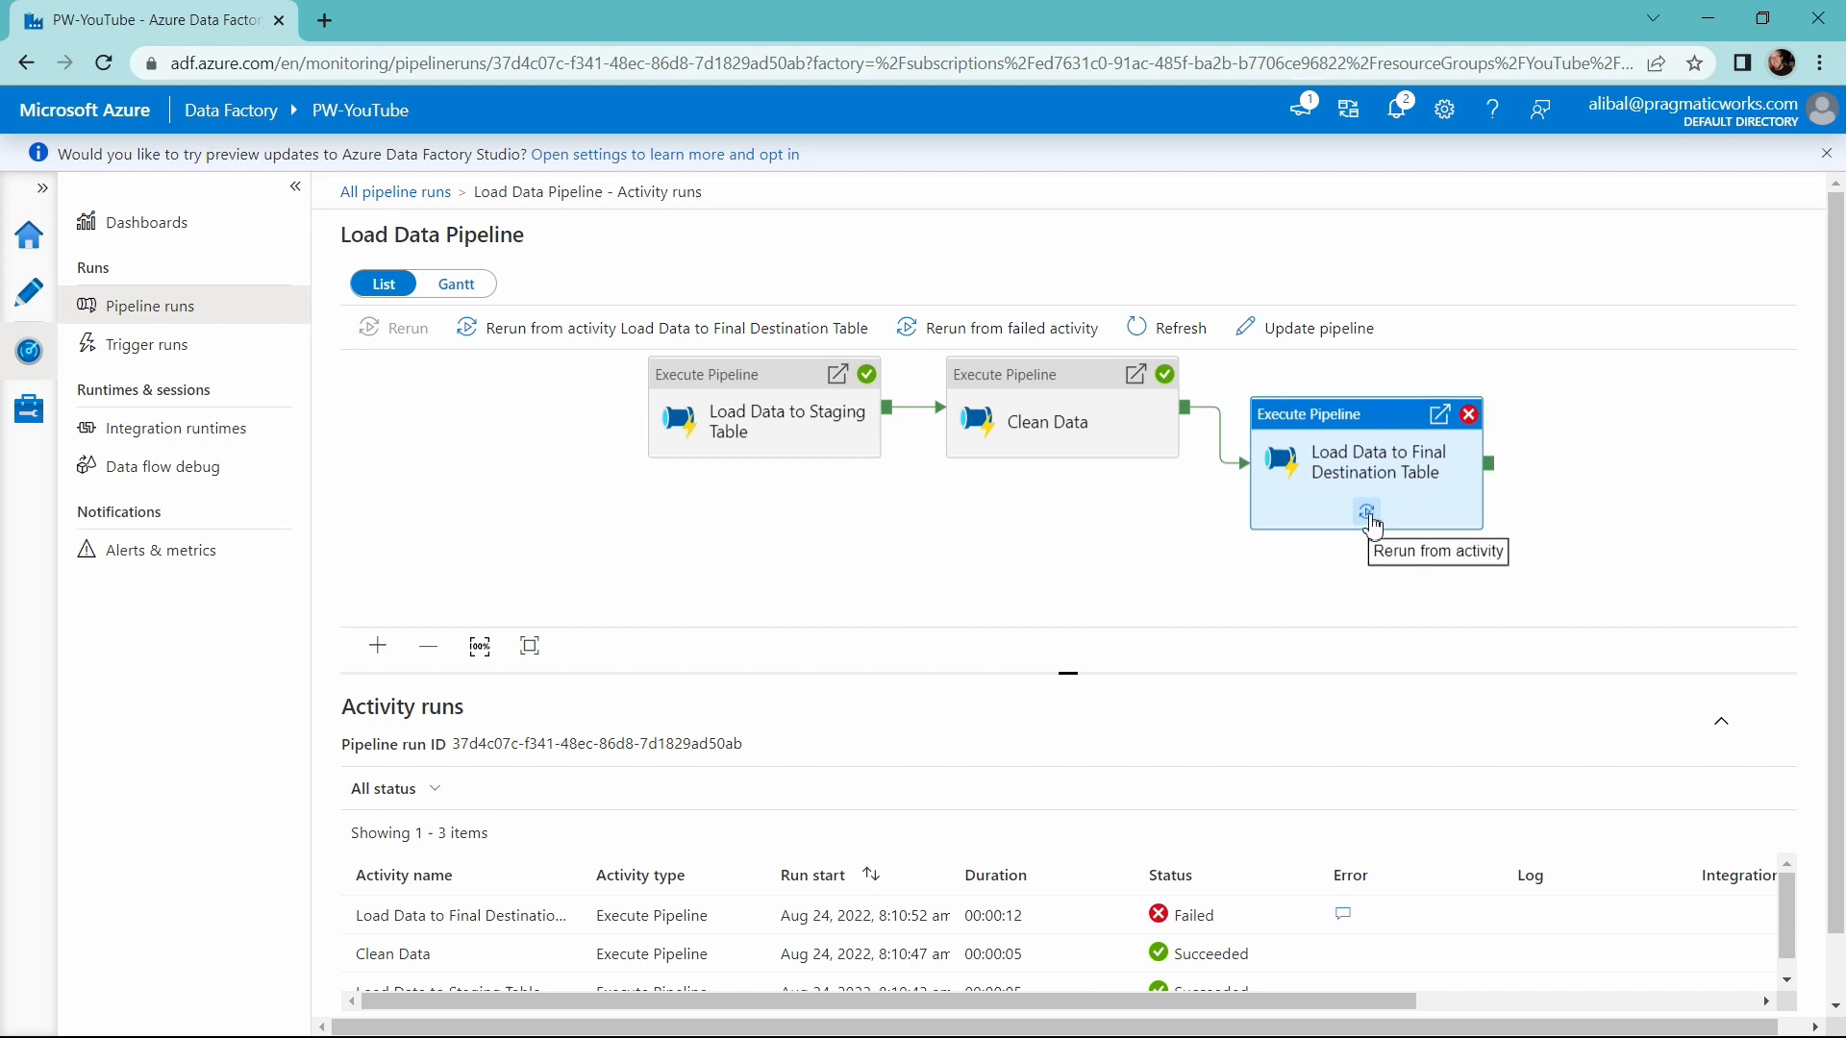
mouse_move(1369, 525)
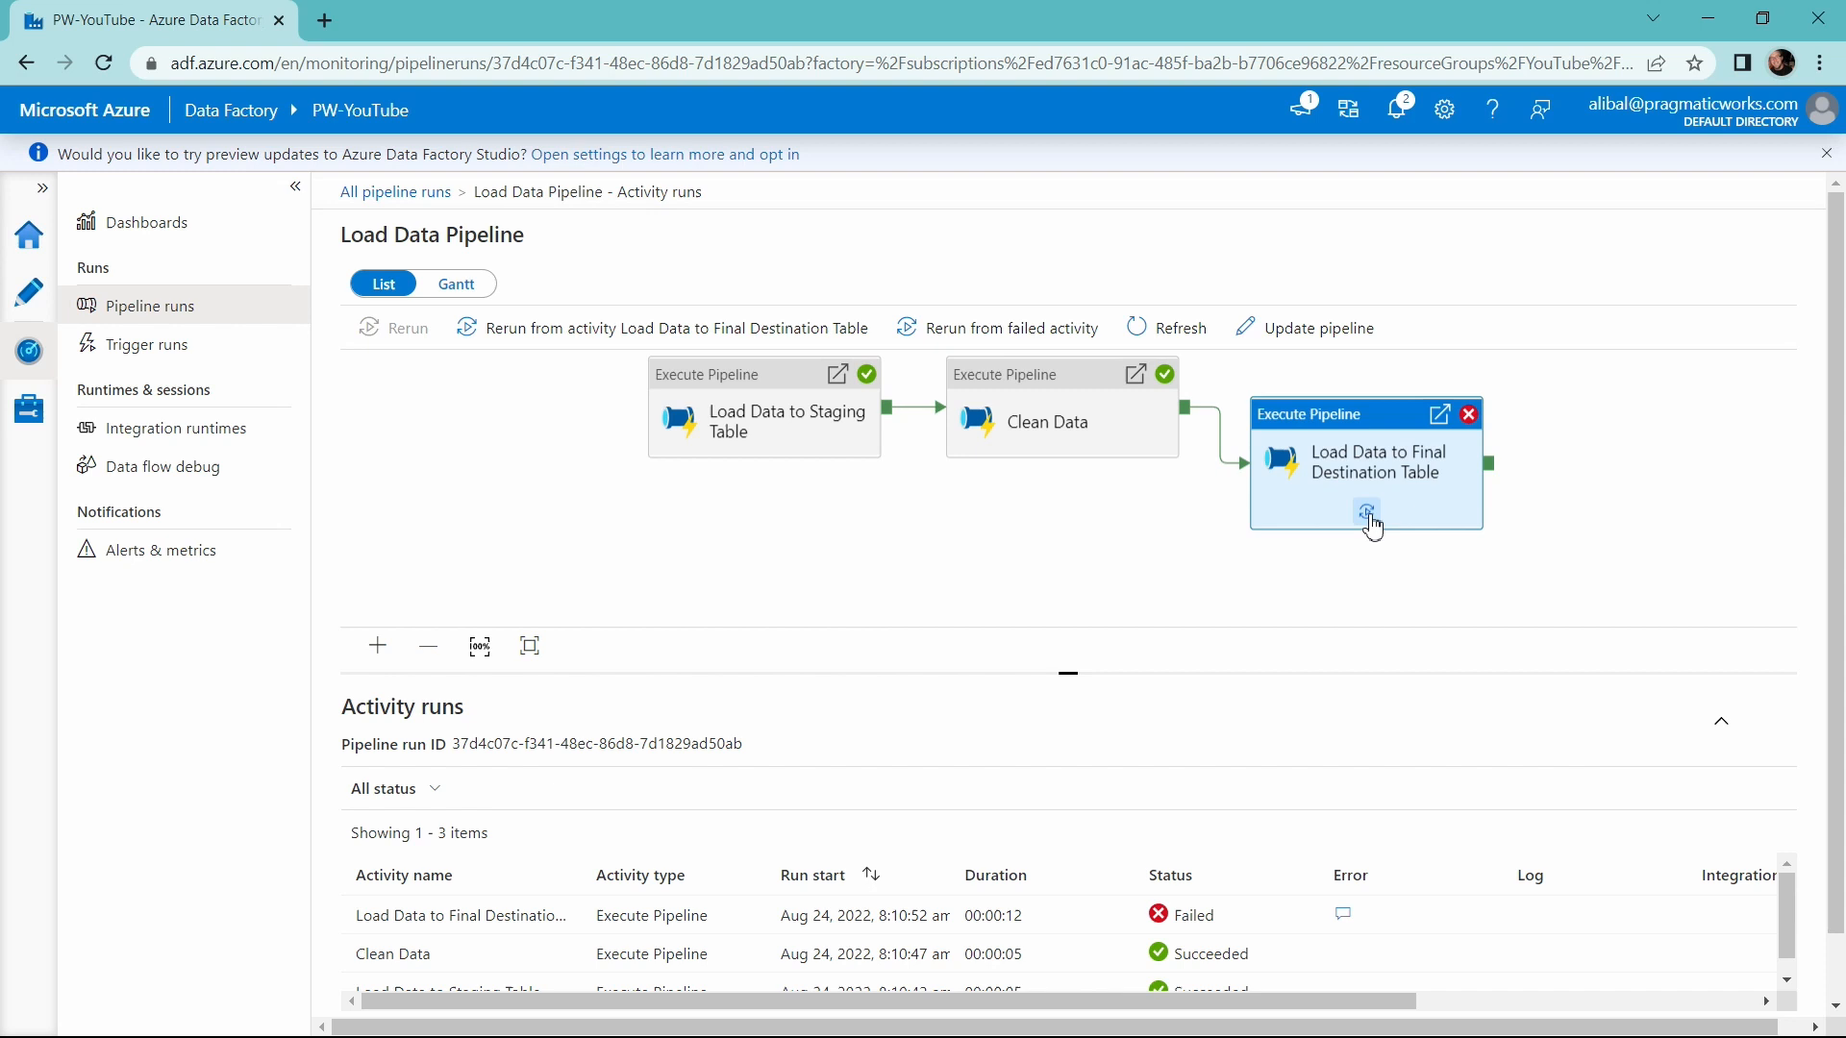
left_click(1366, 512)
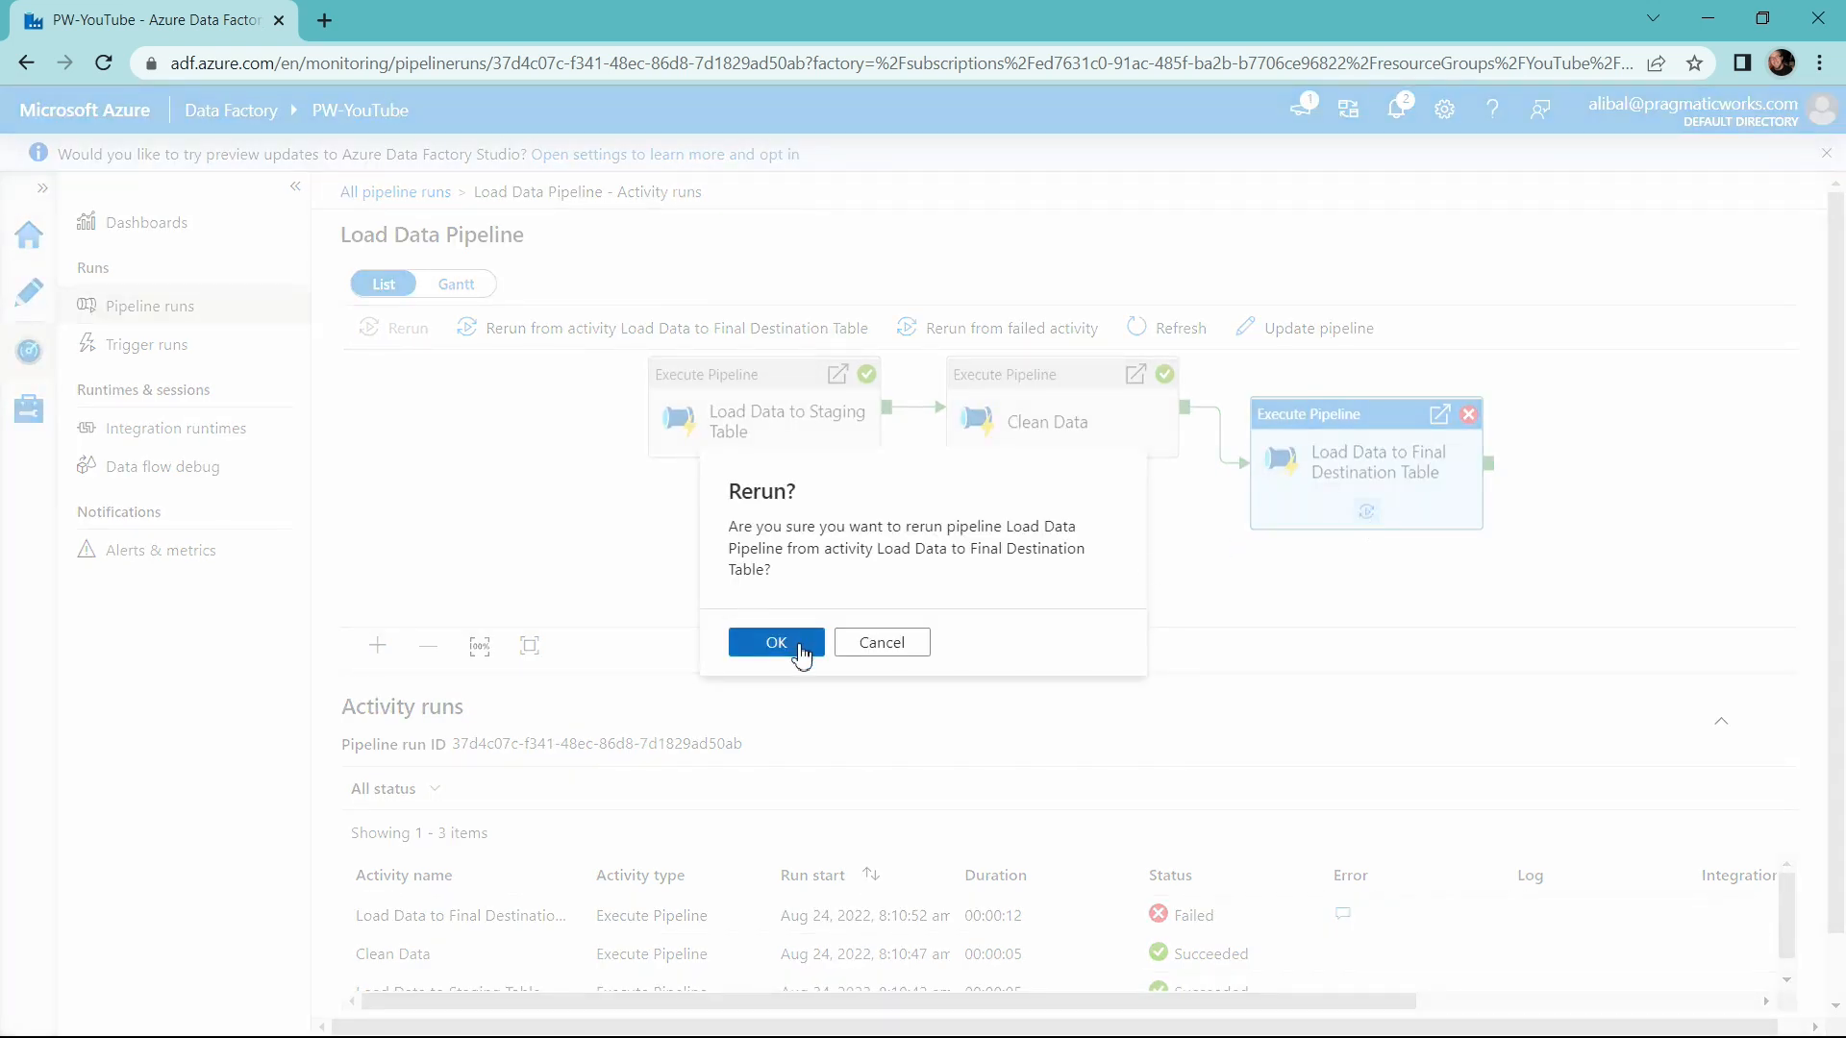
left_click(775, 642)
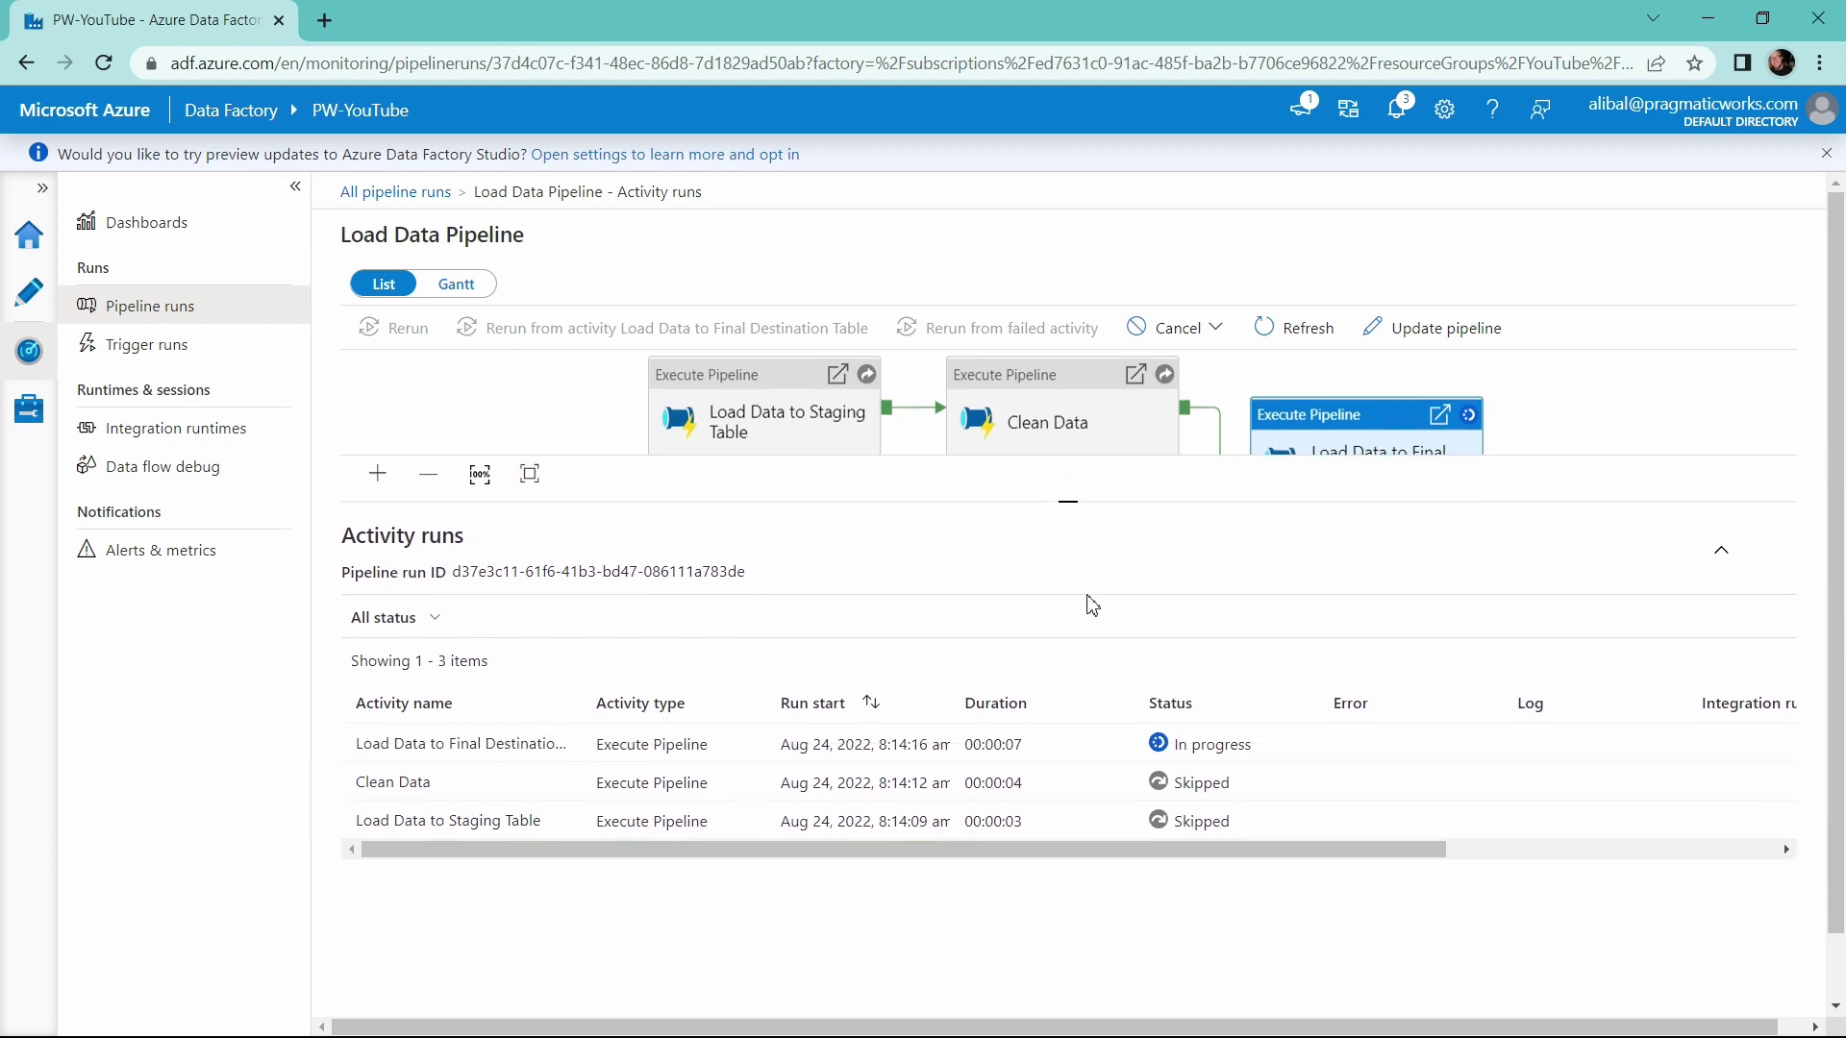
mouse_move(544, 836)
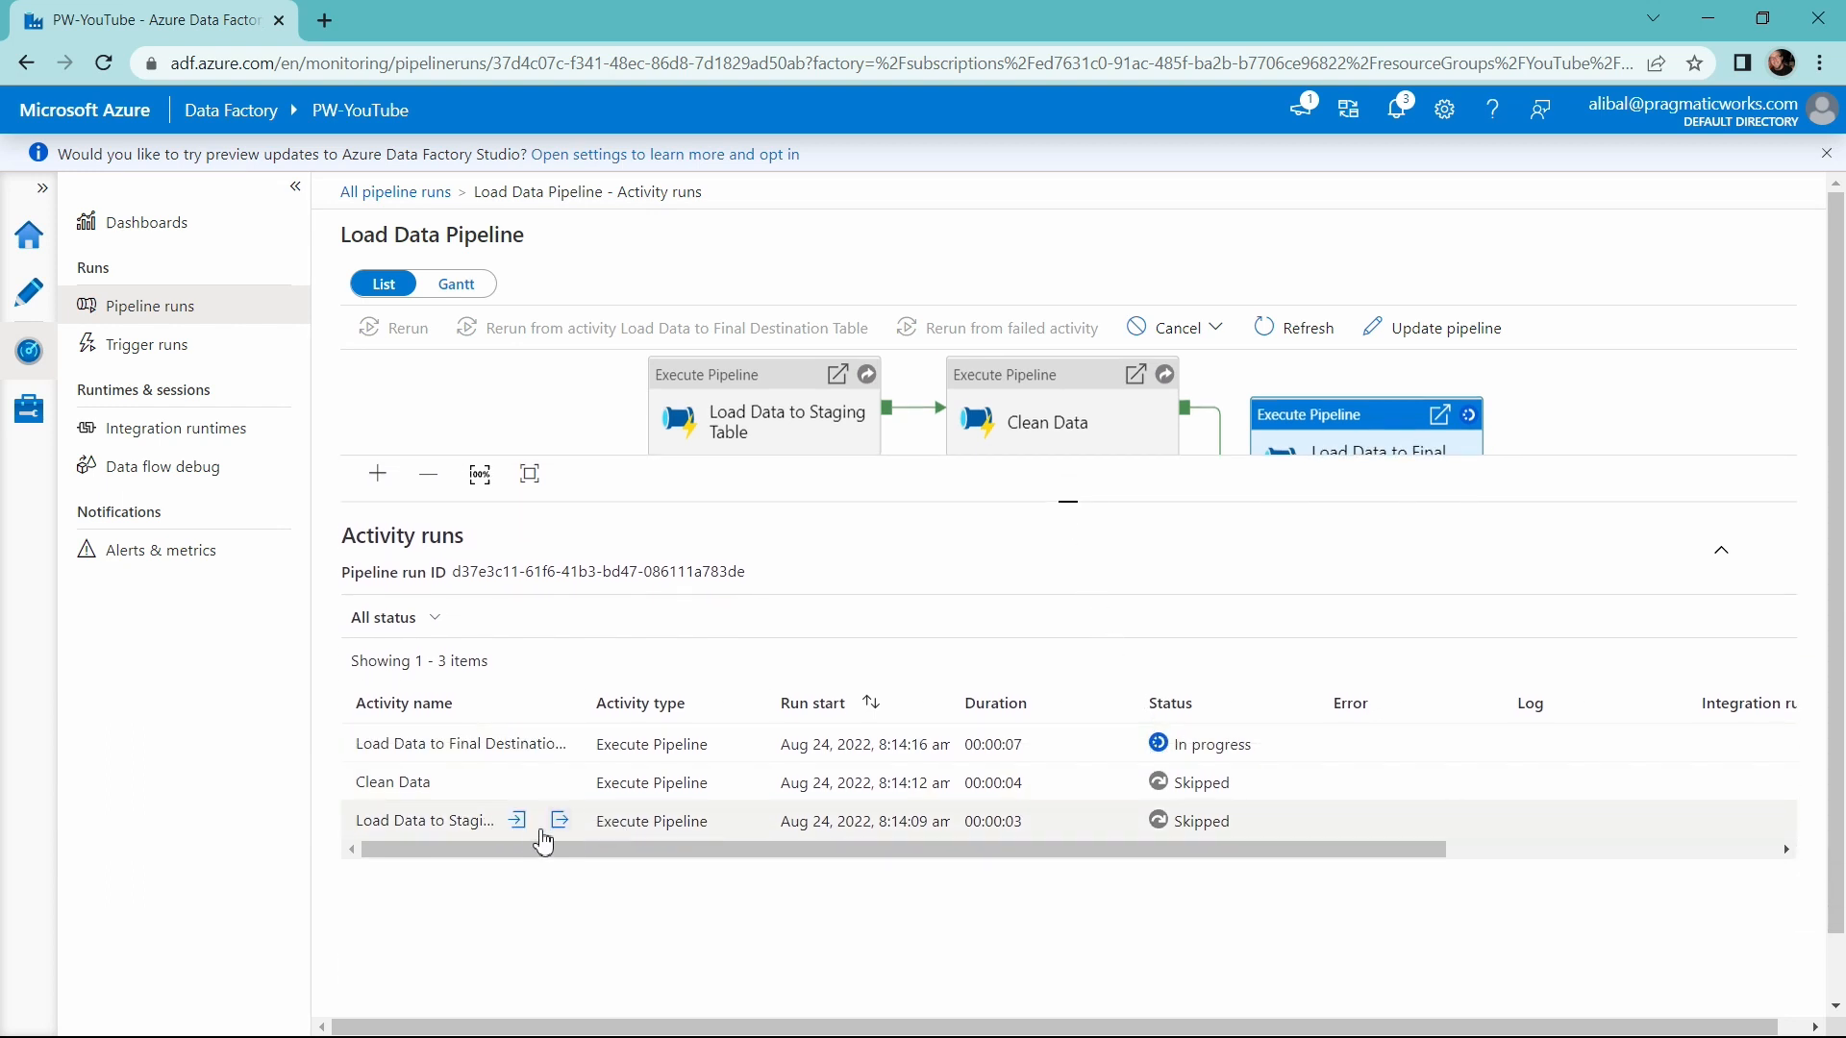
mouse_move(1249, 832)
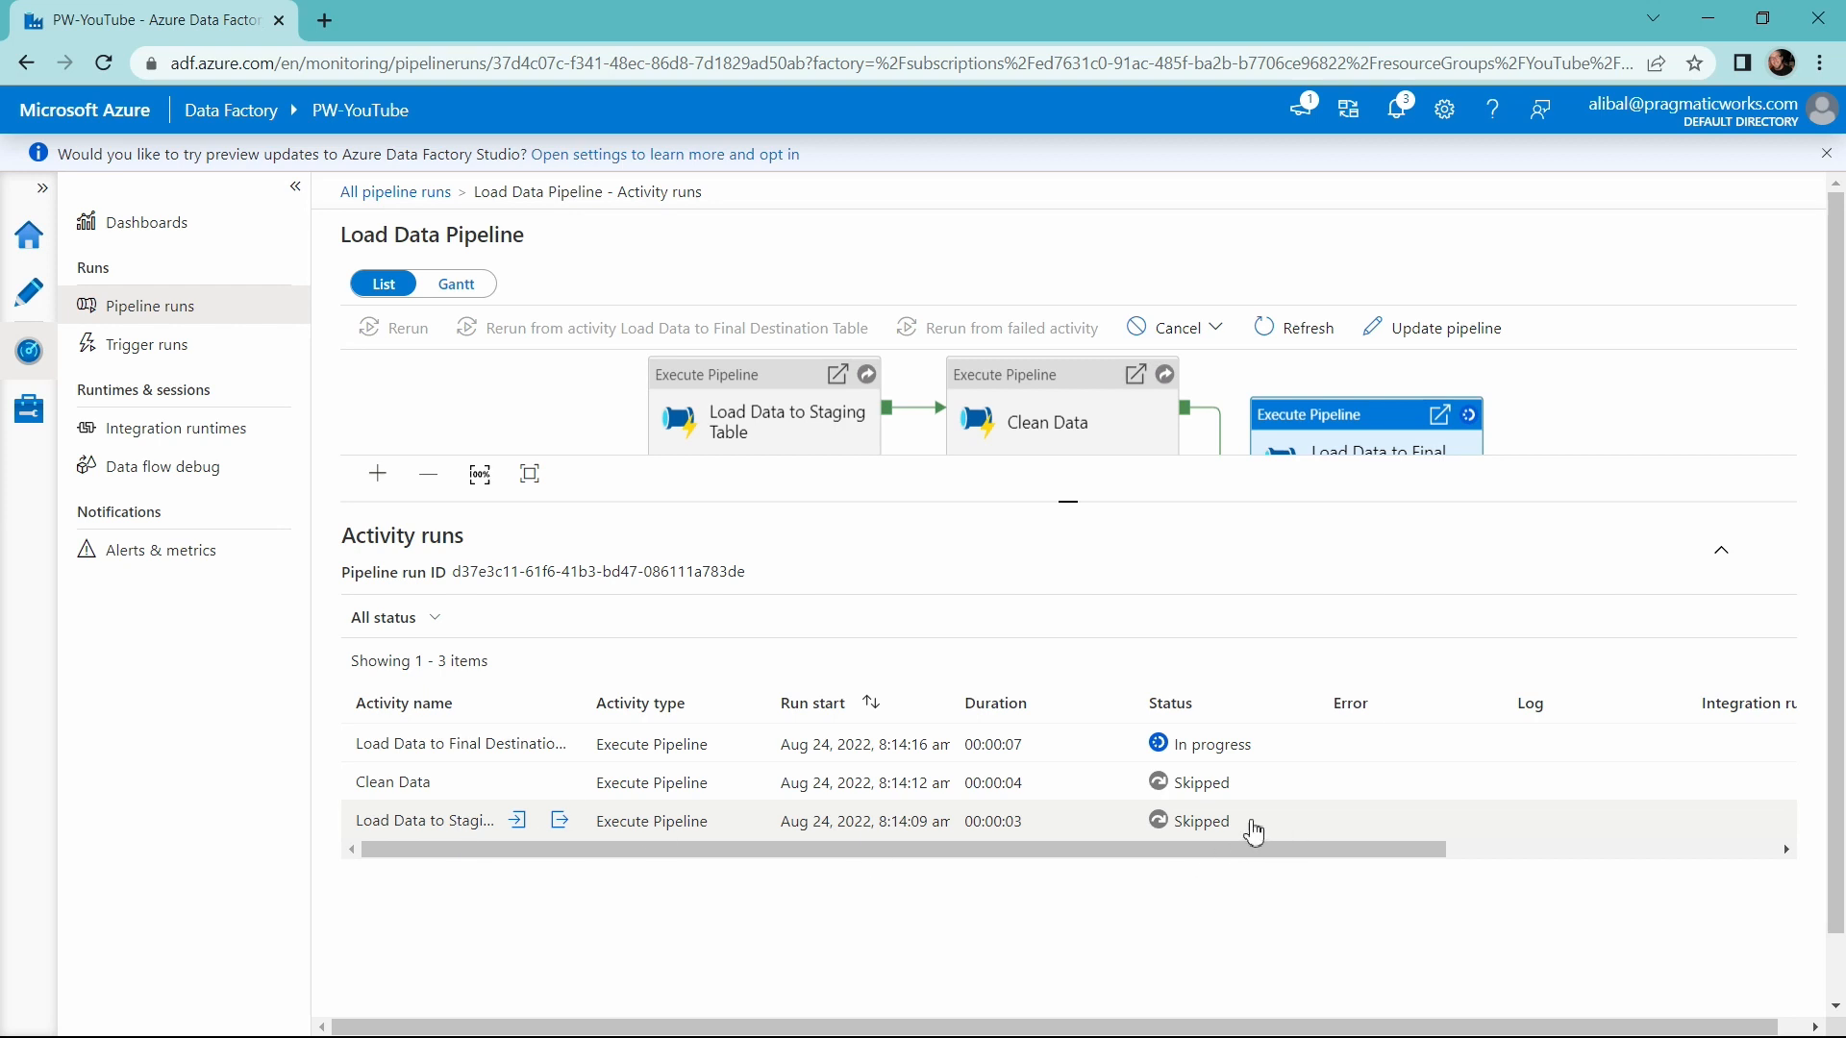
mouse_move(1024, 797)
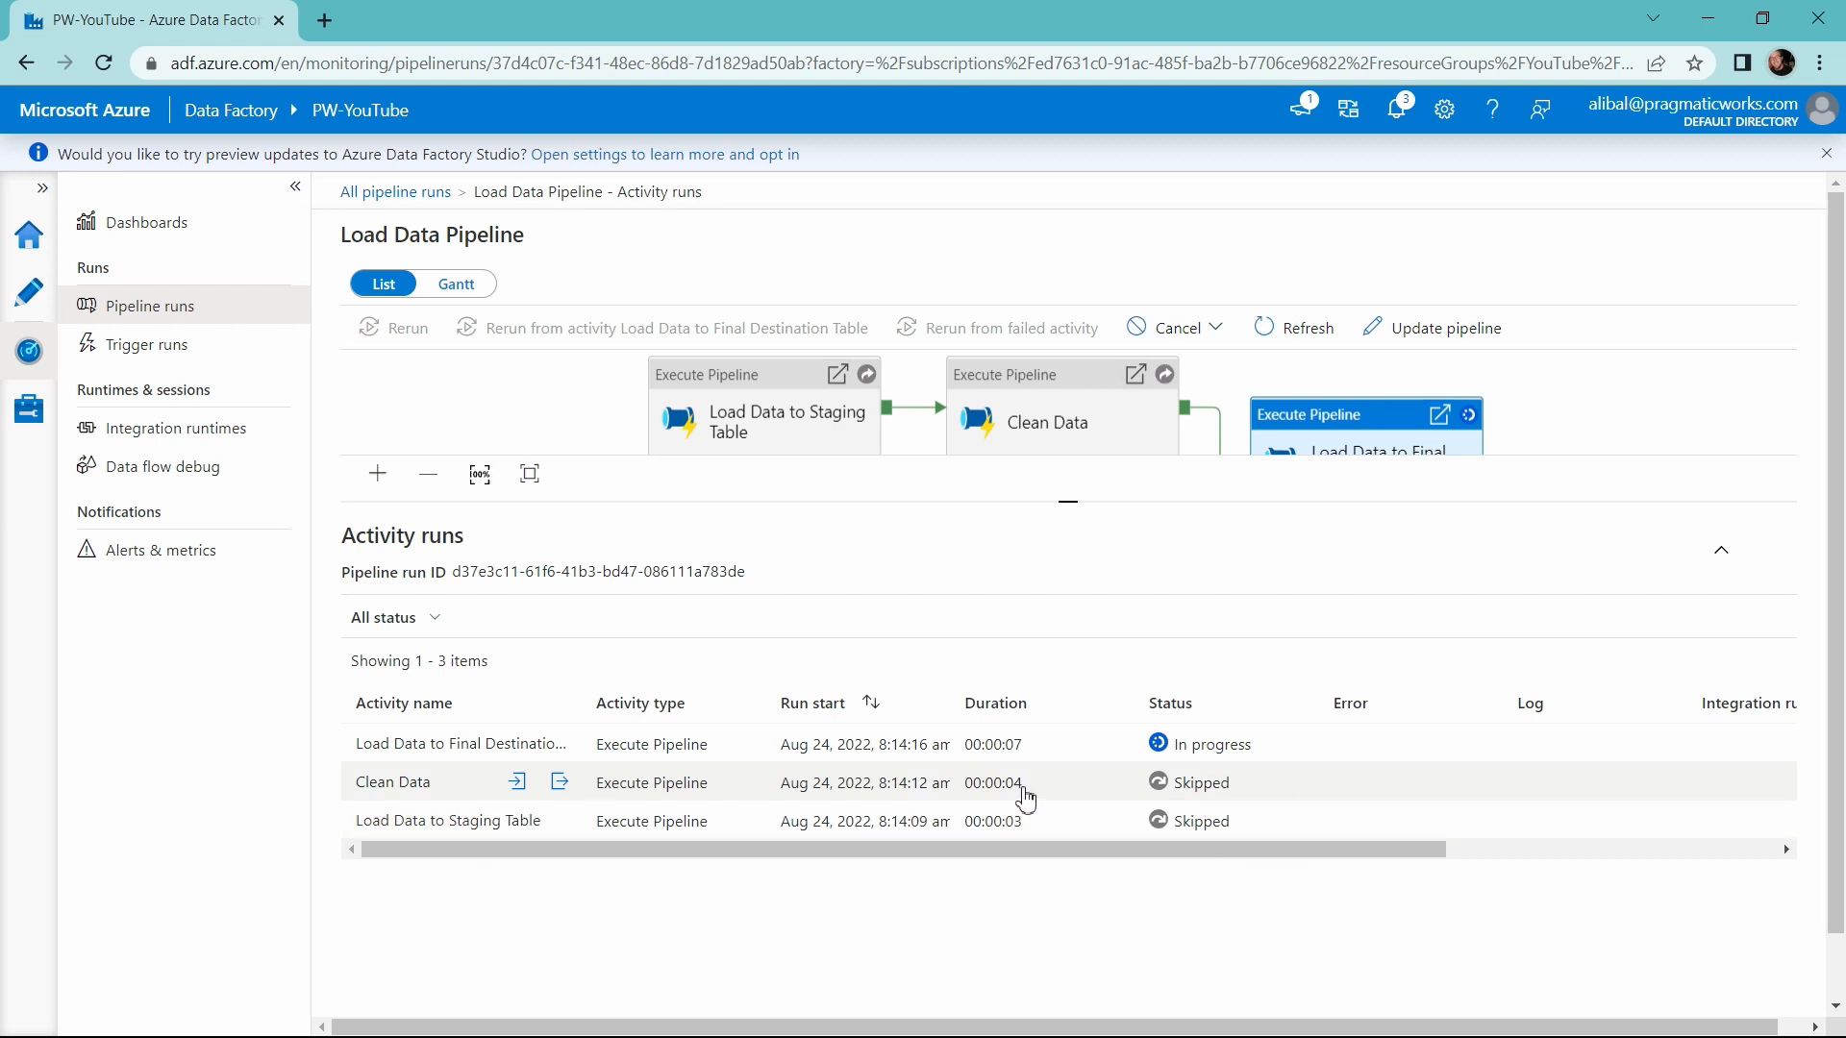
mouse_move(1003, 790)
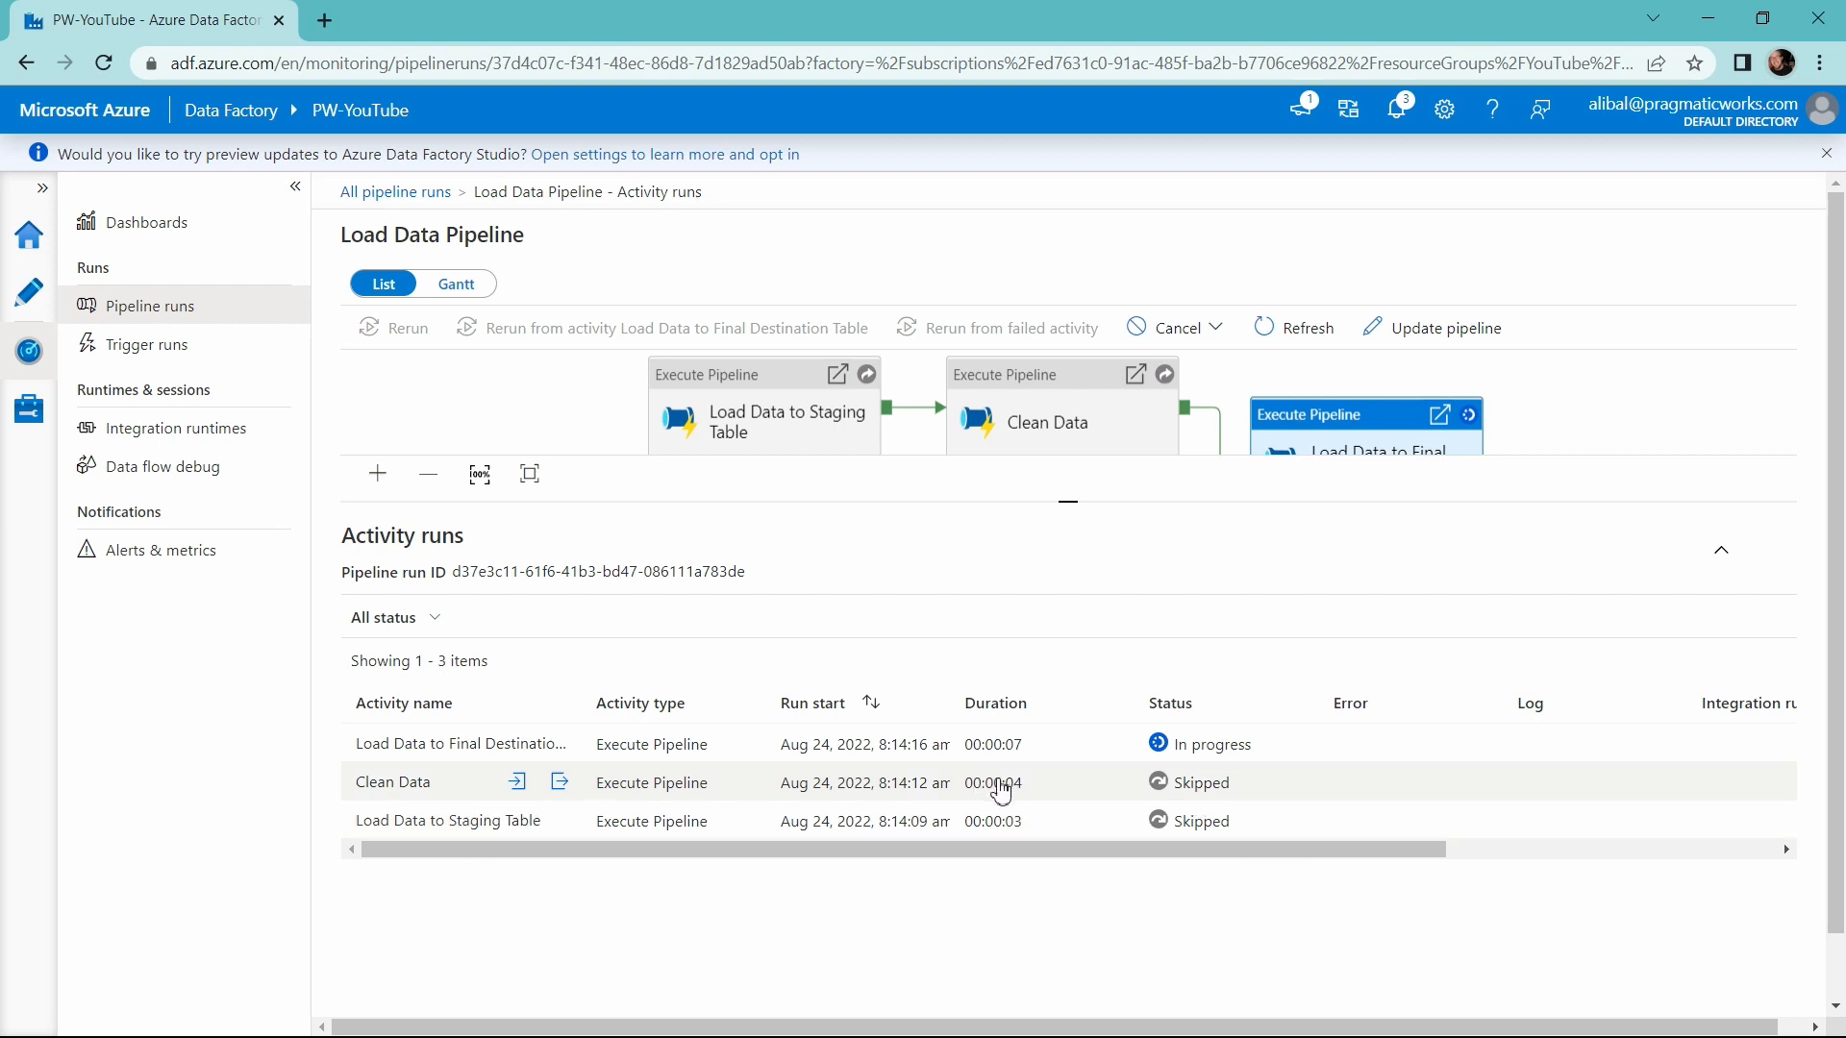
mouse_move(841, 741)
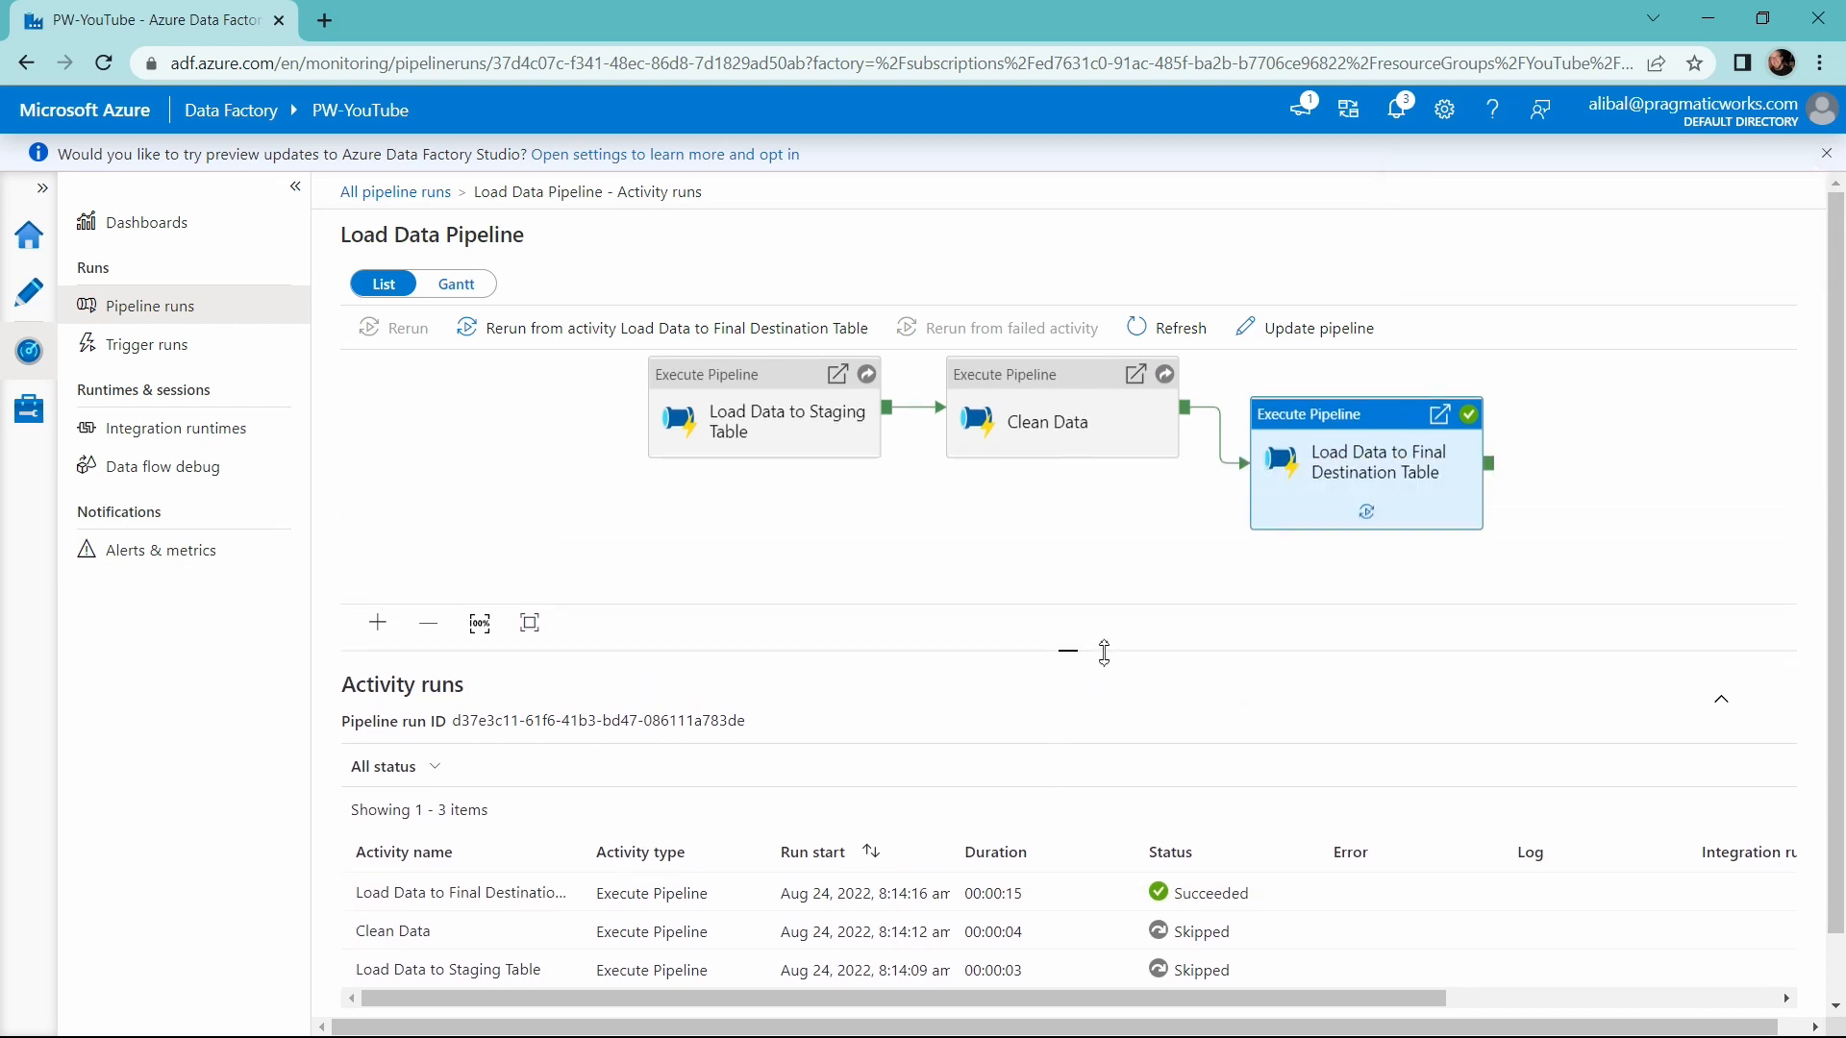
mouse_move(428, 215)
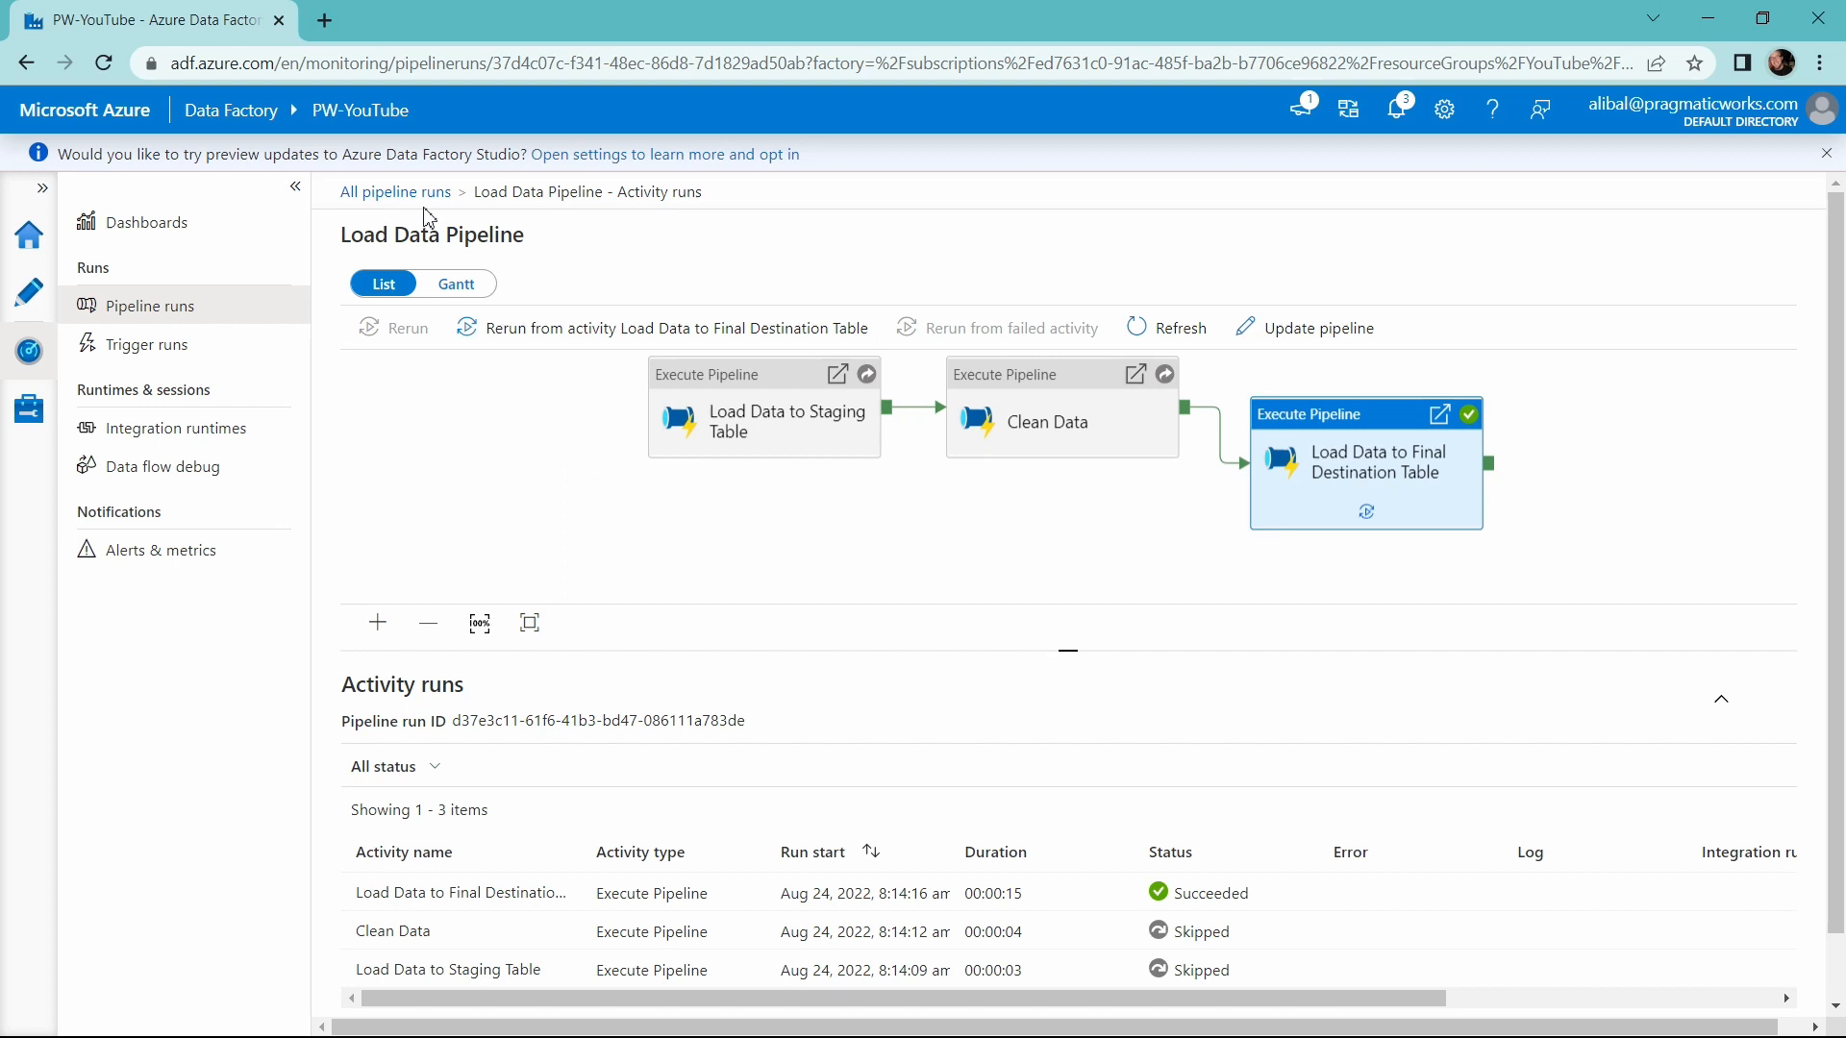
Refresh All pipeline runs to show Load Data Pipeline, CopyData1, Wait1 and Wait2 succeeded
left_click(395, 192)
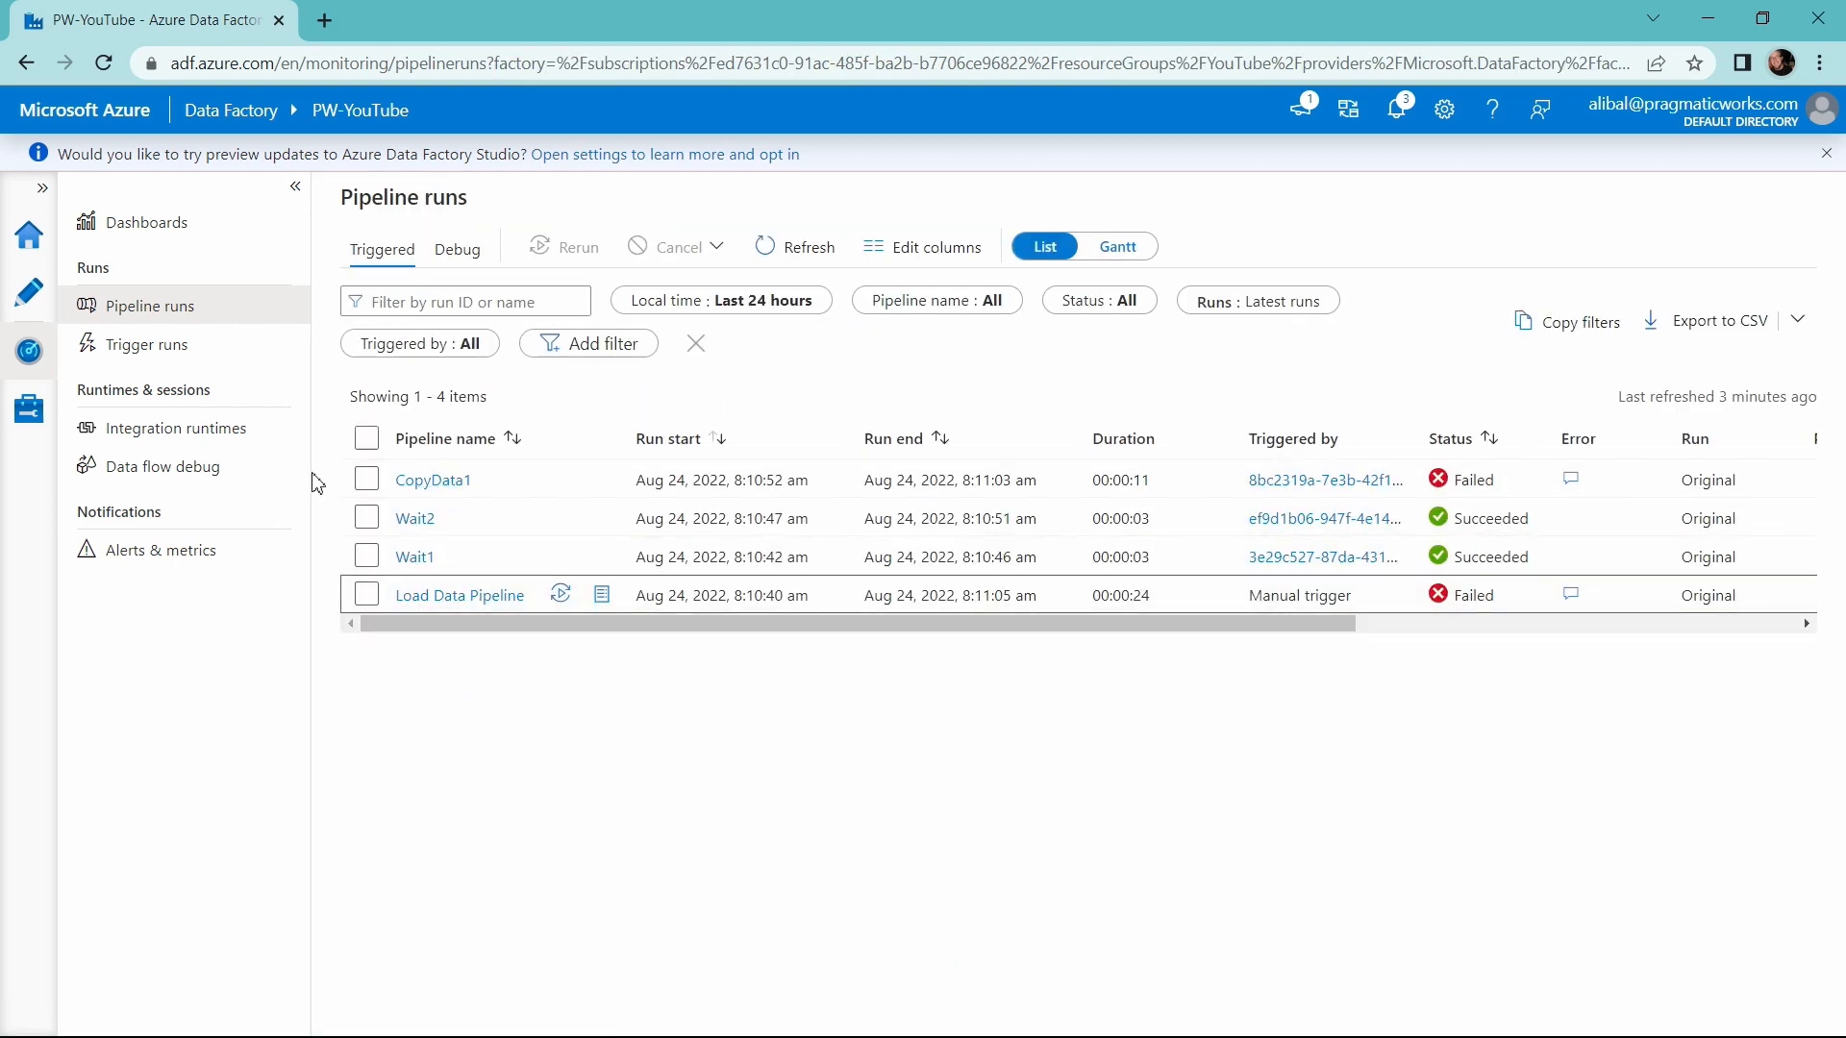
mouse_move(454, 324)
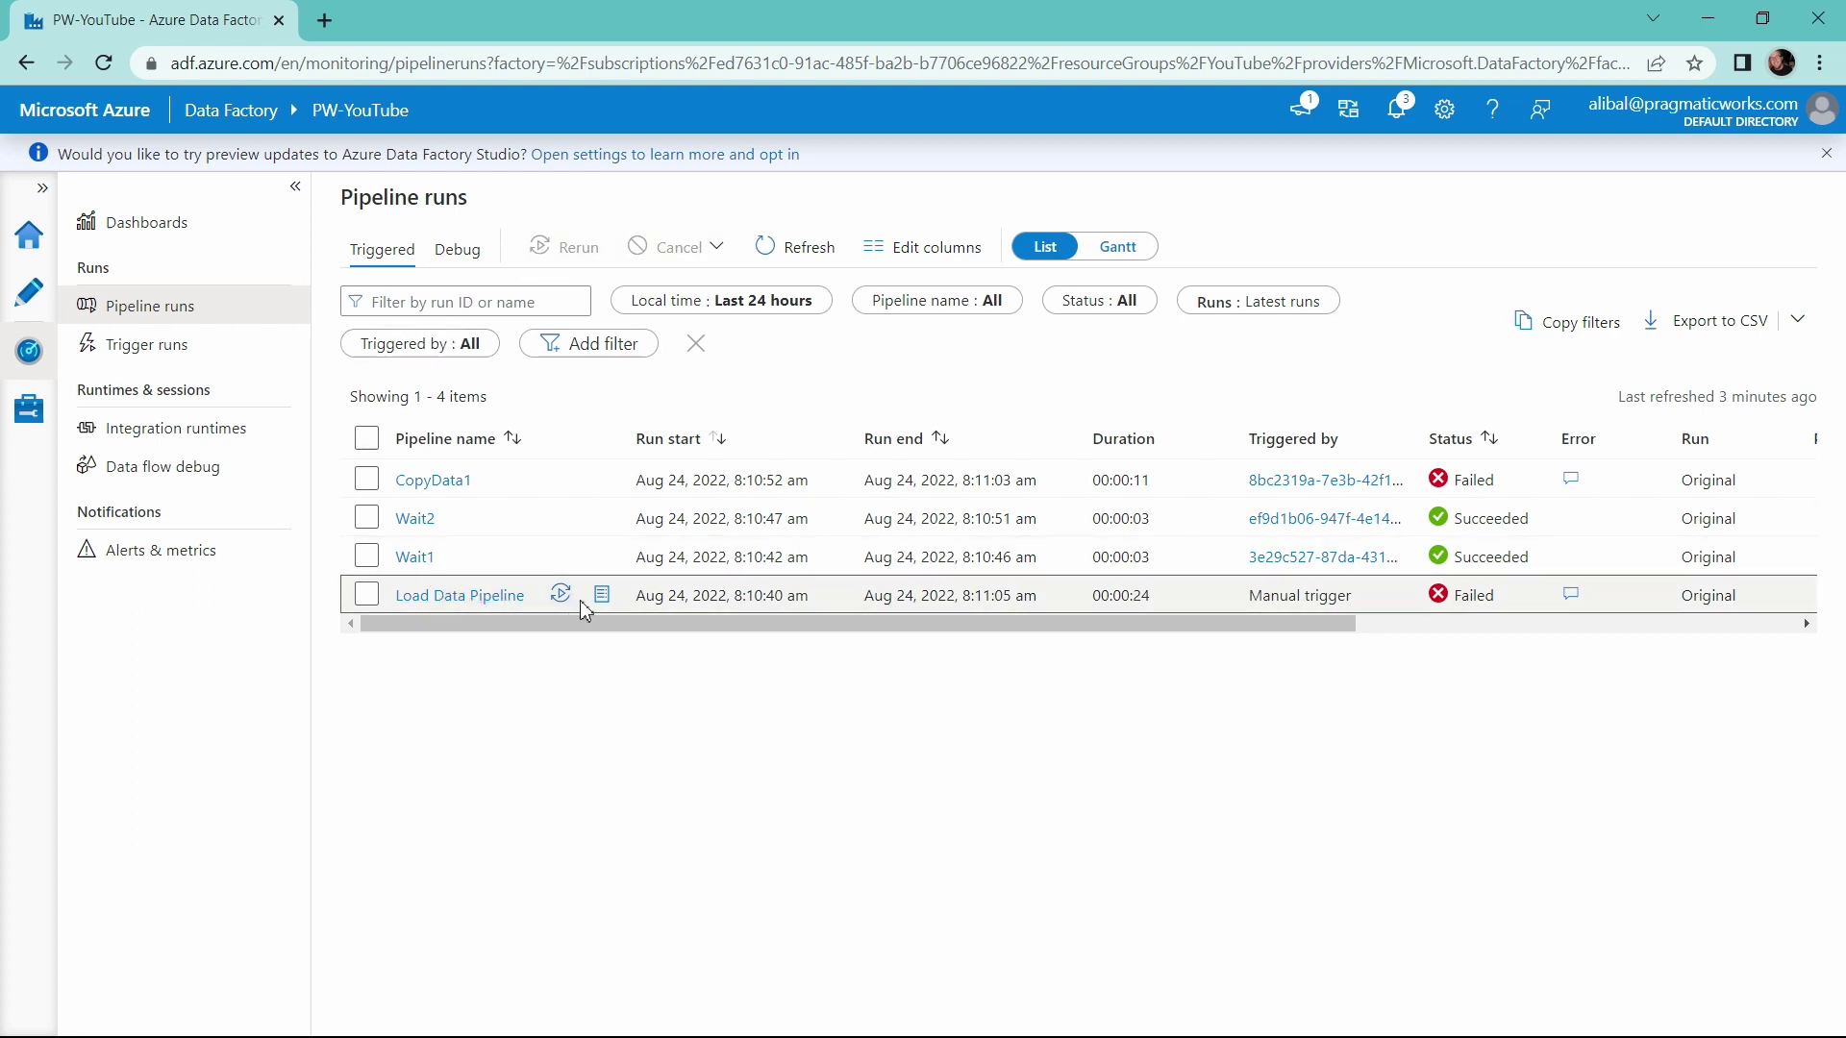
mouse_move(411, 360)
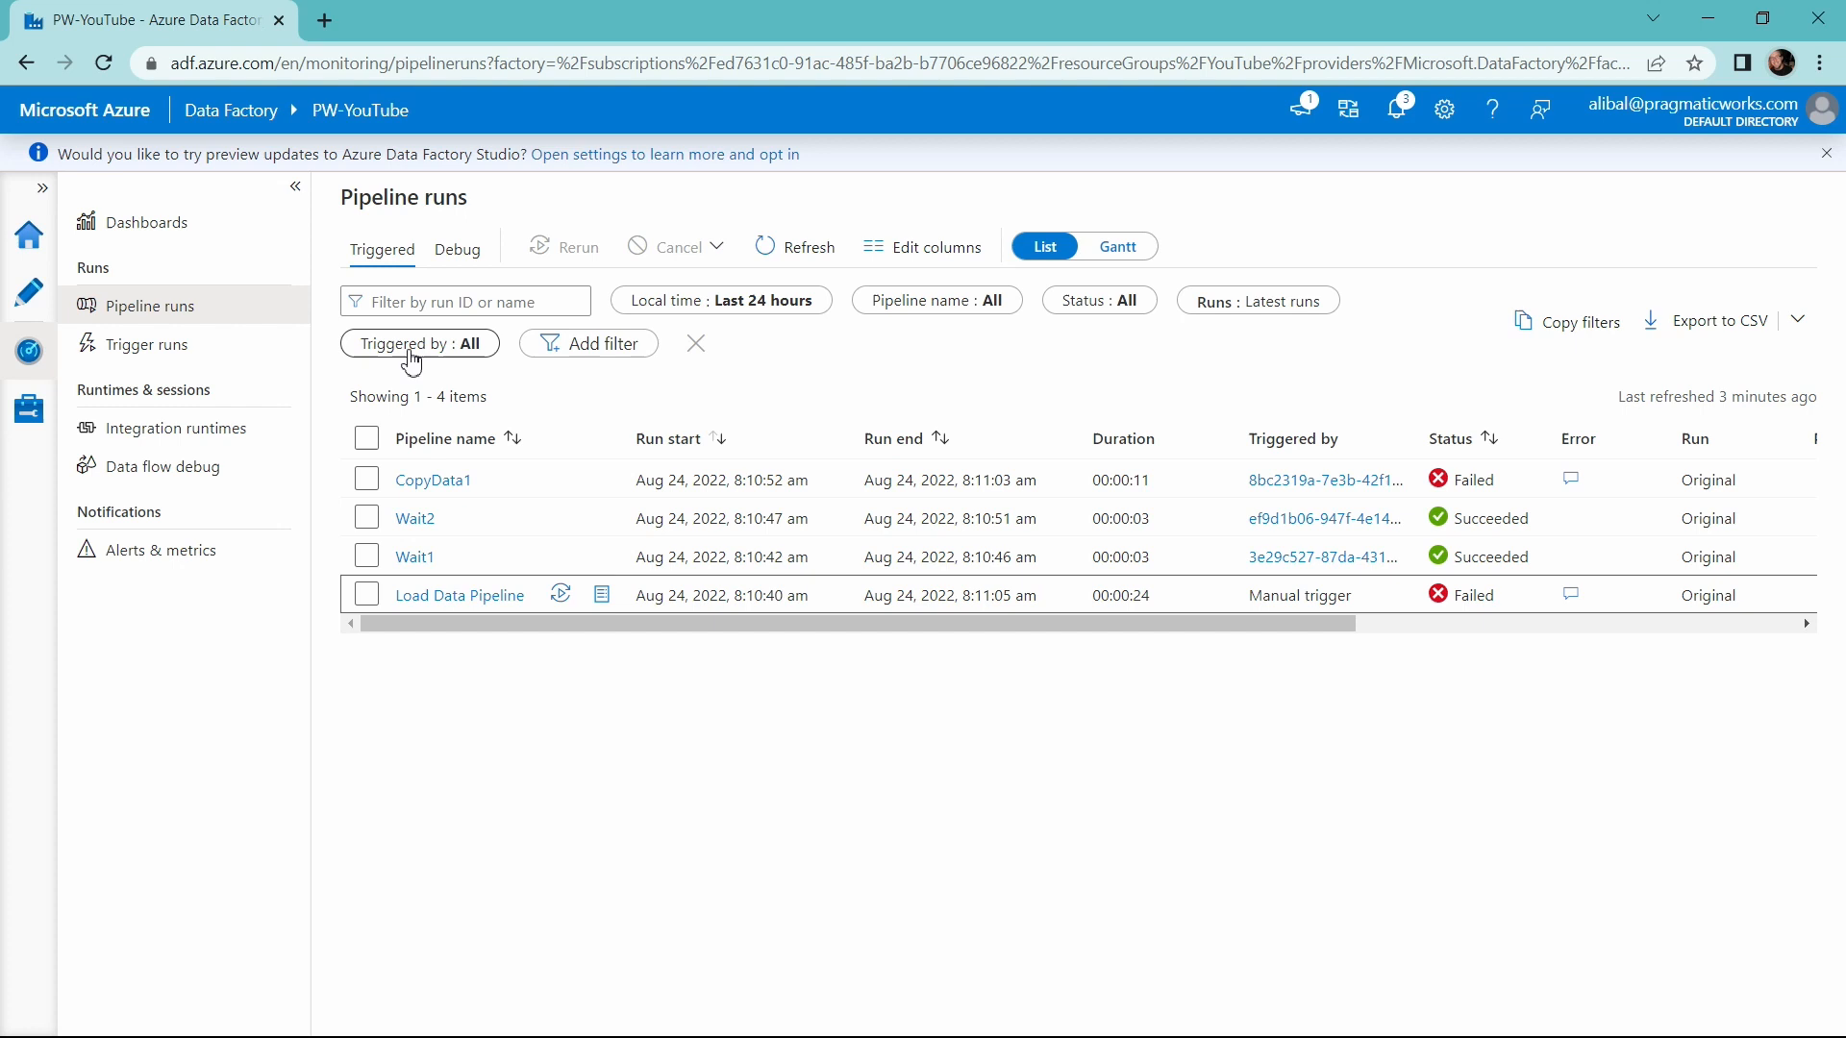
left_click(793, 247)
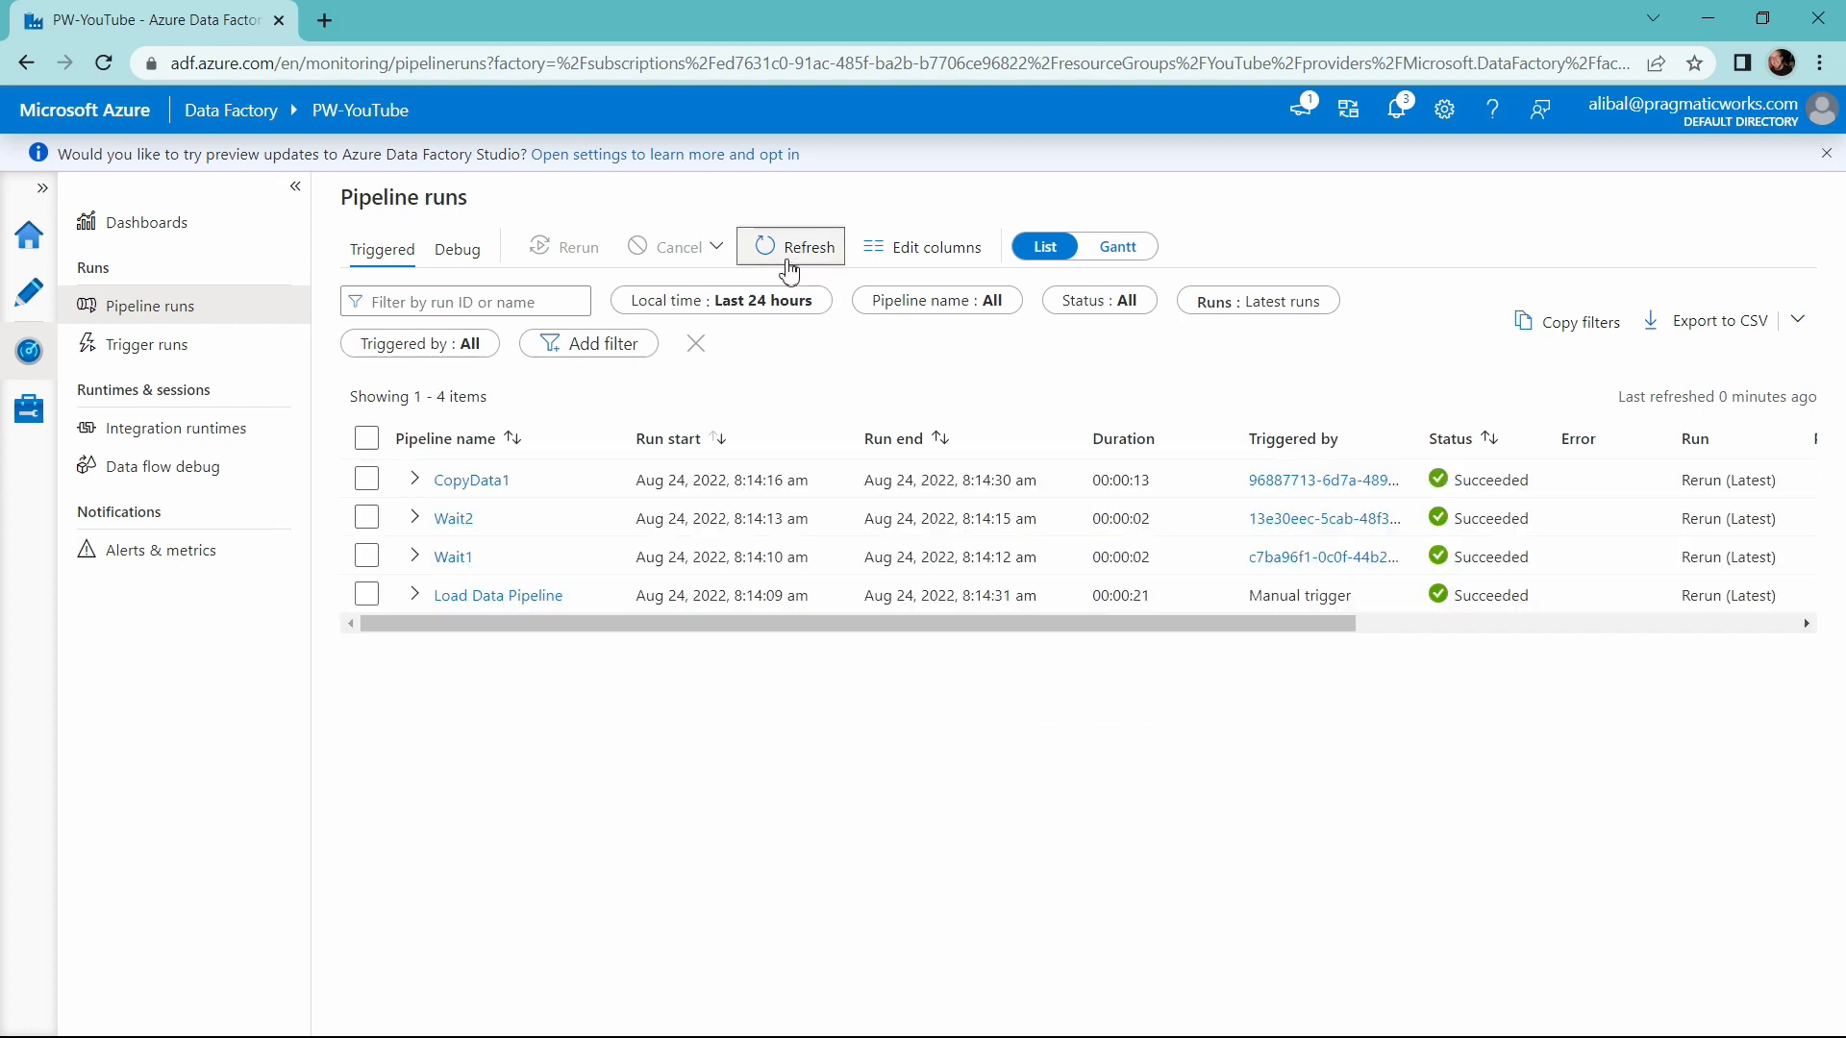